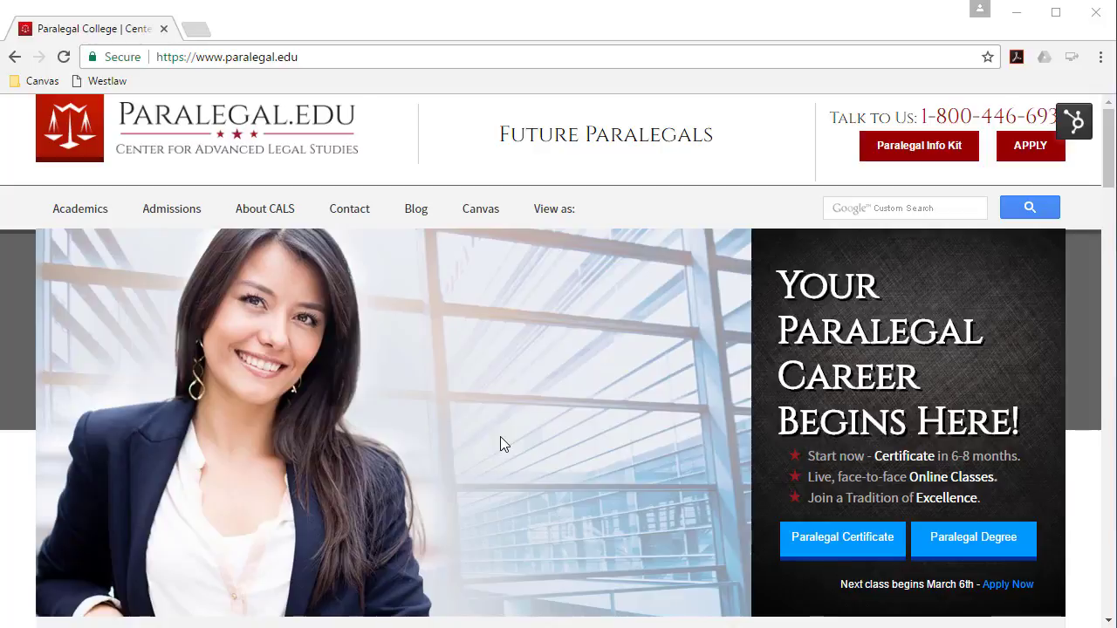
mouse_move(480, 209)
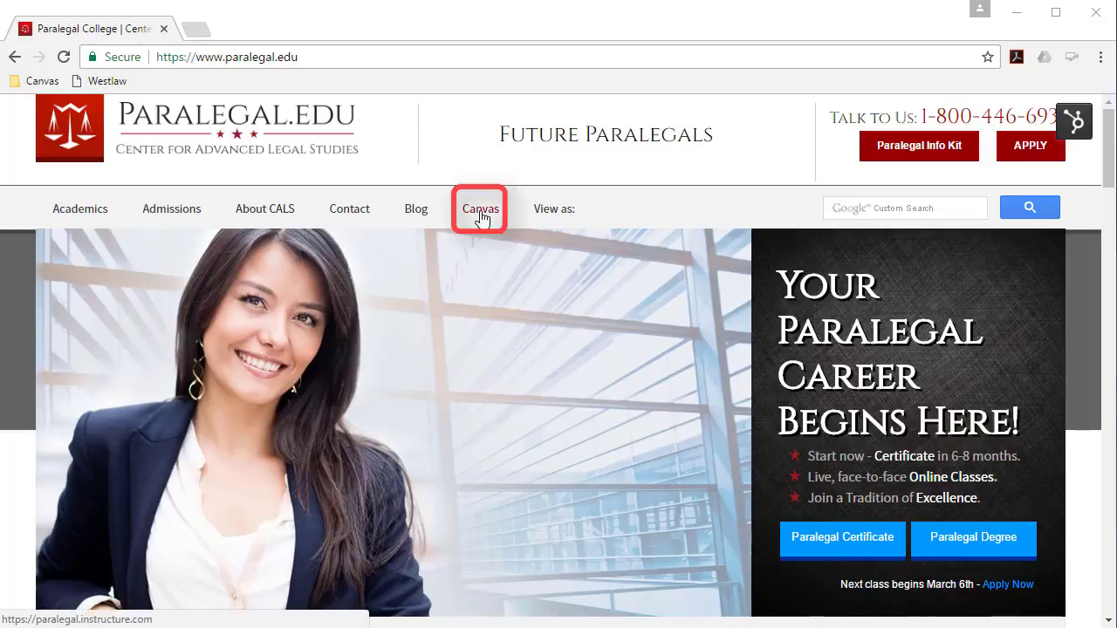
Step: Follow the Canvas link on the Paralegal.edu homepage to the Canvas login page
left_click(480, 208)
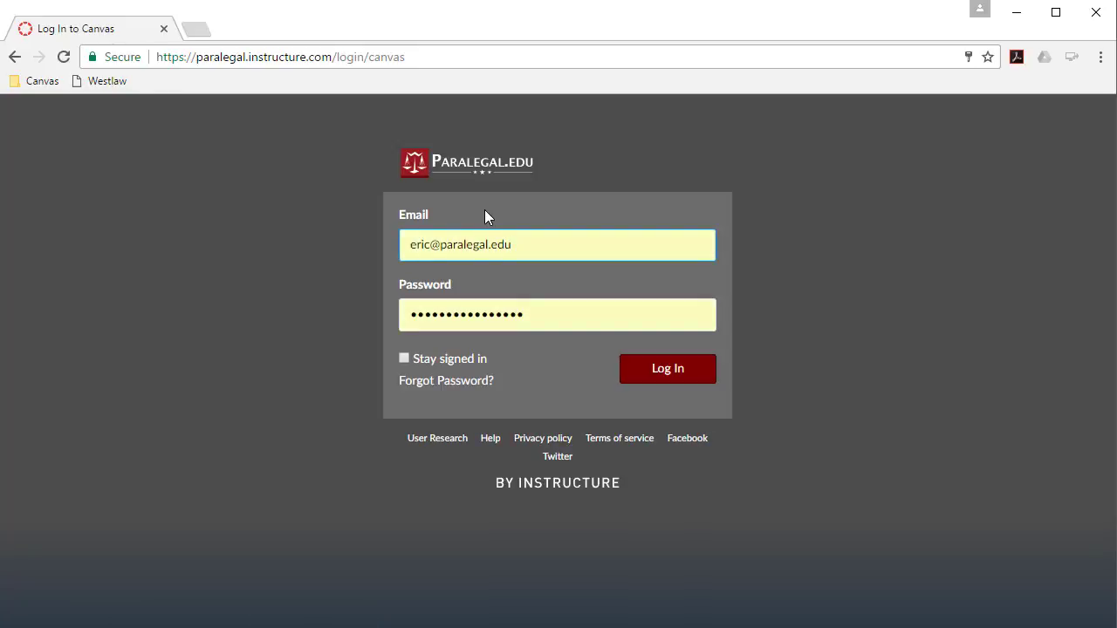
Step: Log in to Canvas using the autofilled email and password
left_click(281, 56)
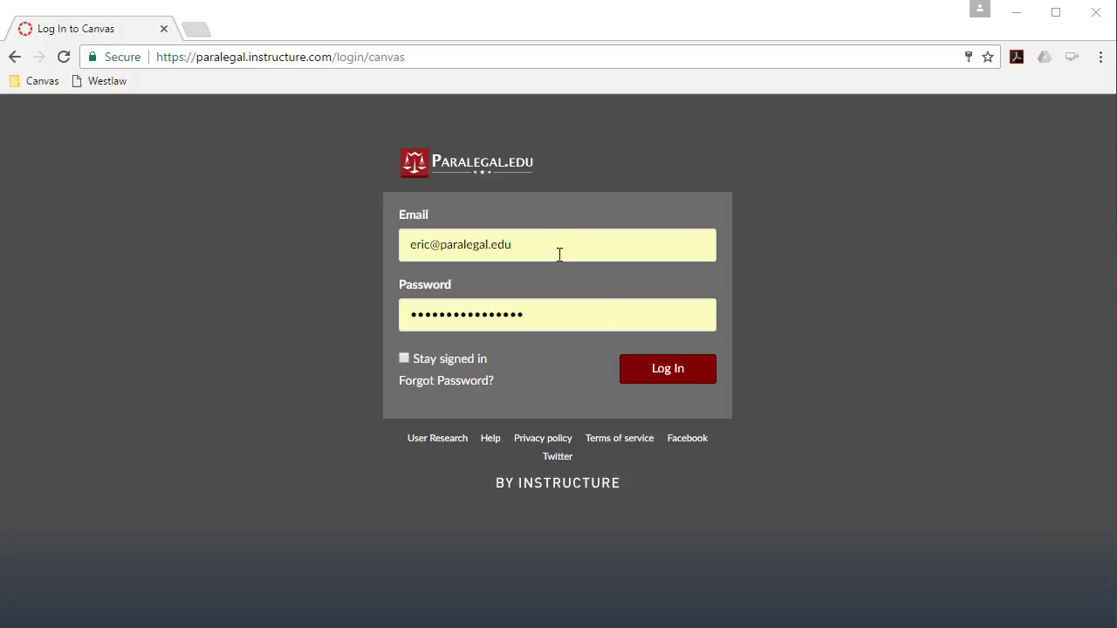
left_click(558, 244)
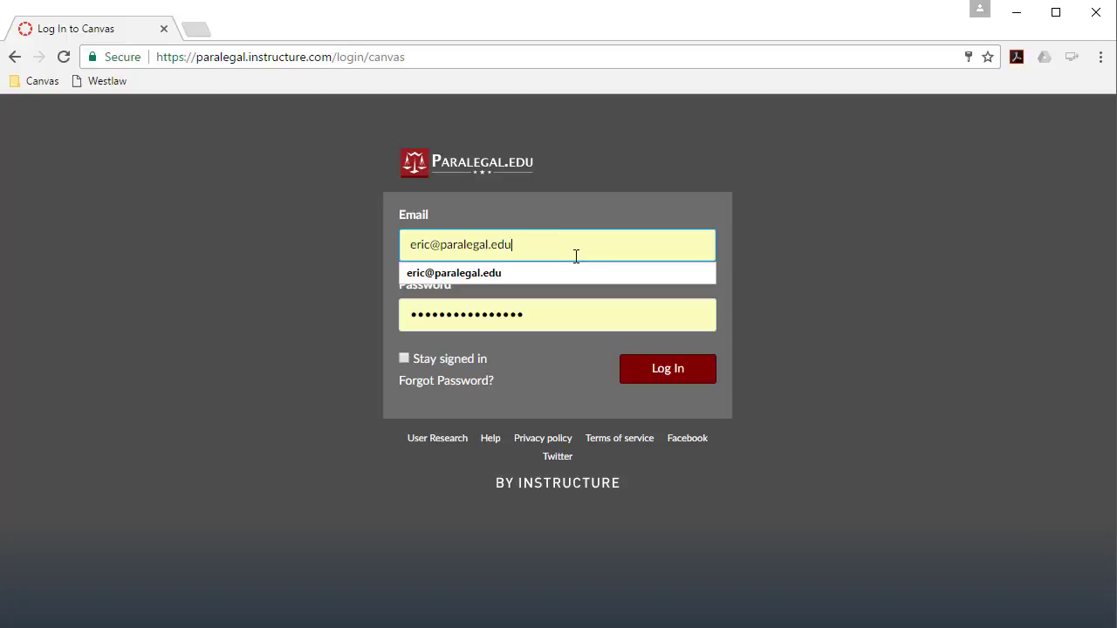
mouse_move(571, 313)
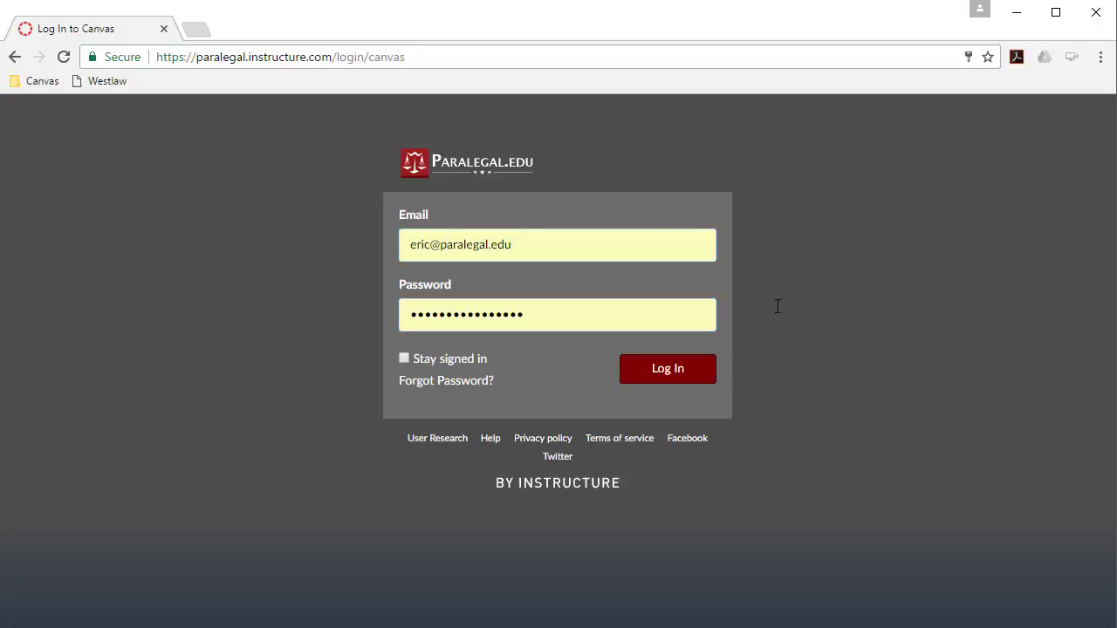
left_click(666, 368)
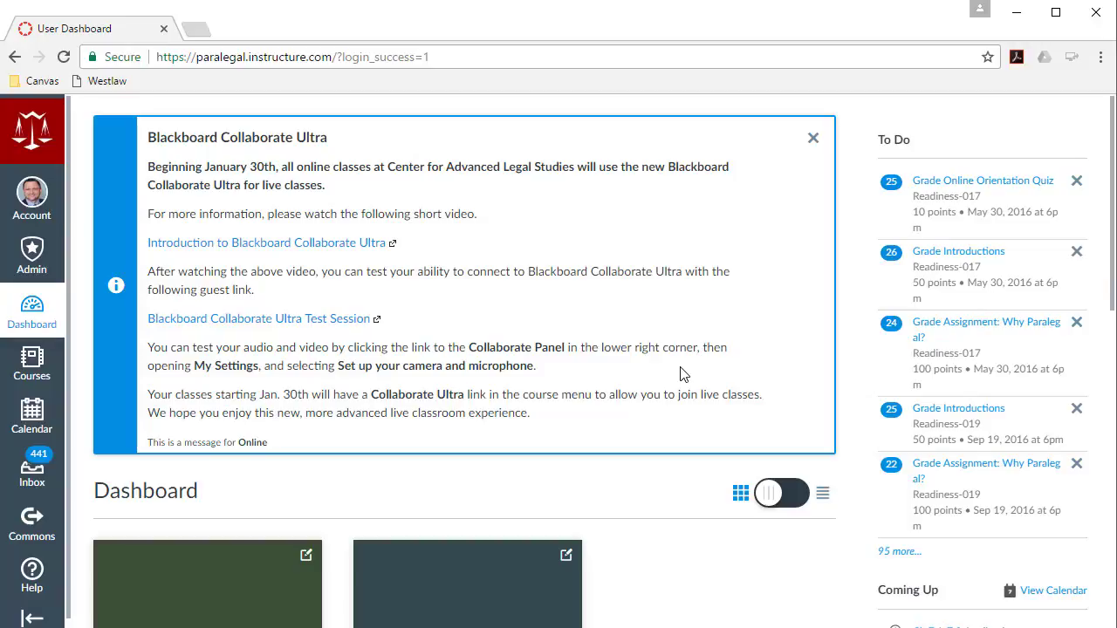
mouse_move(434, 212)
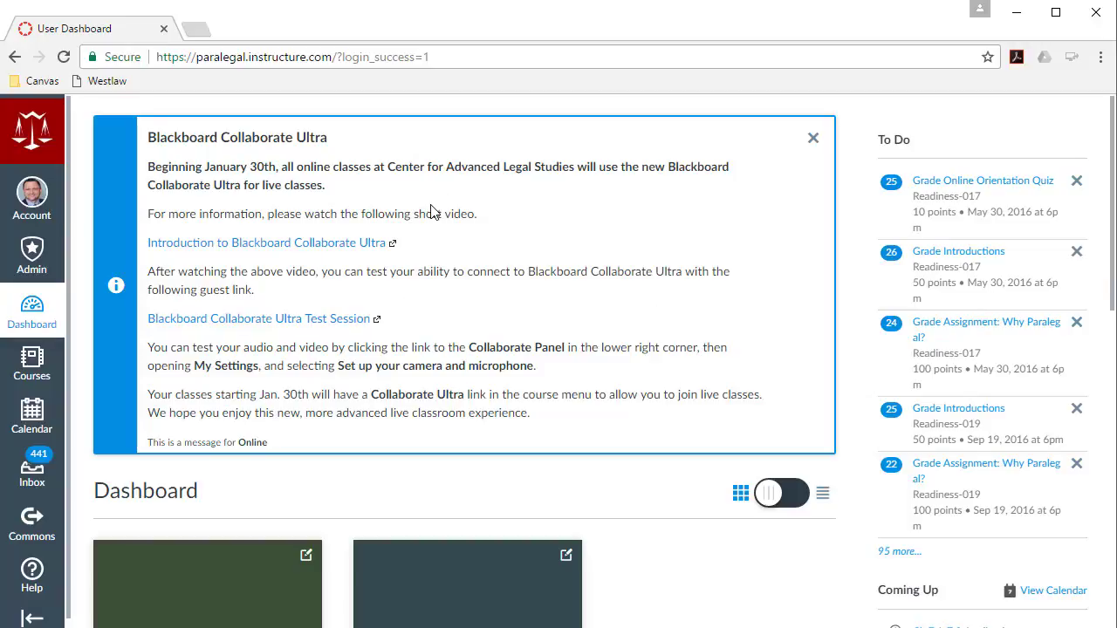
mouse_move(448, 213)
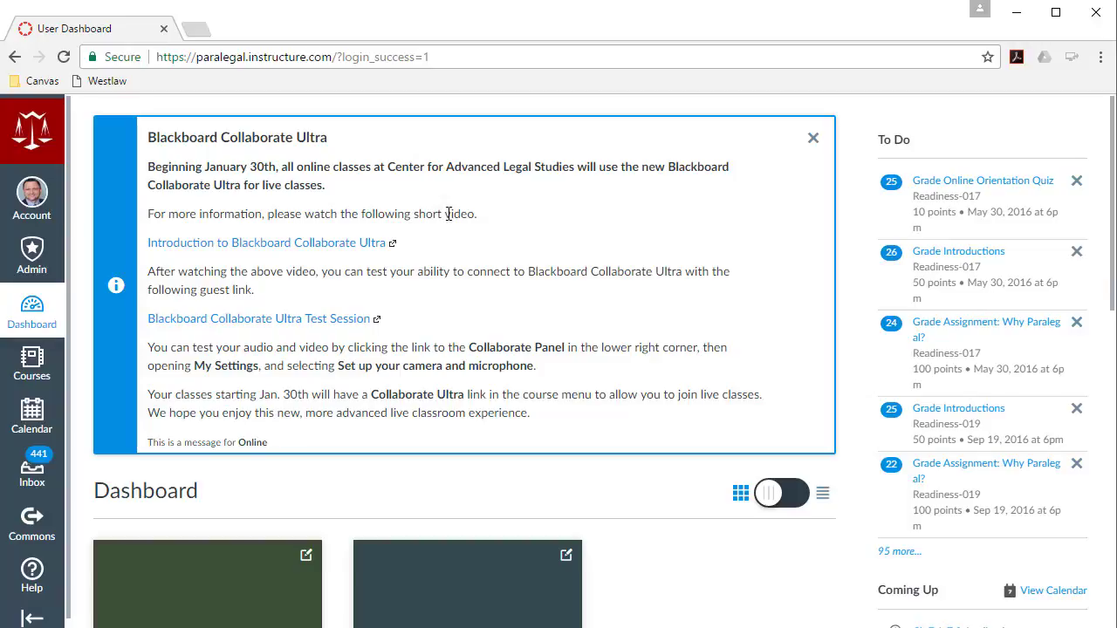
mouse_move(496, 351)
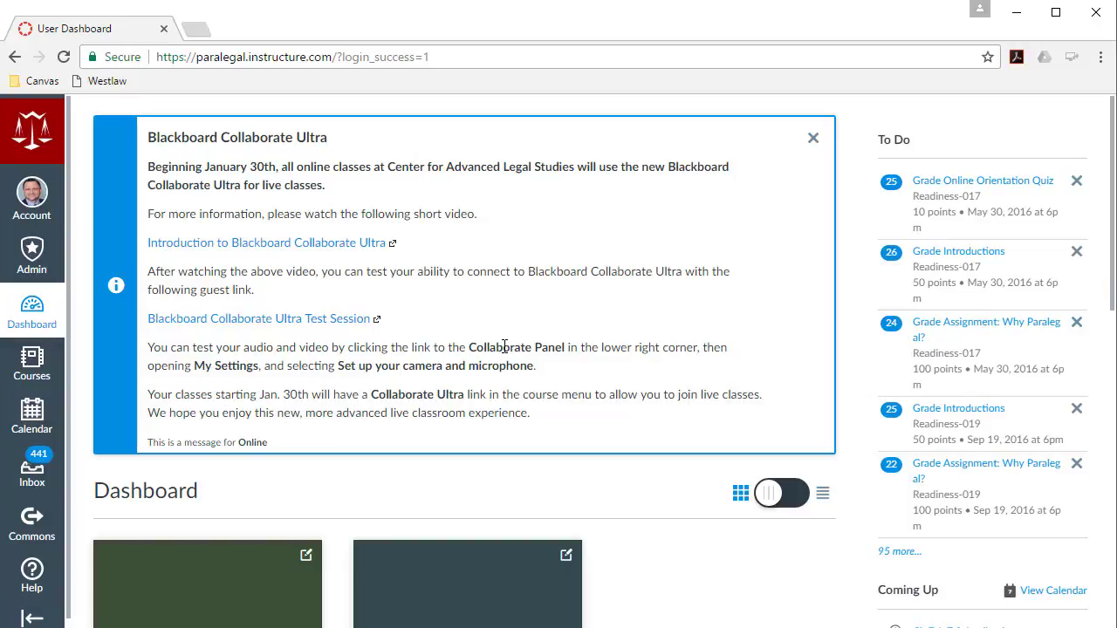
mouse_move(535, 347)
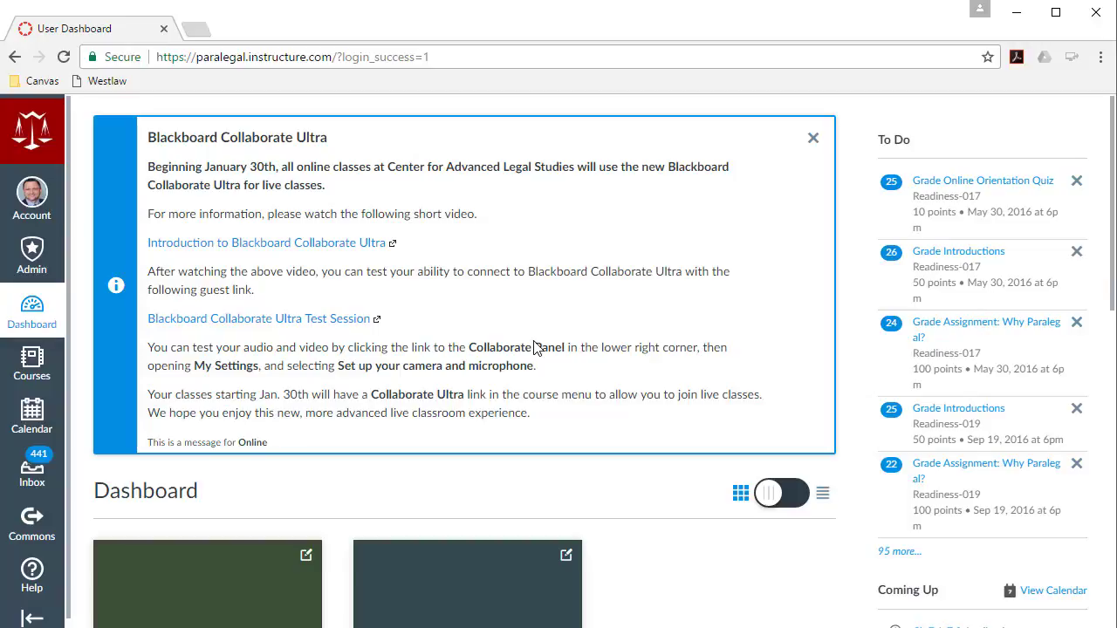
scroll("down", 3)
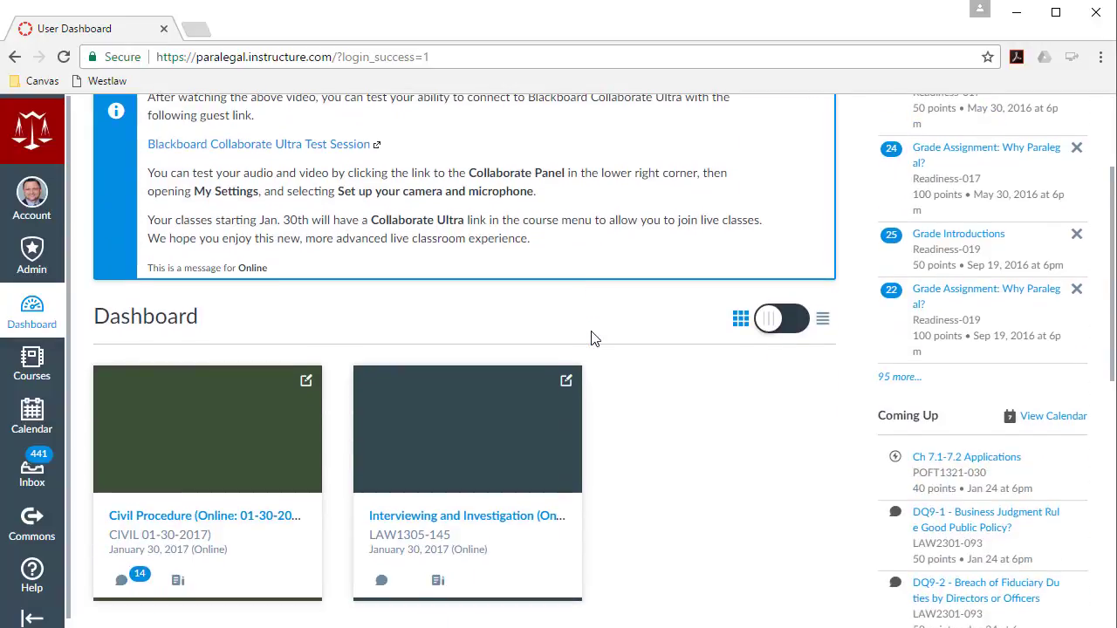
scroll("down", 3)
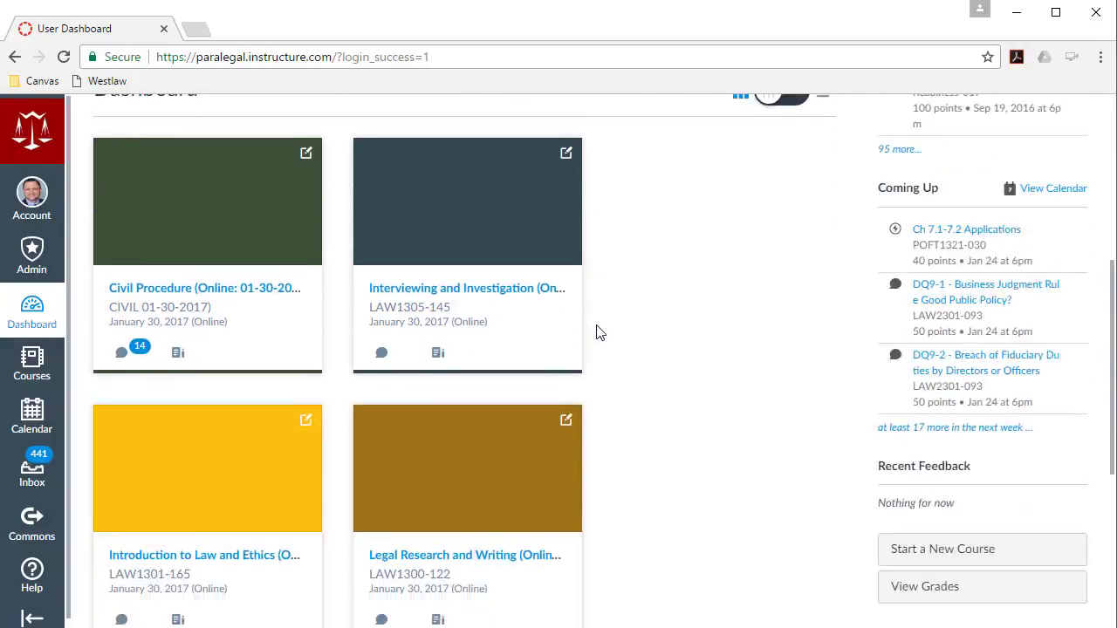
scroll("down", 3)
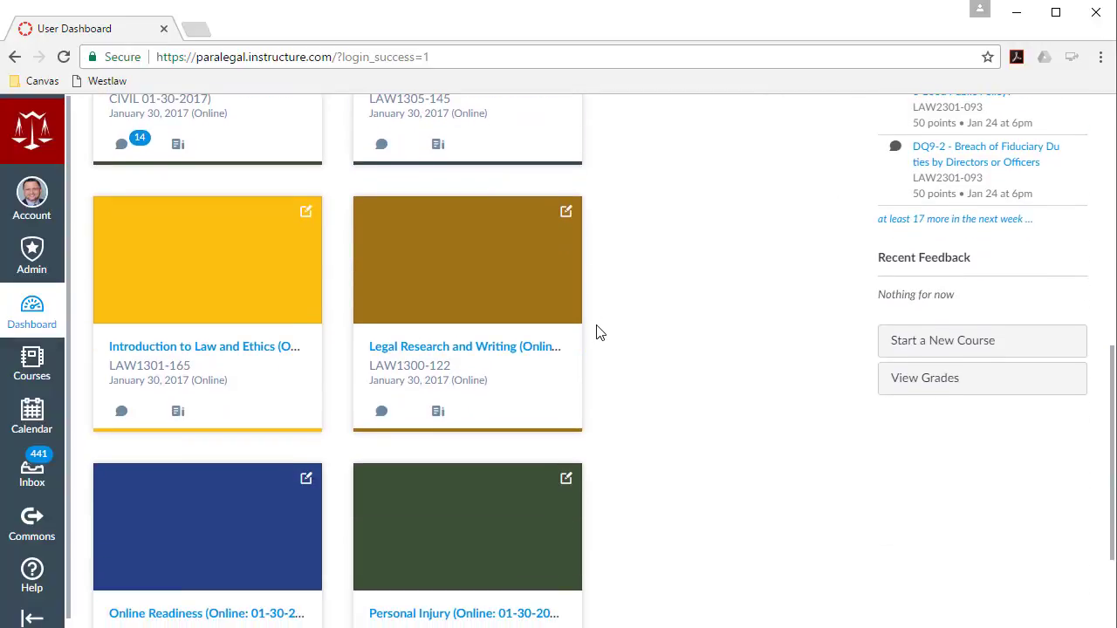
scroll("up", 3)
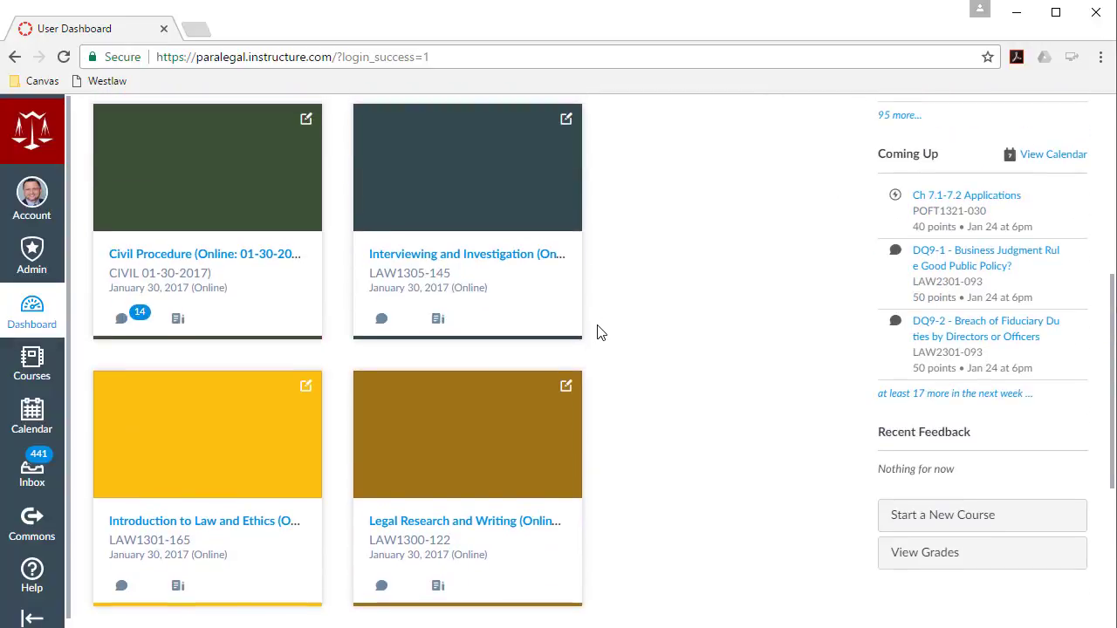
scroll("down", 3)
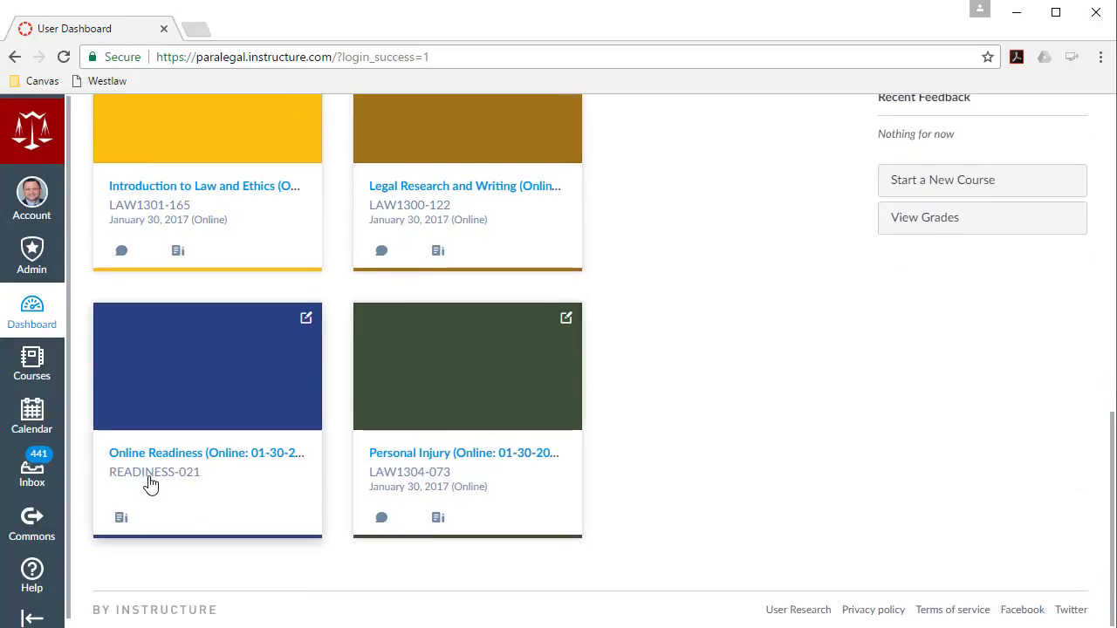
mouse_move(205, 453)
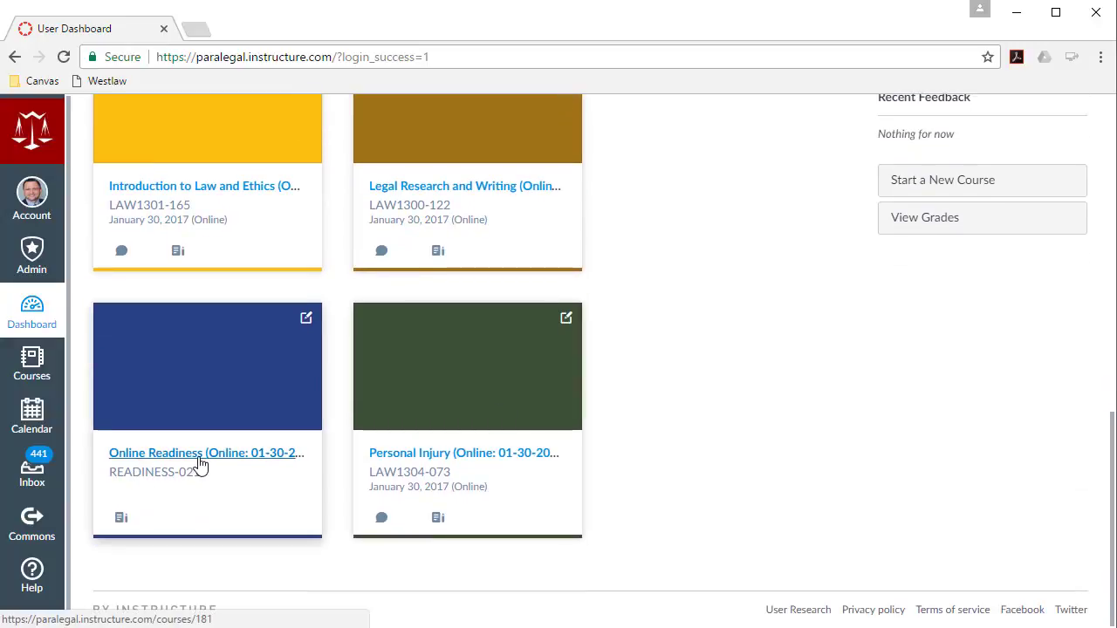
mouse_move(202, 453)
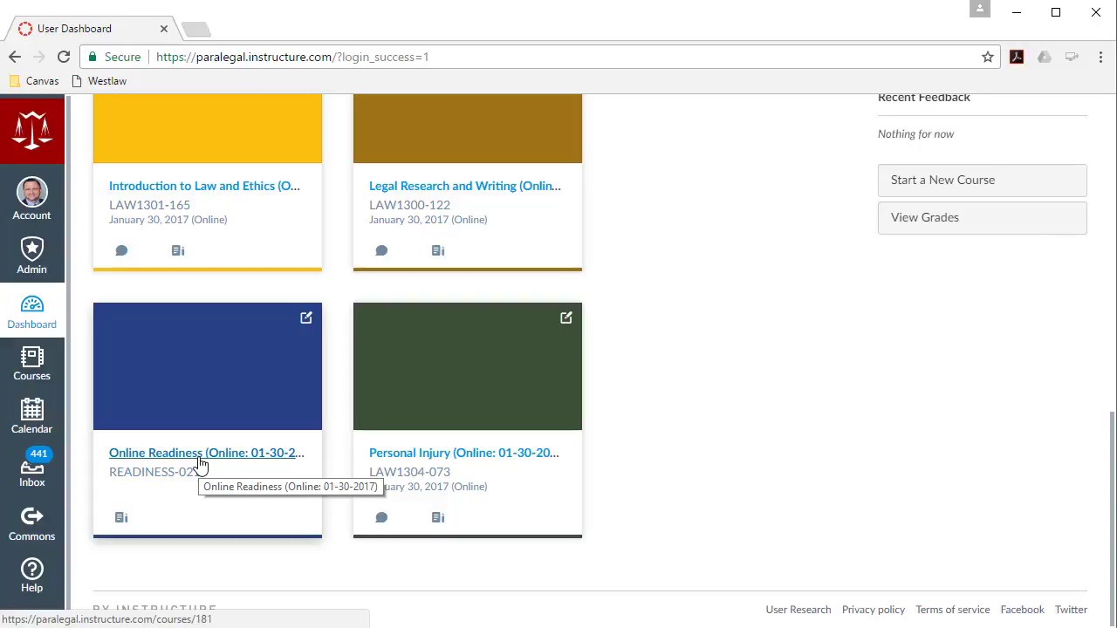
mouse_move(55, 314)
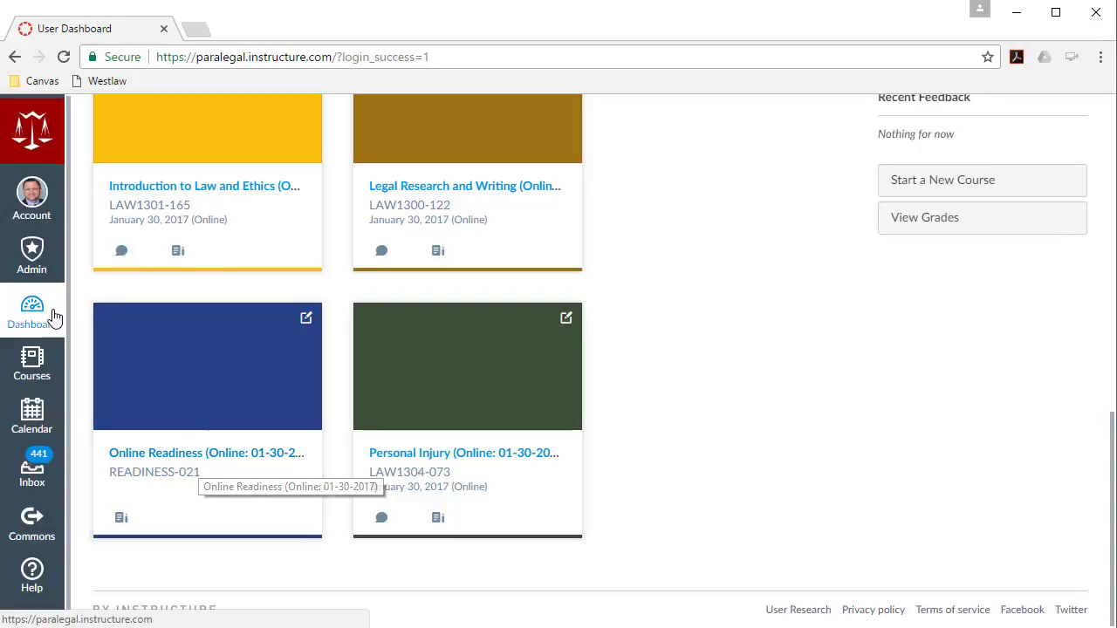
mouse_move(31, 196)
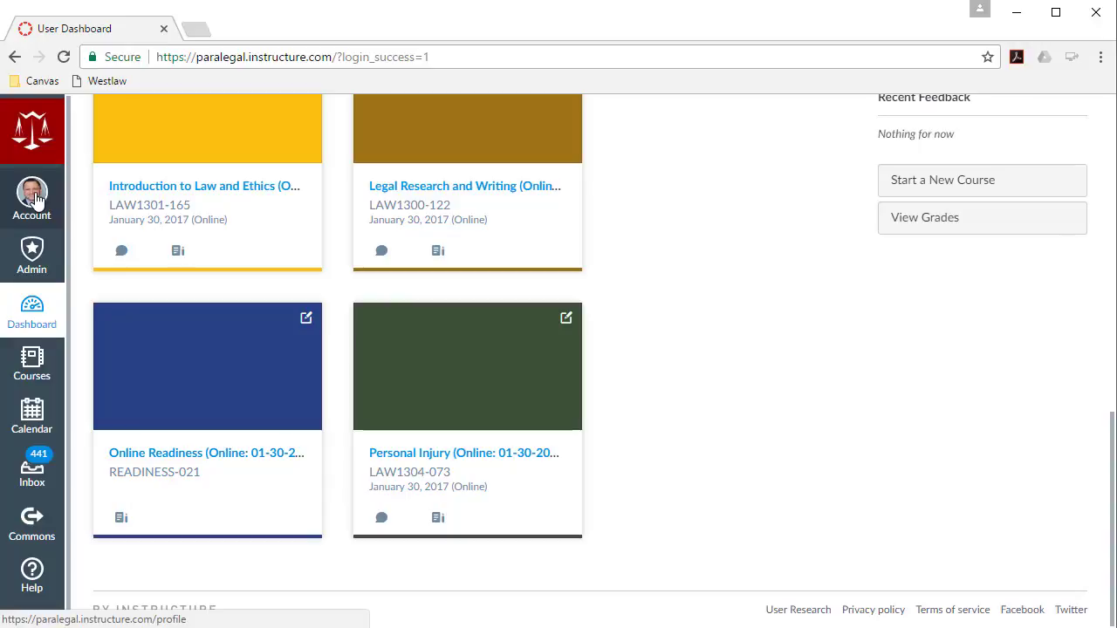
Step: Open Account > Profile and look over the User Settings page
left_click(32, 194)
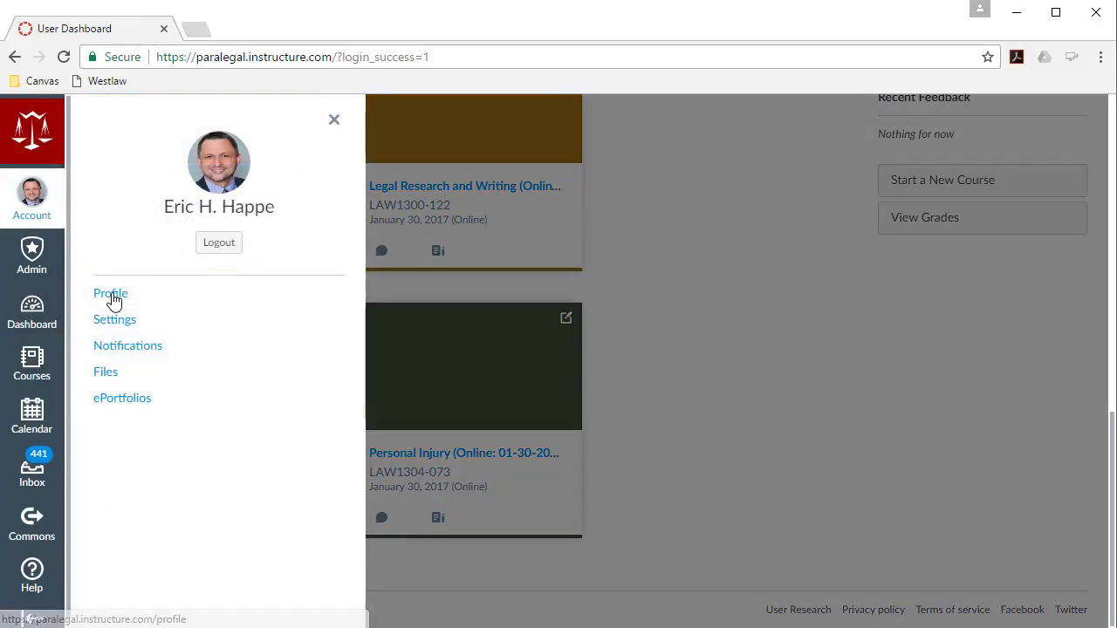
left_click(111, 293)
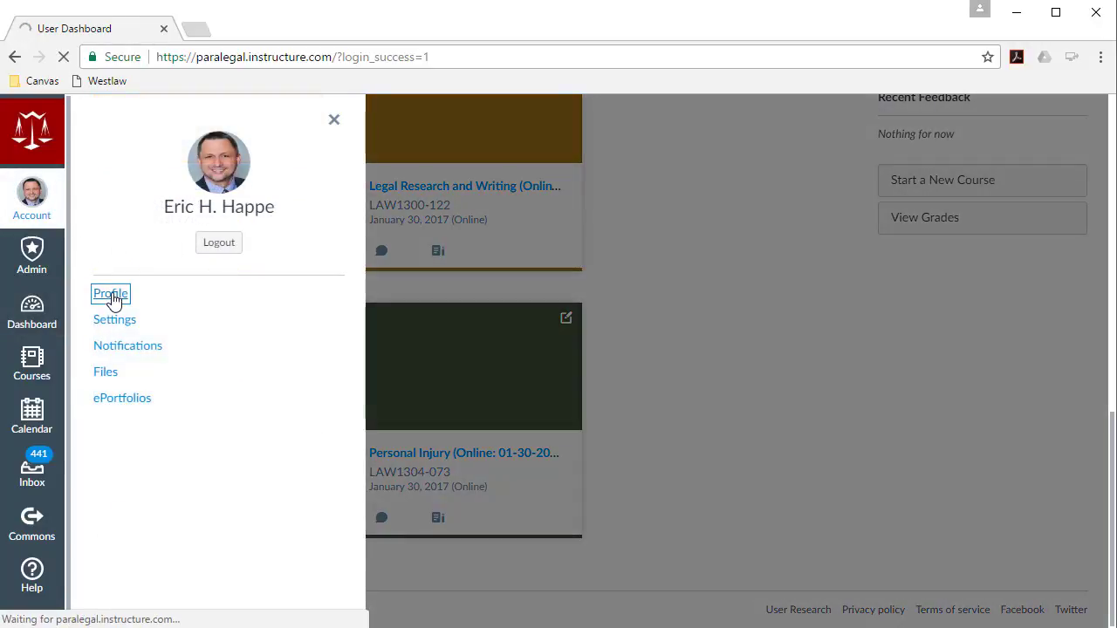
left_click(110, 294)
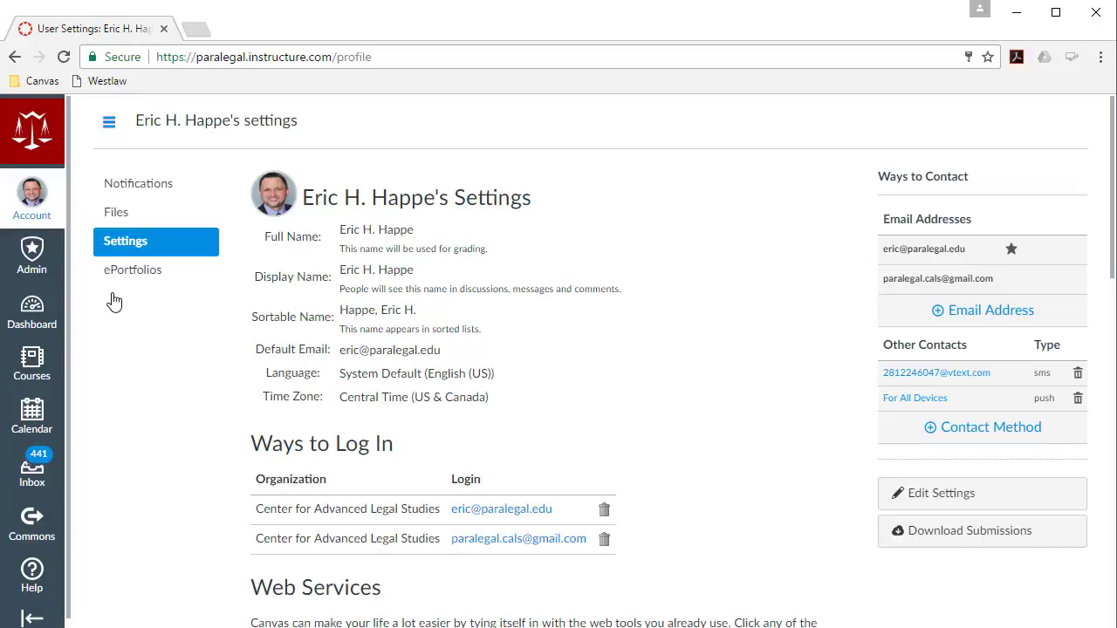
mouse_move(161, 330)
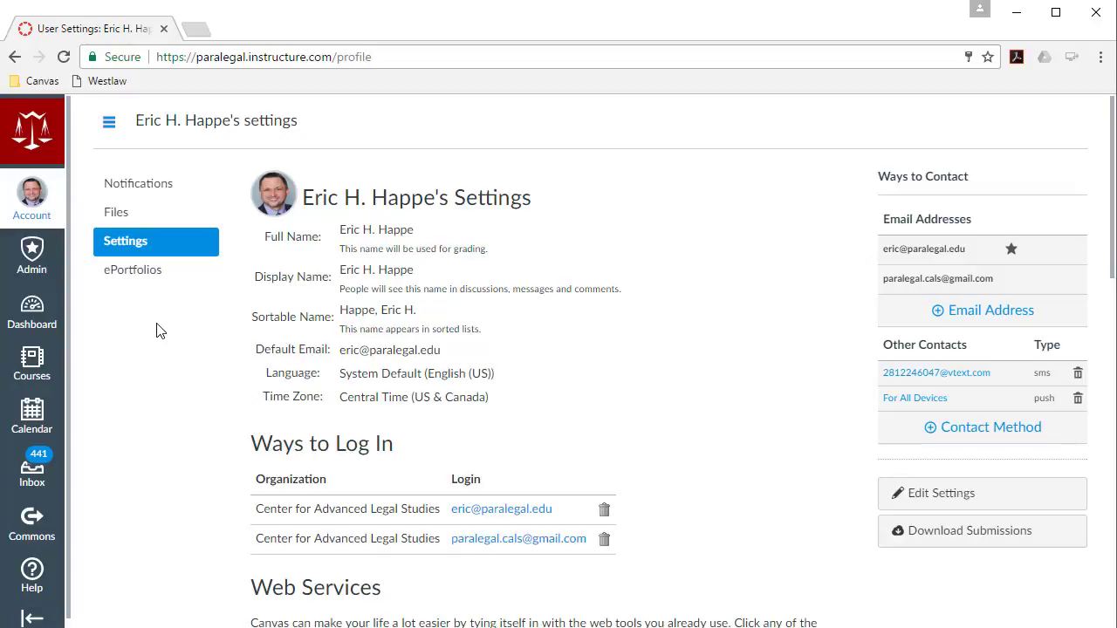
scroll("down", 3)
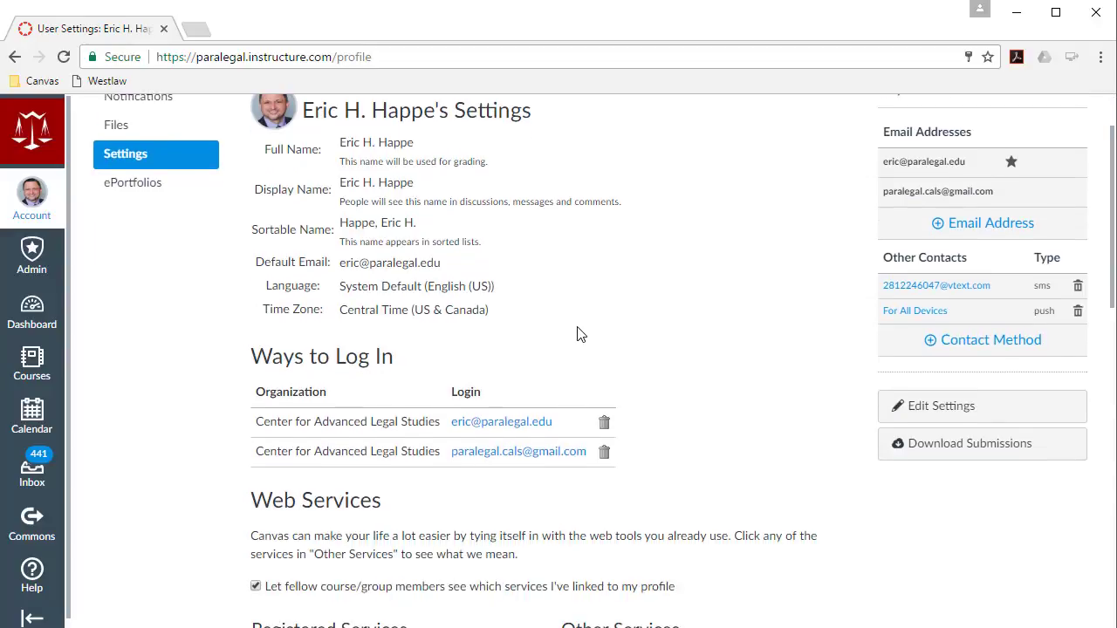
scroll("up", 3)
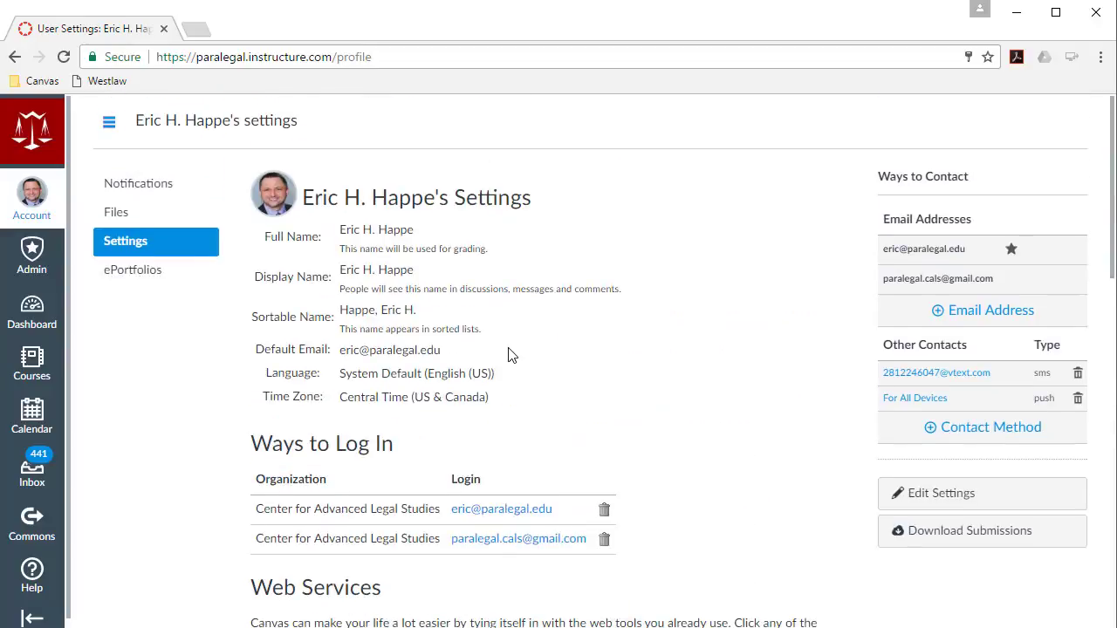
mouse_move(526, 346)
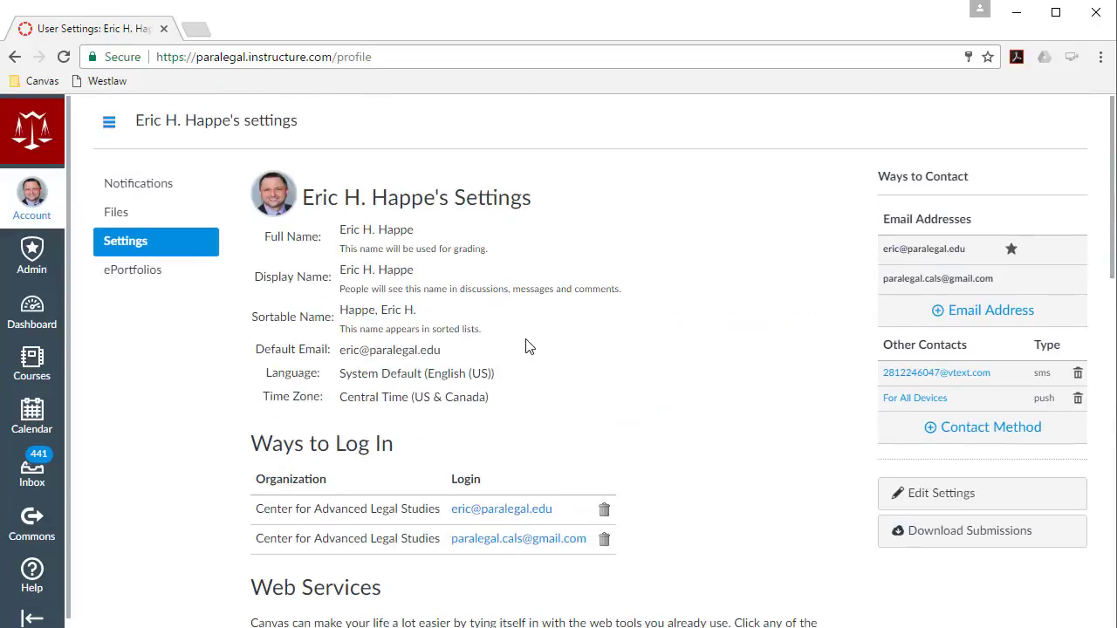
mouse_move(858, 383)
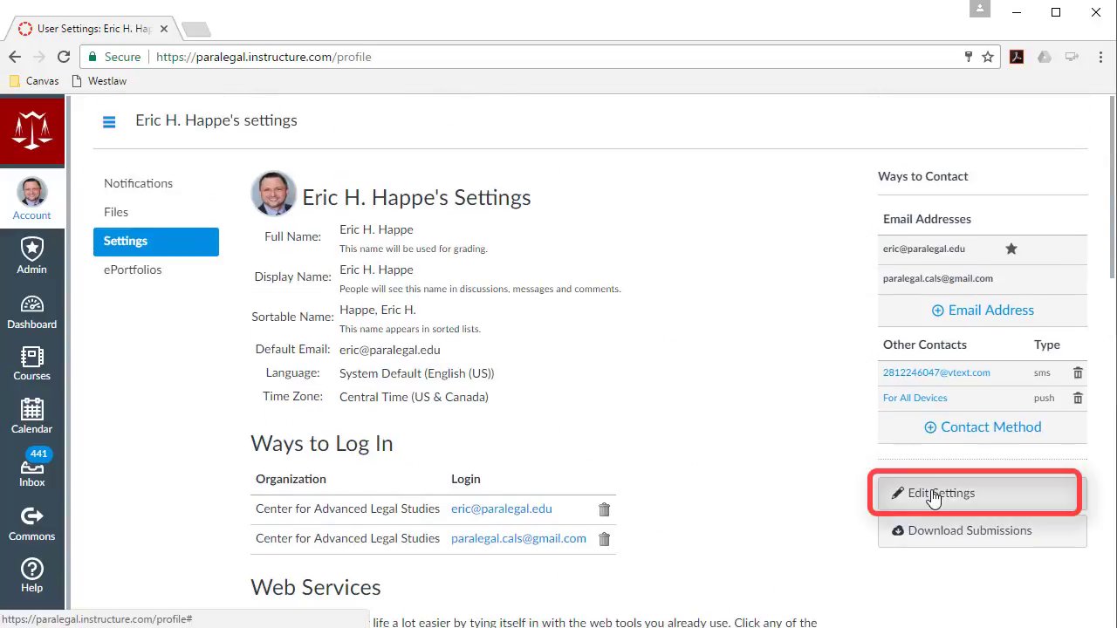
Step: Begin a password change in Edit Settings, cancel without saving, and return to the dashboard
left_click(941, 493)
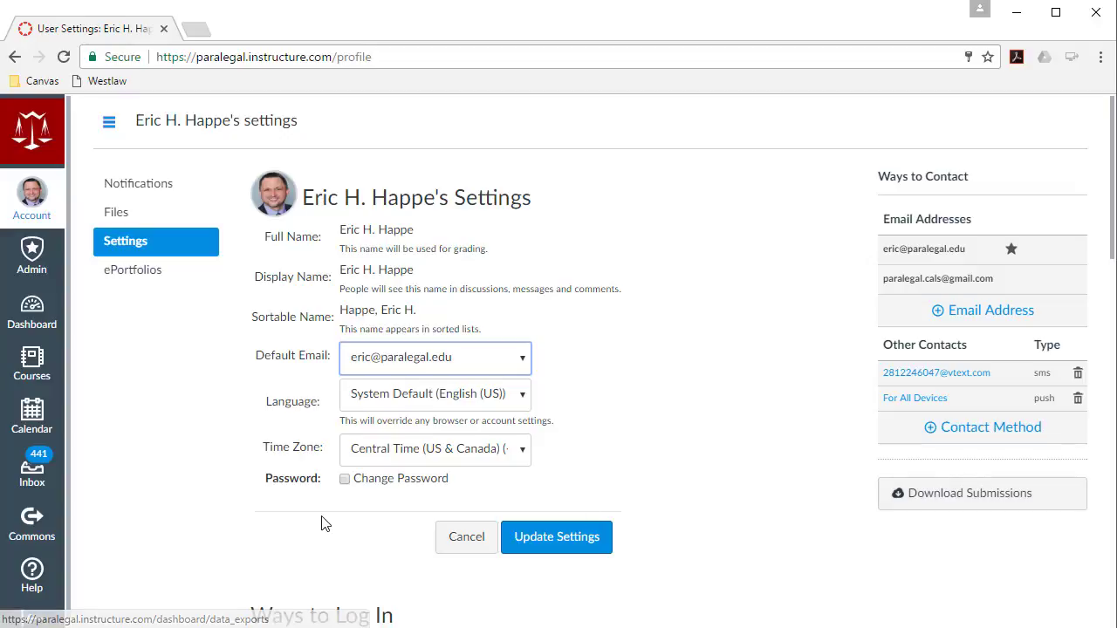
mouse_move(340, 494)
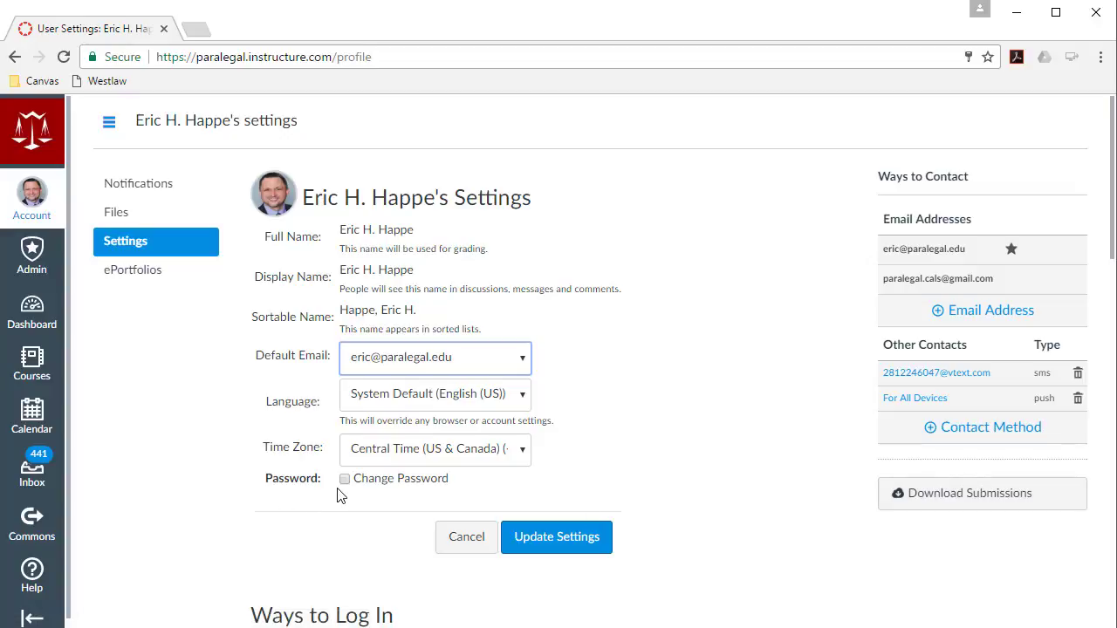
mouse_move(370, 489)
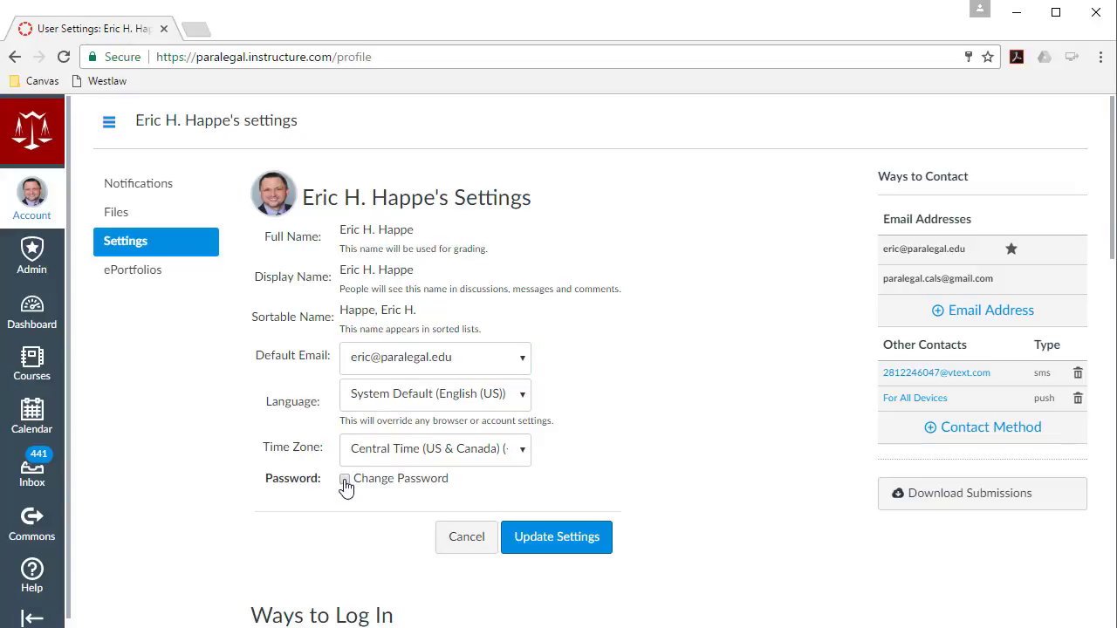
left_click(345, 478)
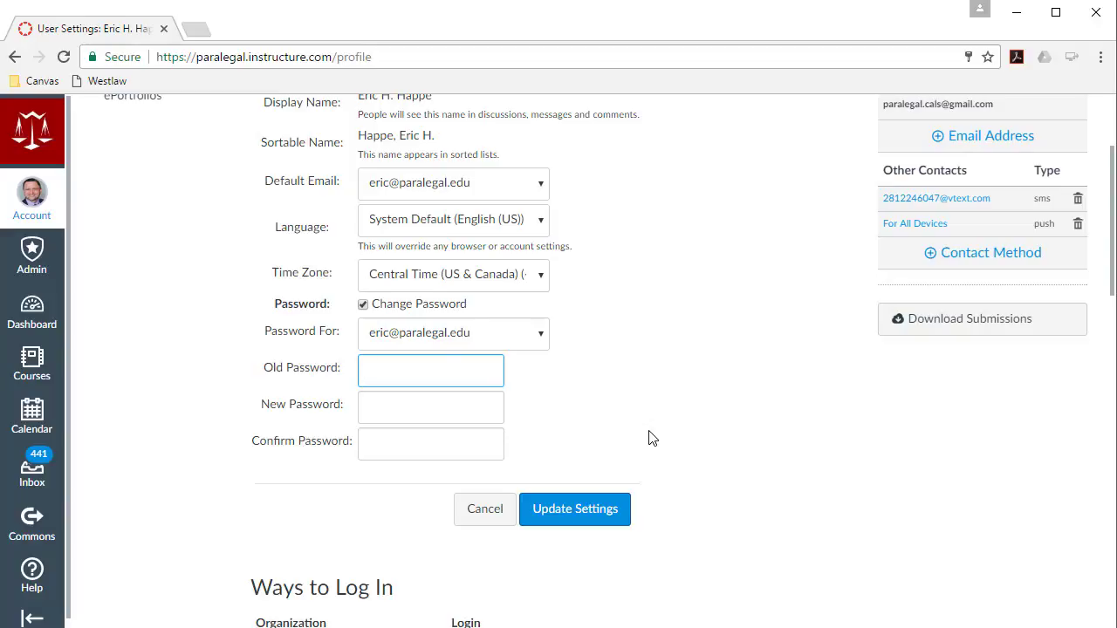
left_click(430, 370)
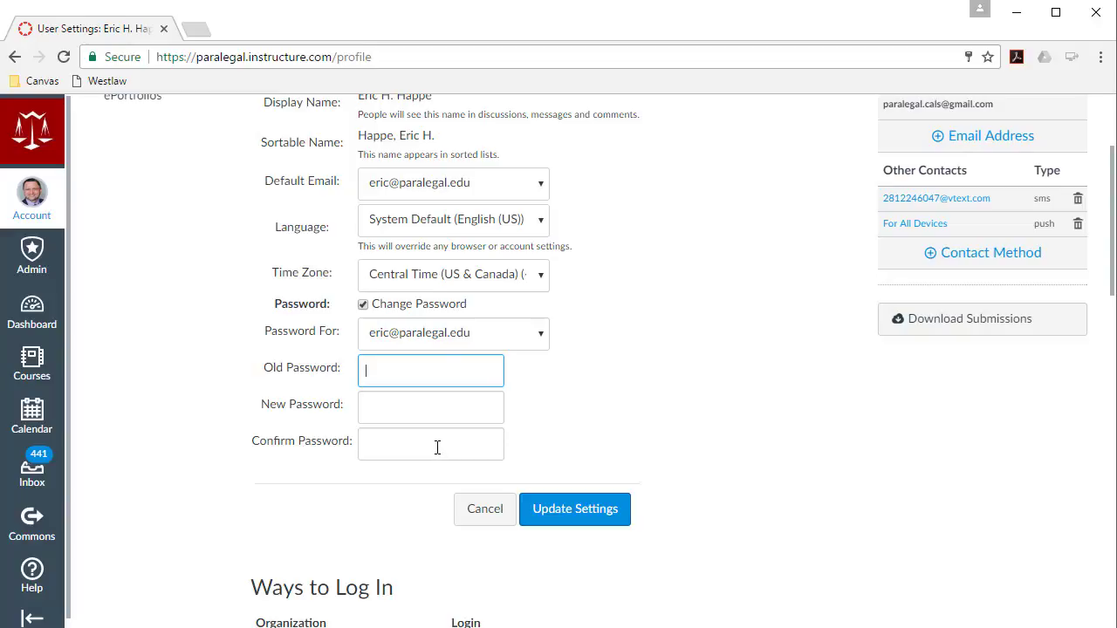
mouse_move(539, 435)
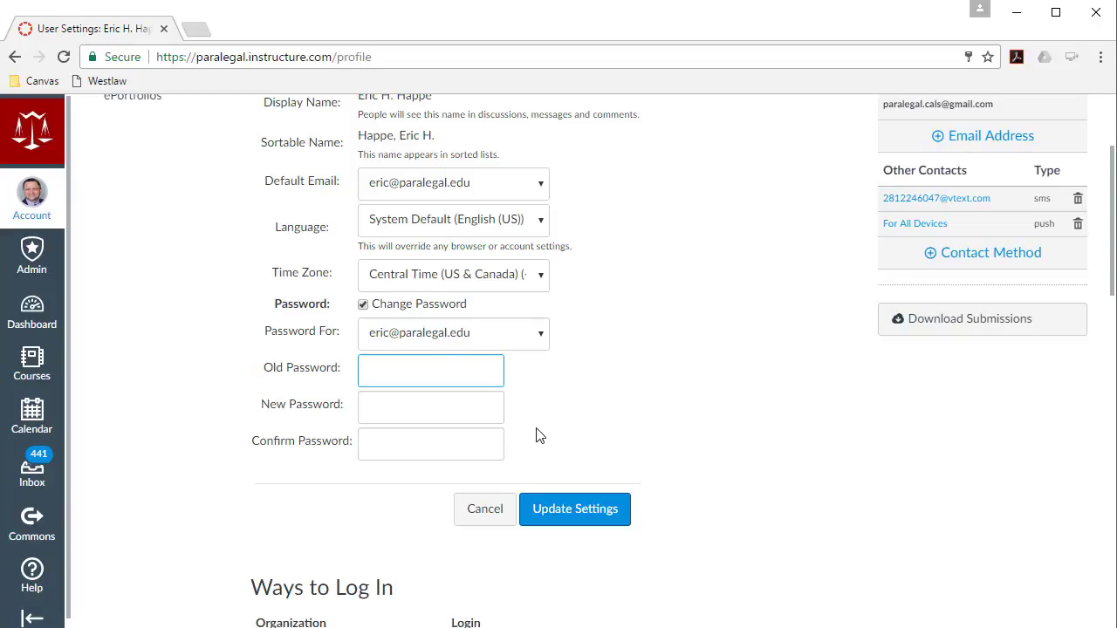
mouse_move(484, 509)
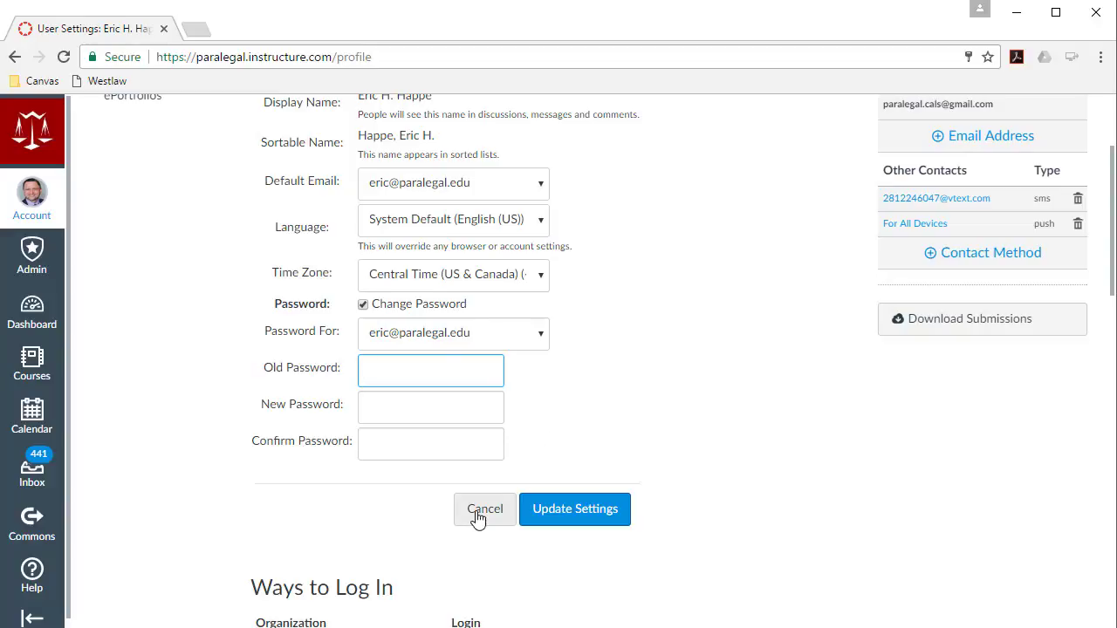
left_click(430, 370)
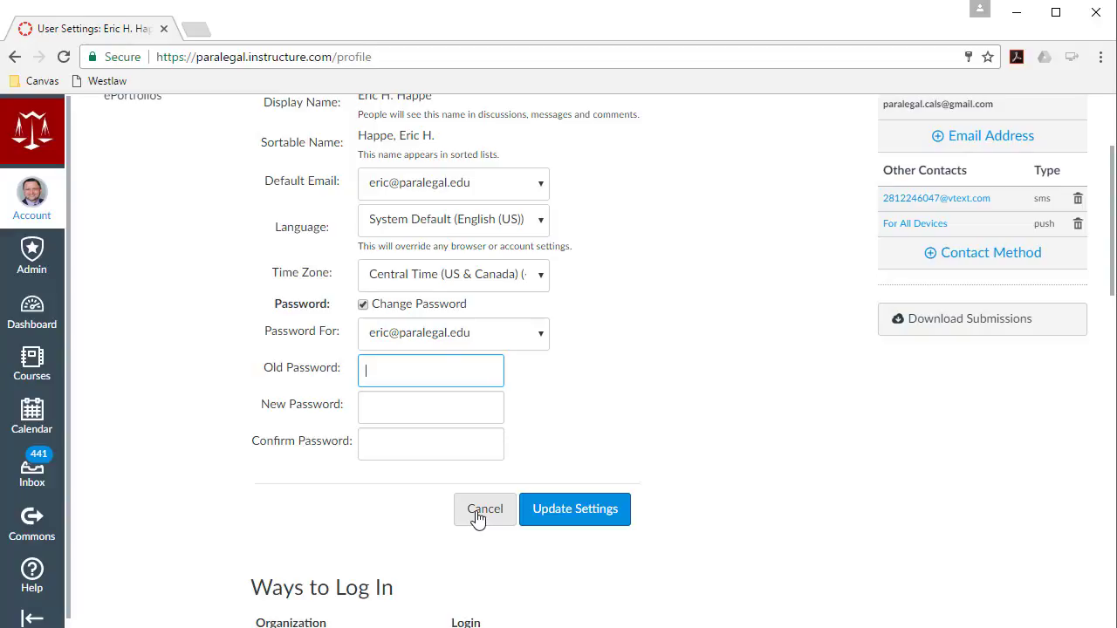
left_click(485, 509)
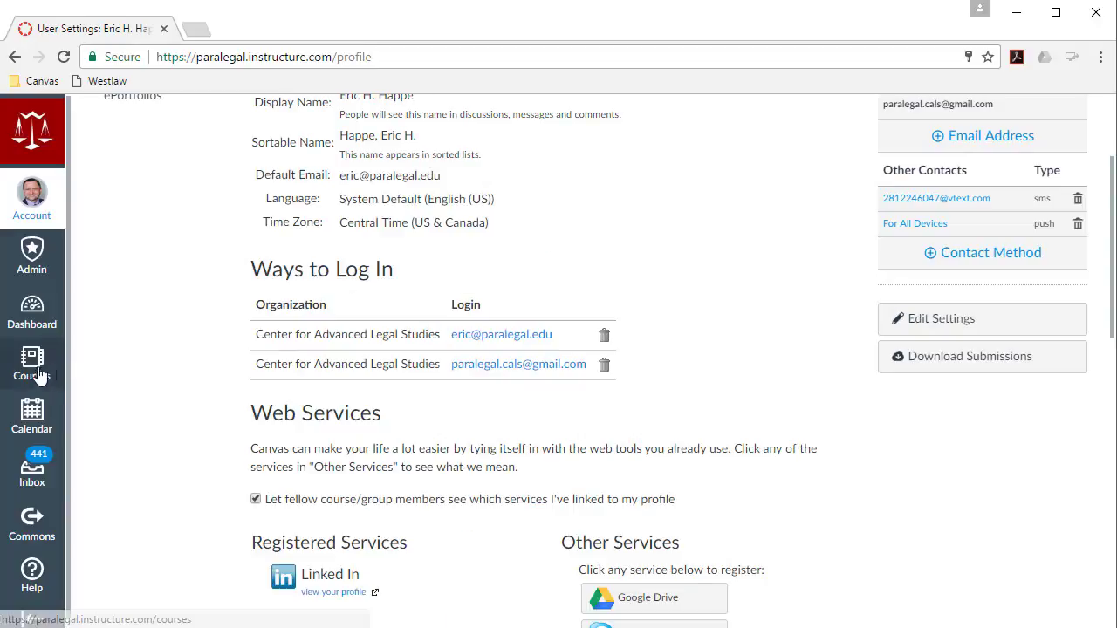
left_click(31, 314)
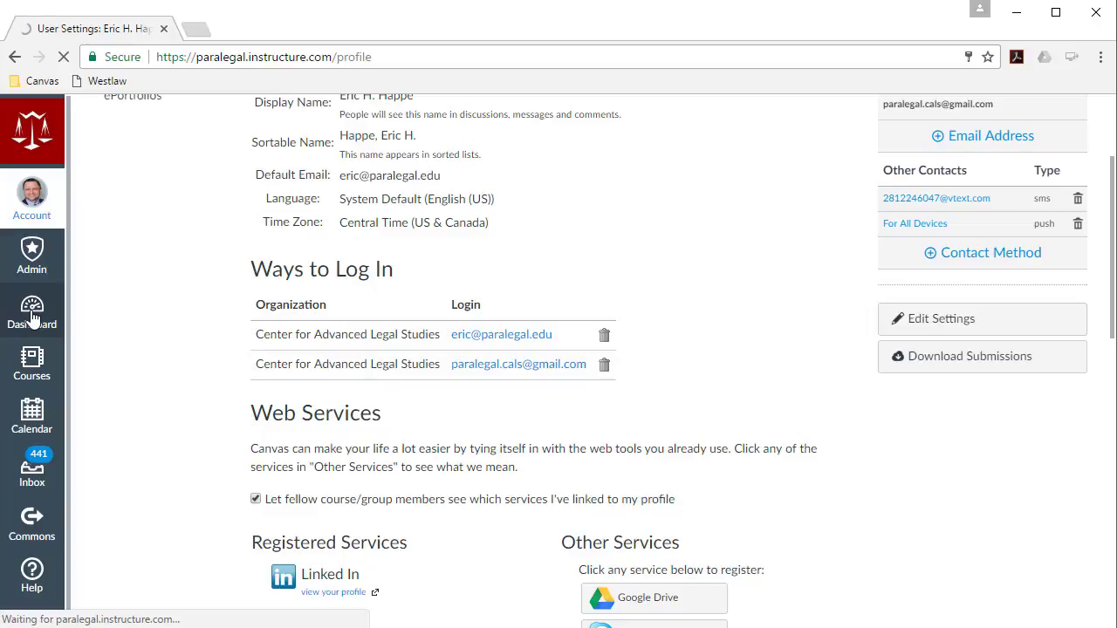
Step: Scroll down the dashboard to bring the Online Readiness course card into view
left_click(31, 310)
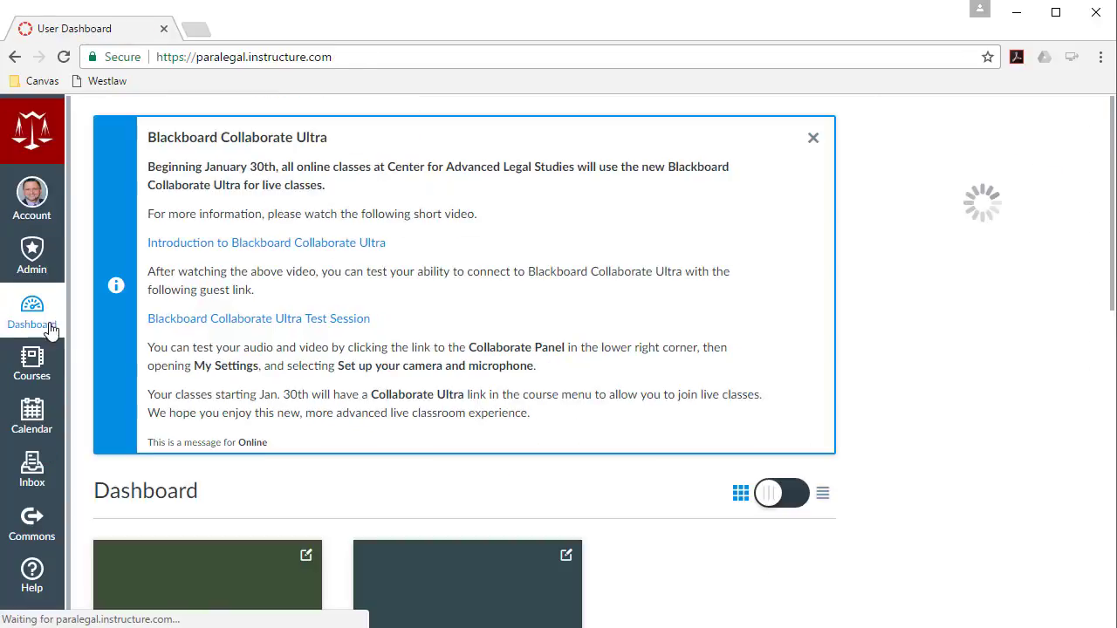
scroll("down", 3)
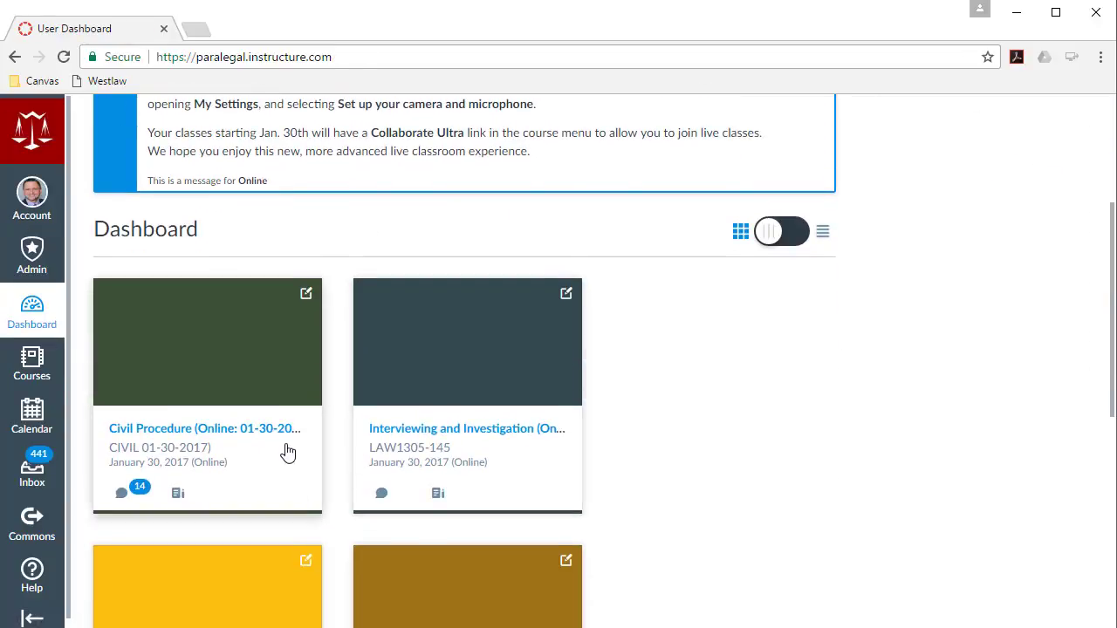
scroll("down", 3)
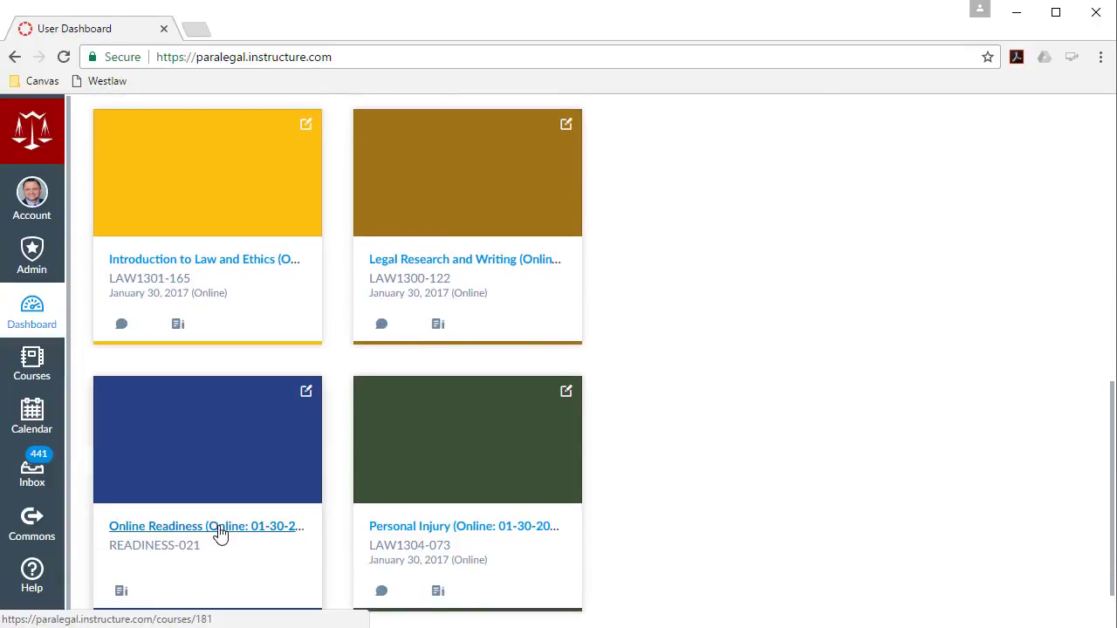
mouse_move(218, 532)
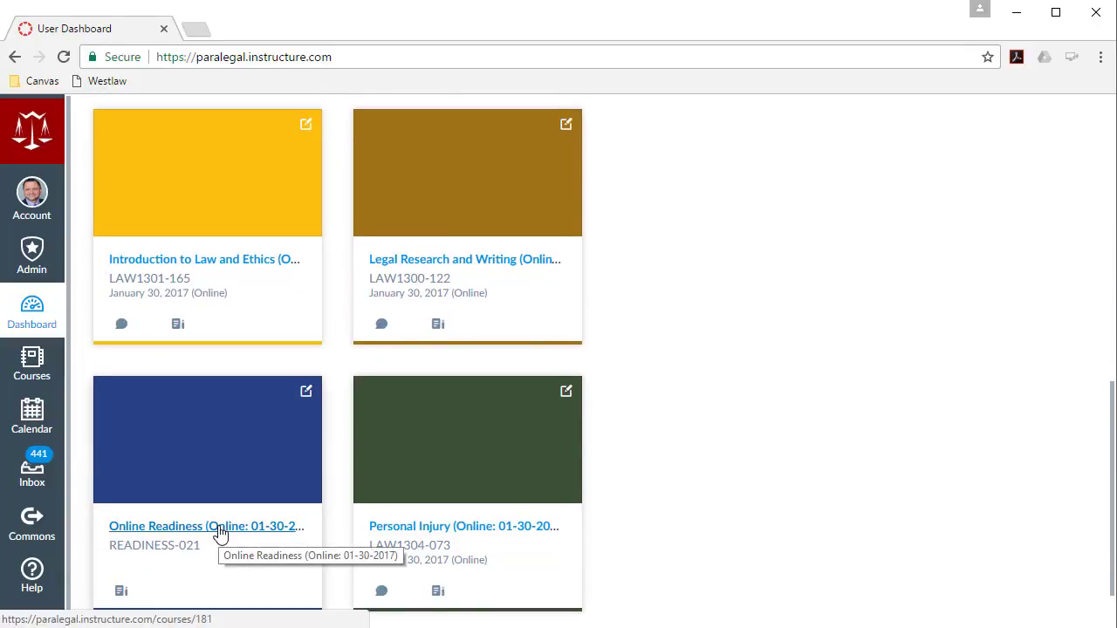
mouse_move(98, 409)
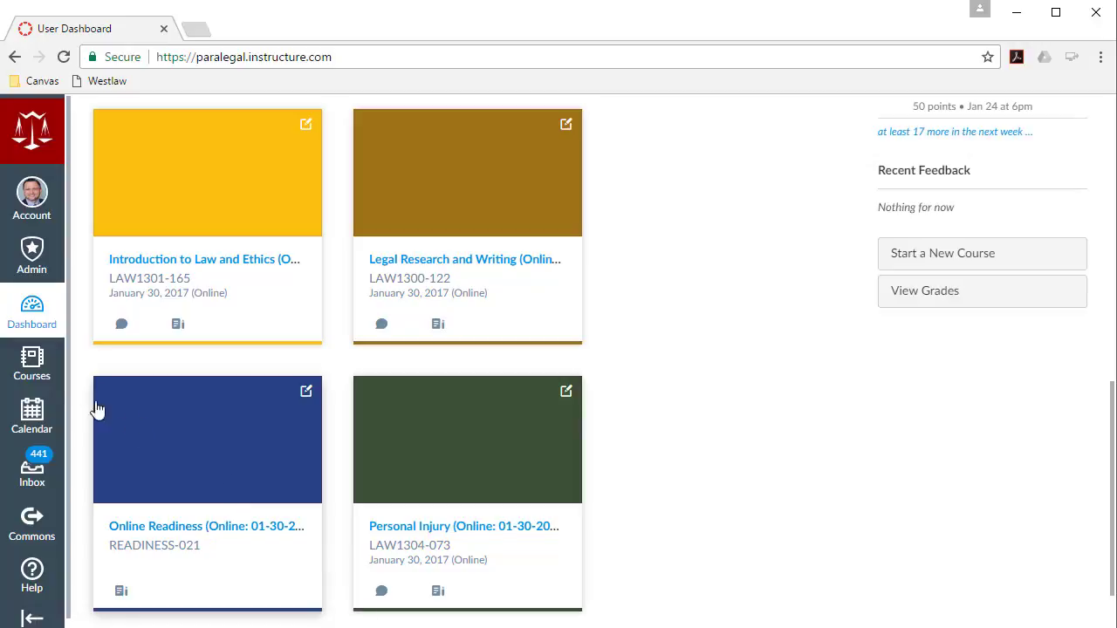
Step: Show the All Courses page listing every course's term, role and published status
left_click(32, 362)
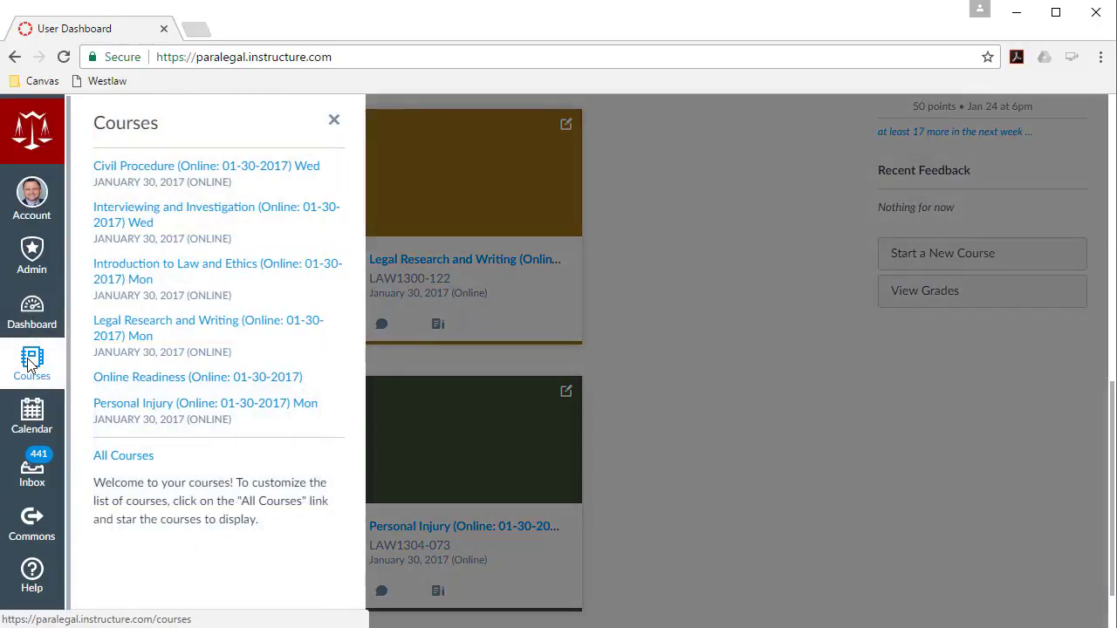
left_click(123, 454)
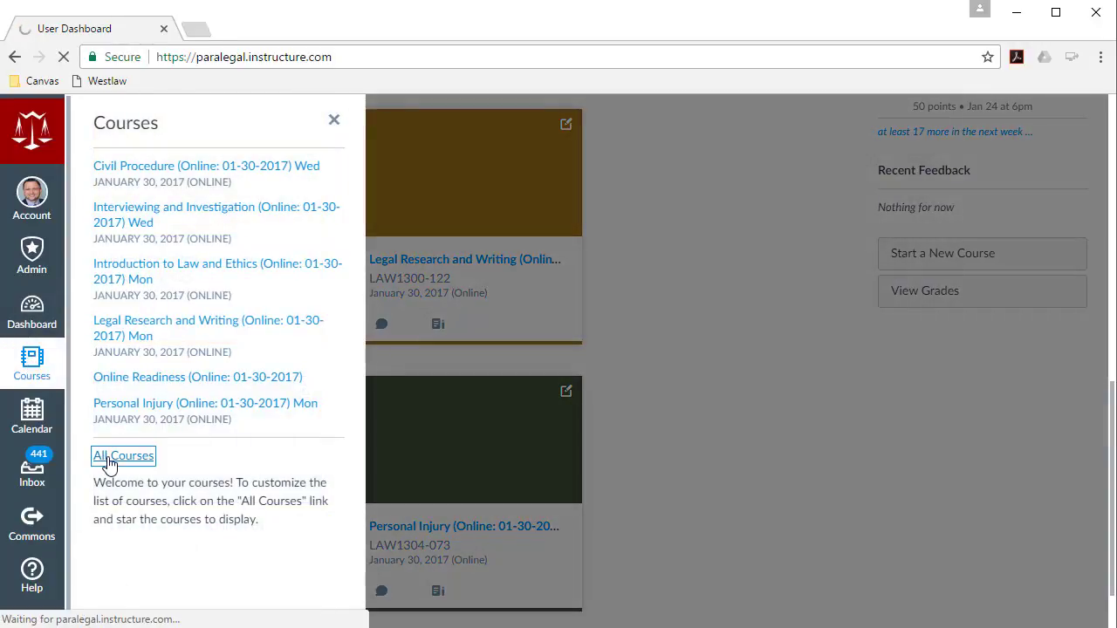
left_click(123, 455)
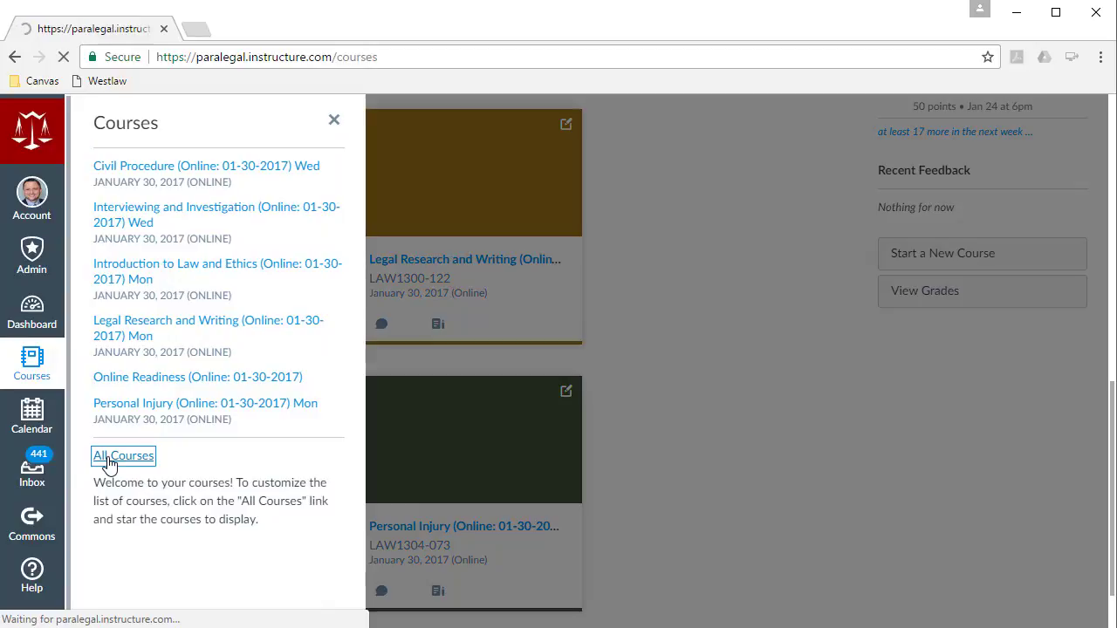
left_click(123, 456)
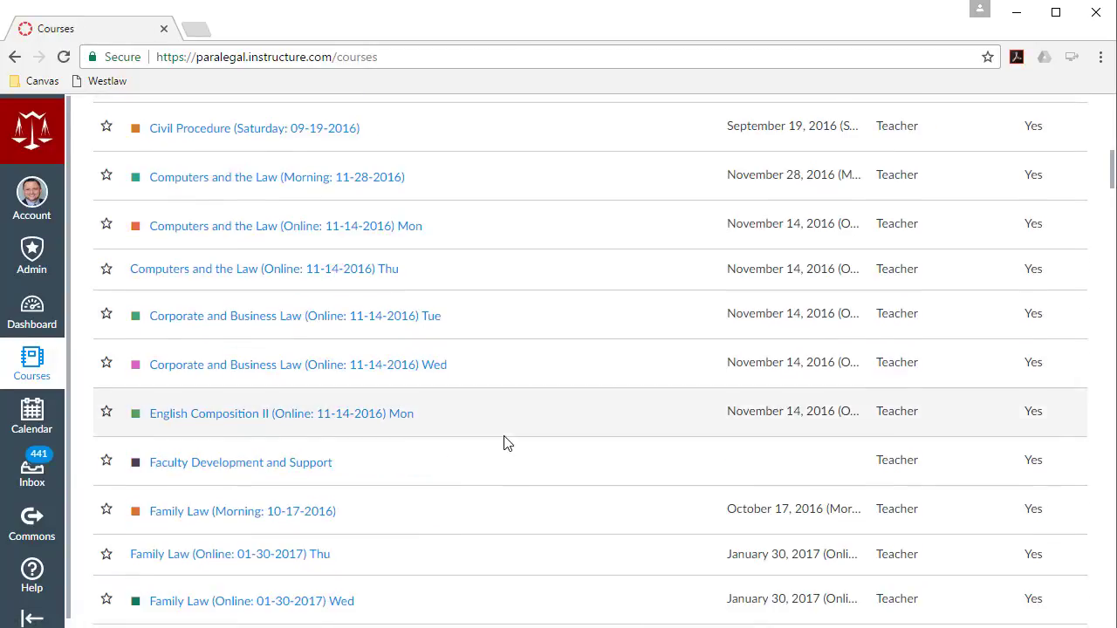
scroll("up", 3)
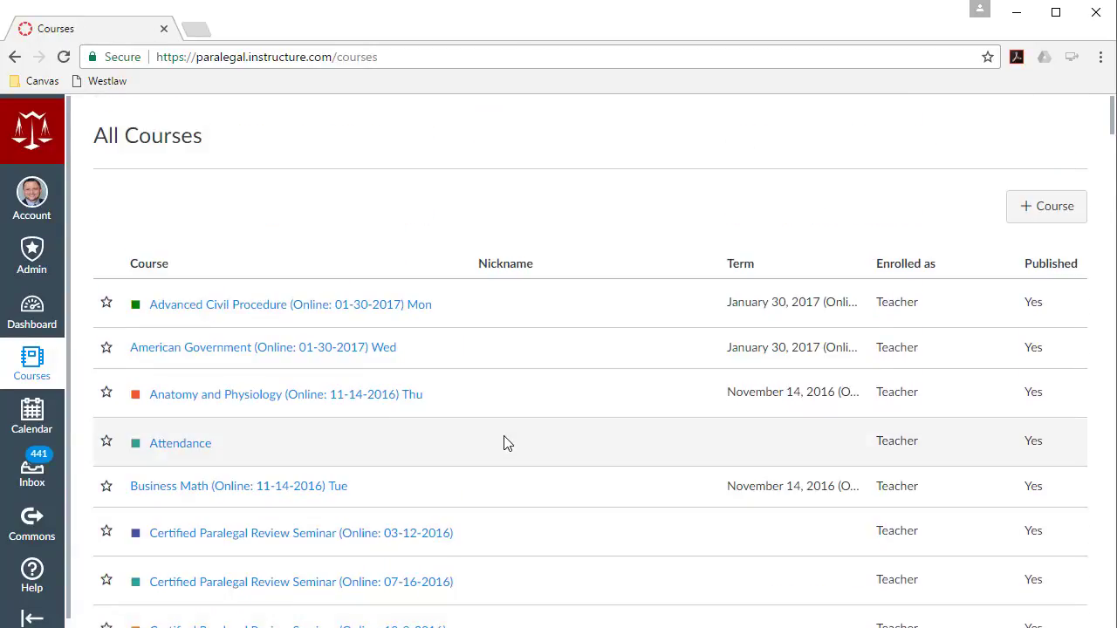
mouse_move(306, 310)
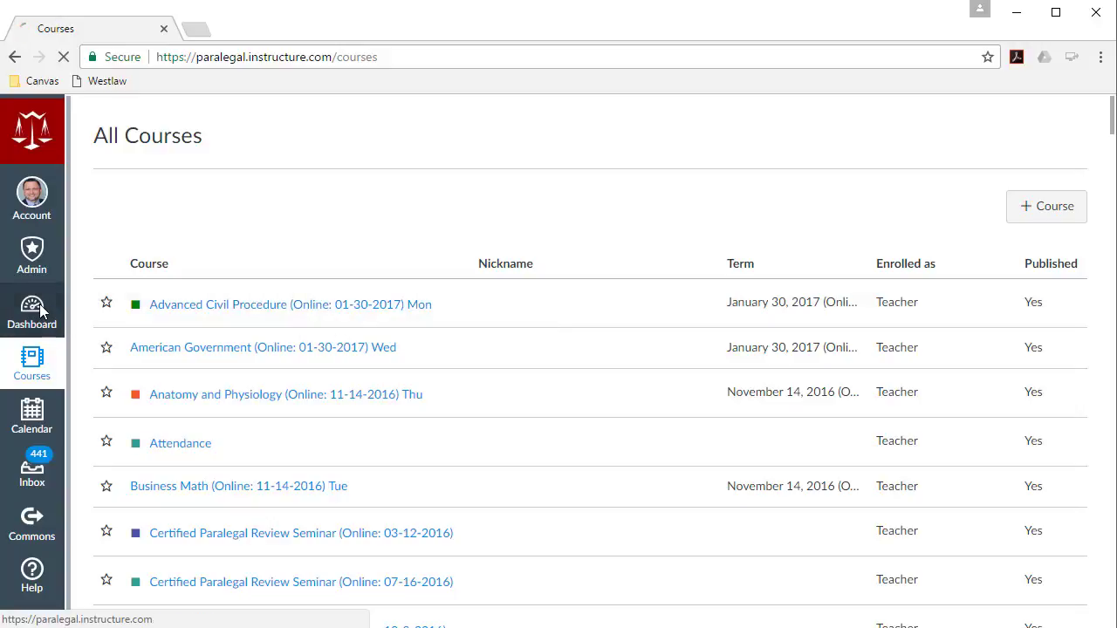
Step: From the dashboard, open the Online Readiness (Online: 01-30-2017) course card
left_click(32, 310)
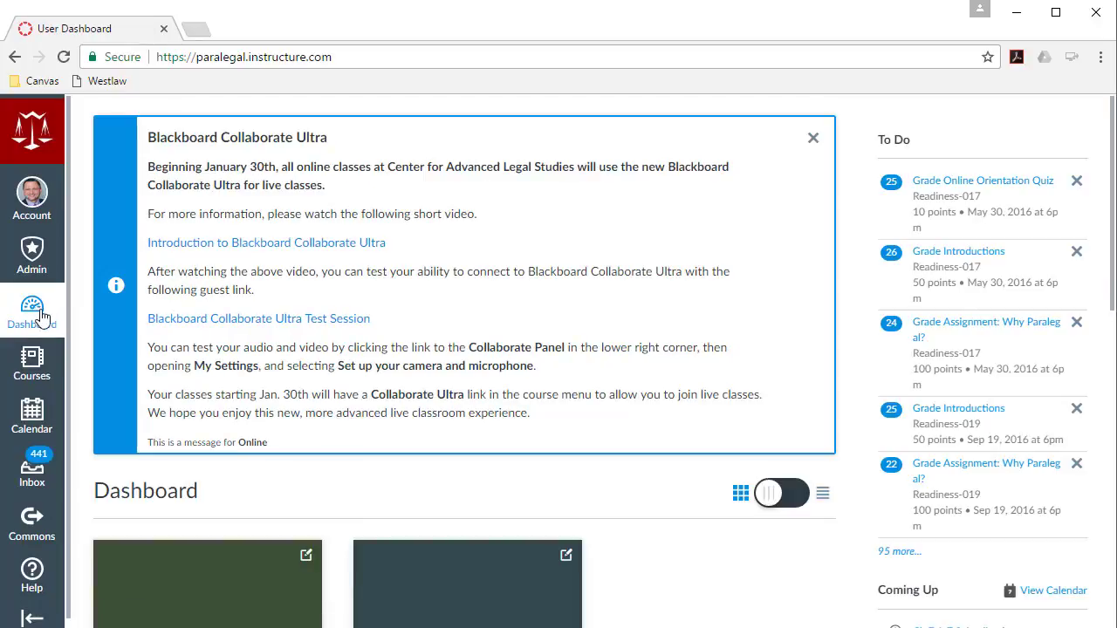
scroll("down", 3)
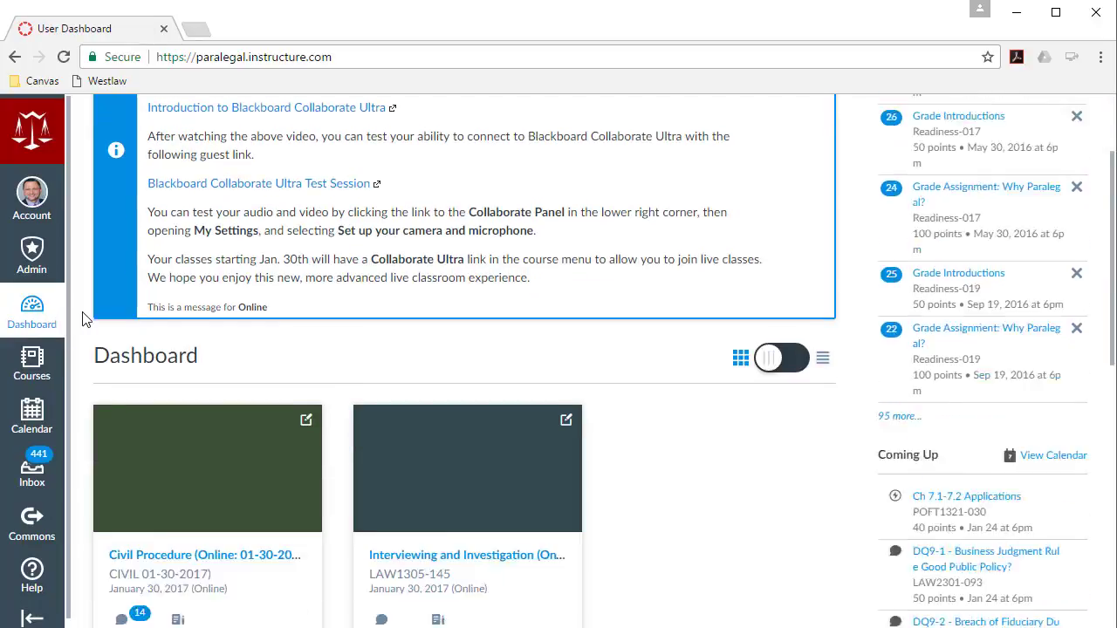
scroll("down", 3)
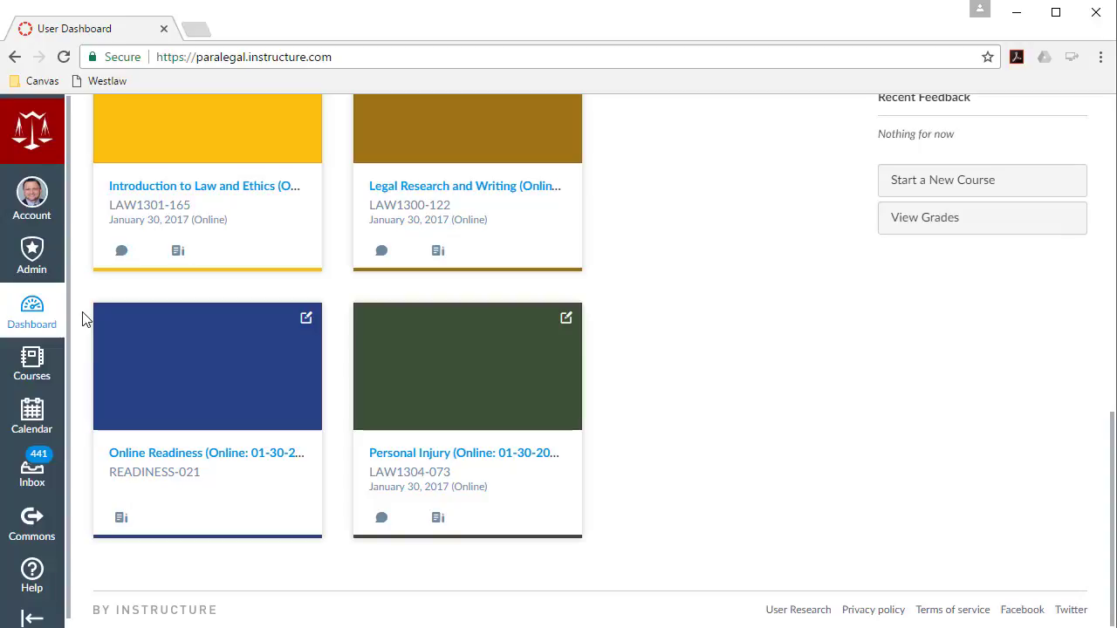
mouse_move(195, 436)
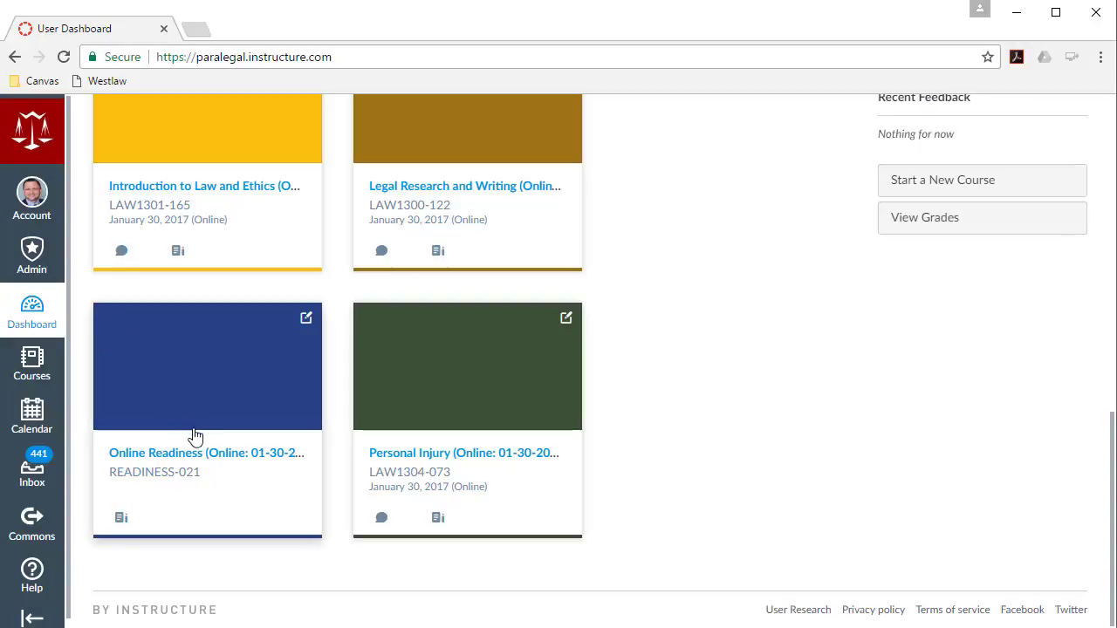
mouse_move(195, 453)
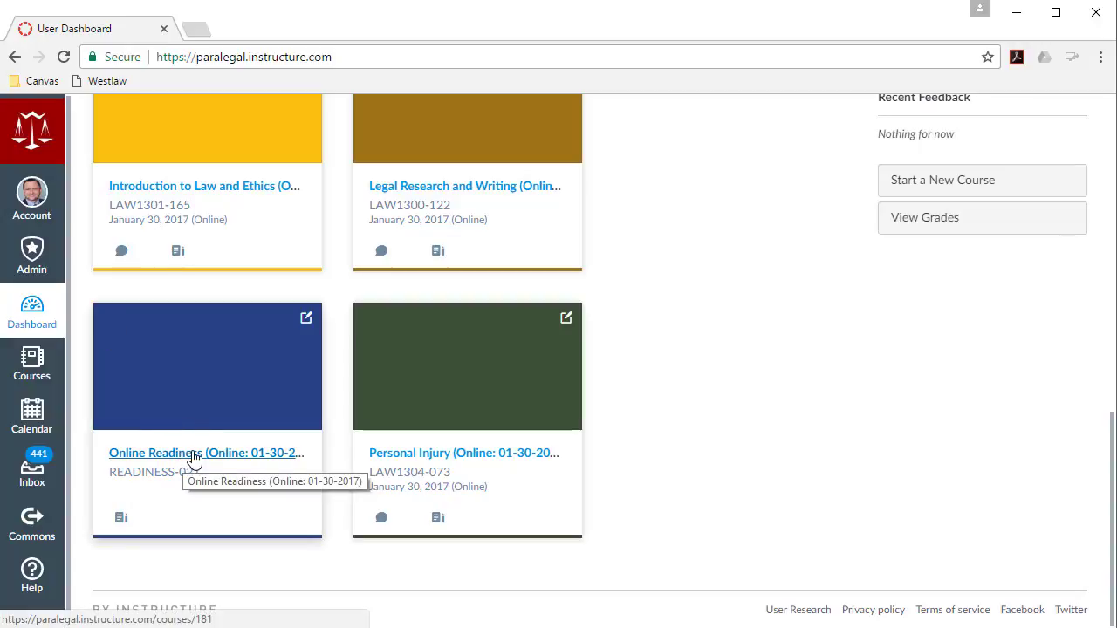
left_click(204, 452)
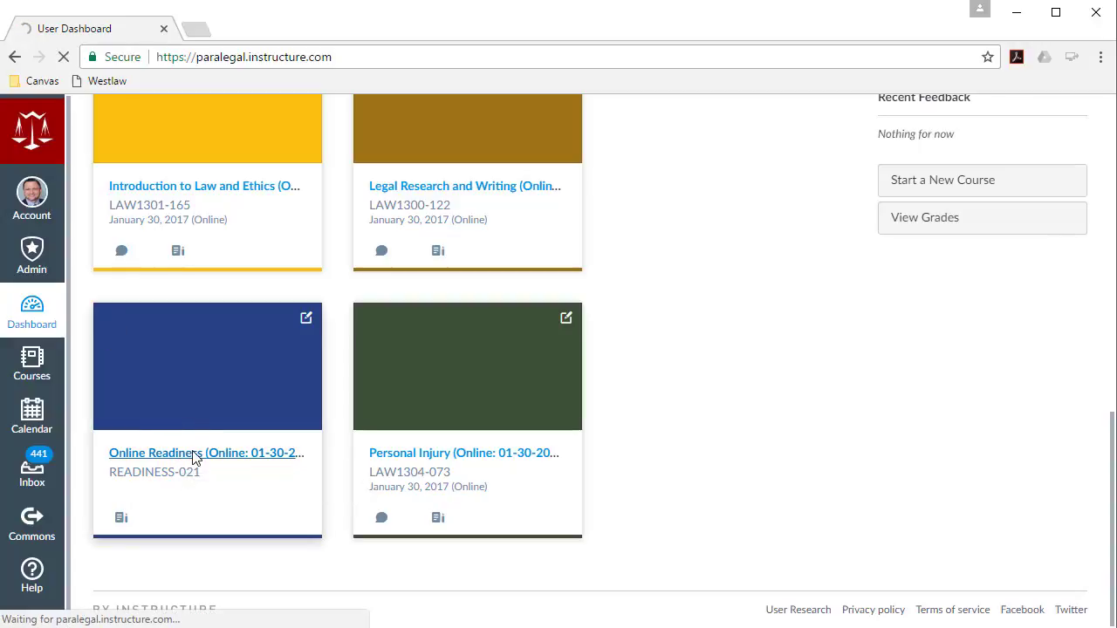
Step: Open the Online Readiness course Settings showing its name, code, term and dates
left_click(206, 452)
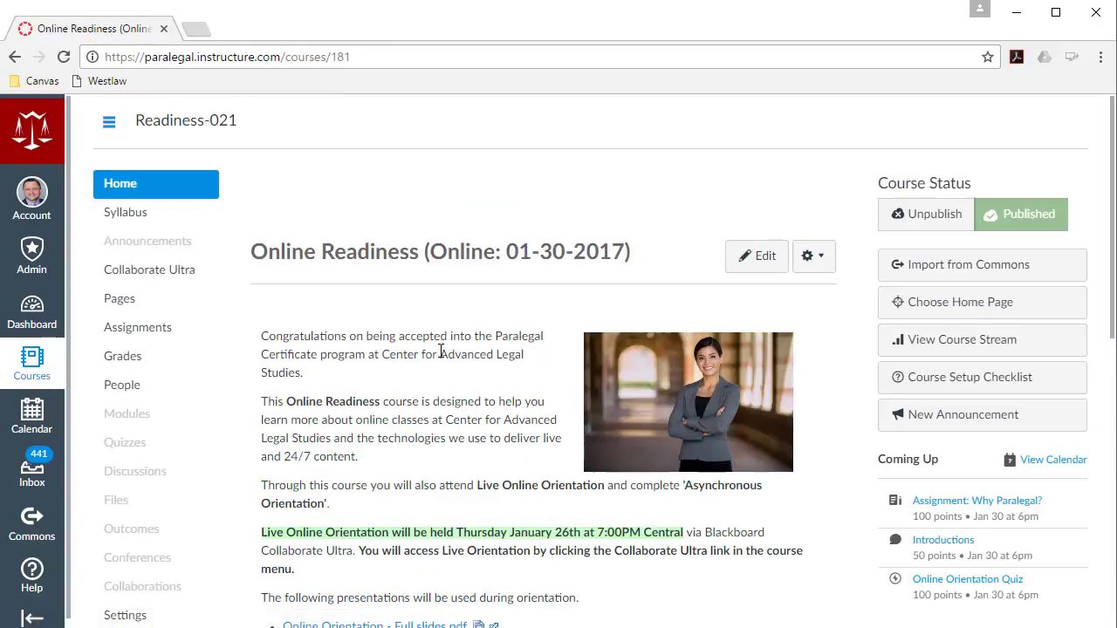
mouse_move(428, 390)
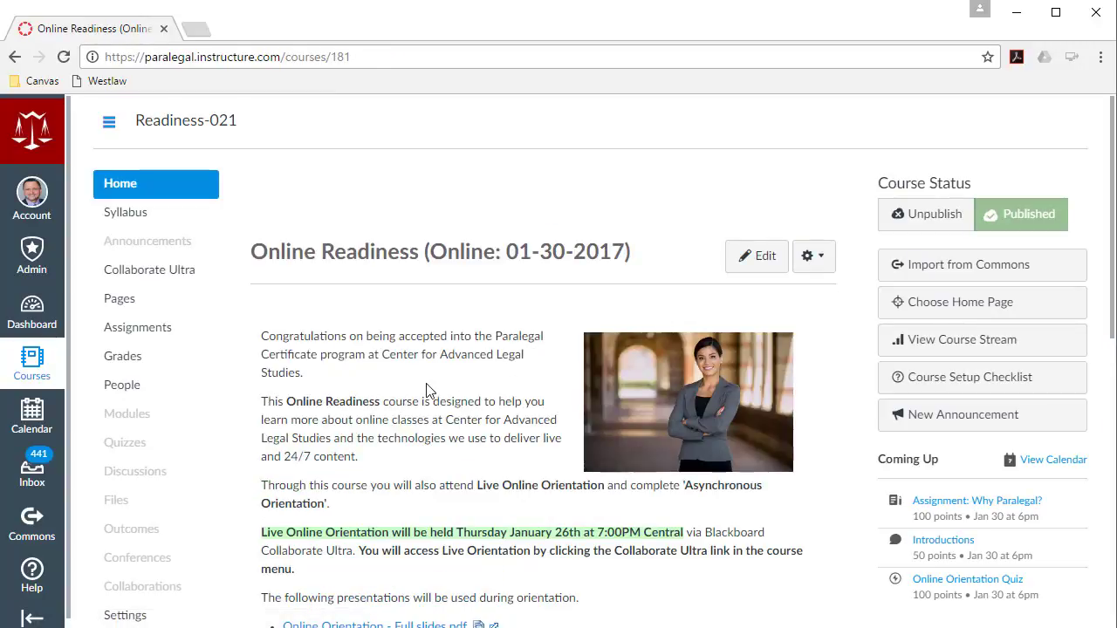
scroll("down", 3)
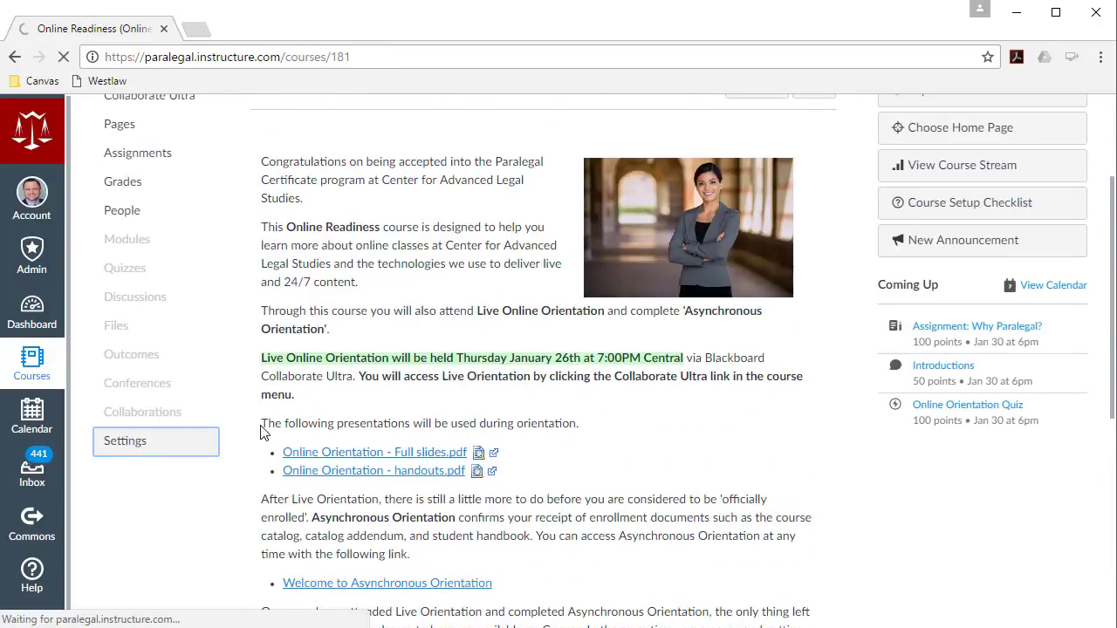
left_click(125, 440)
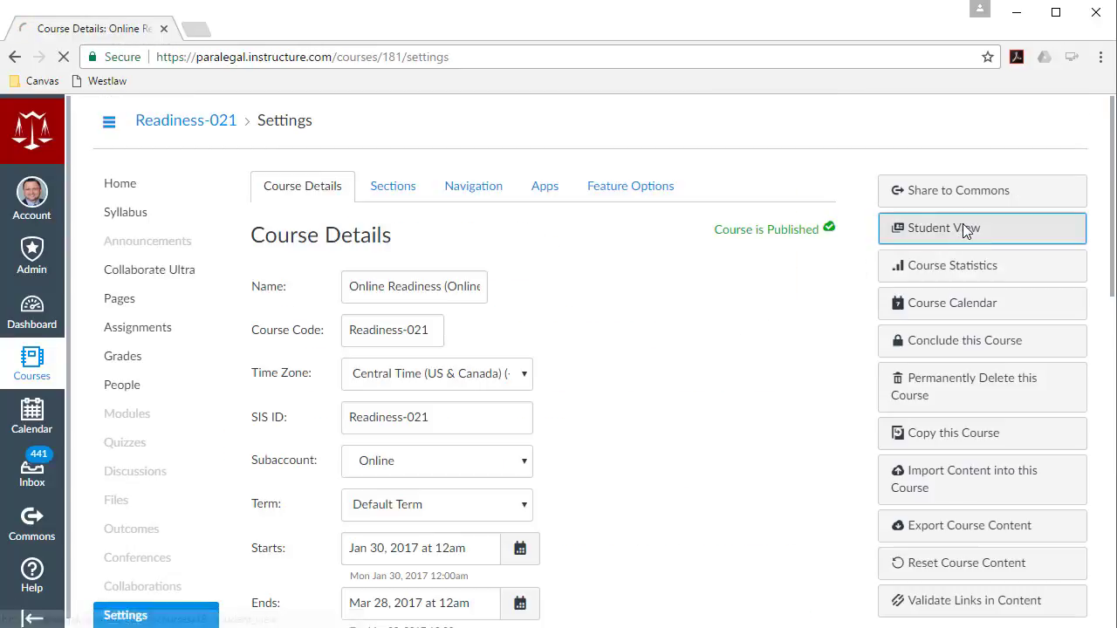
left_click(981, 227)
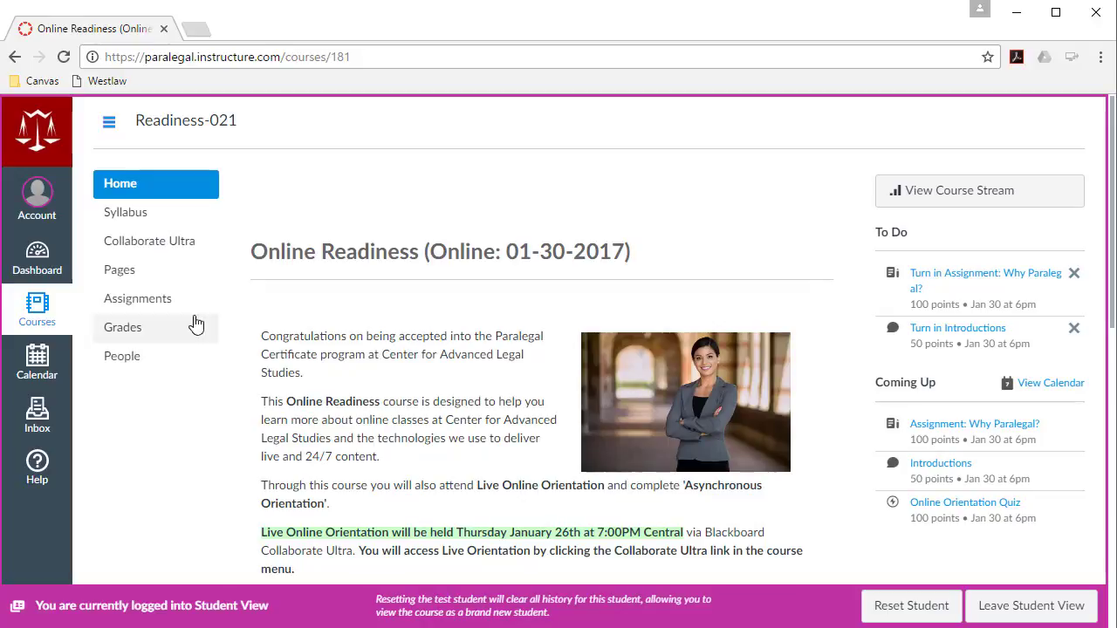
mouse_move(128, 212)
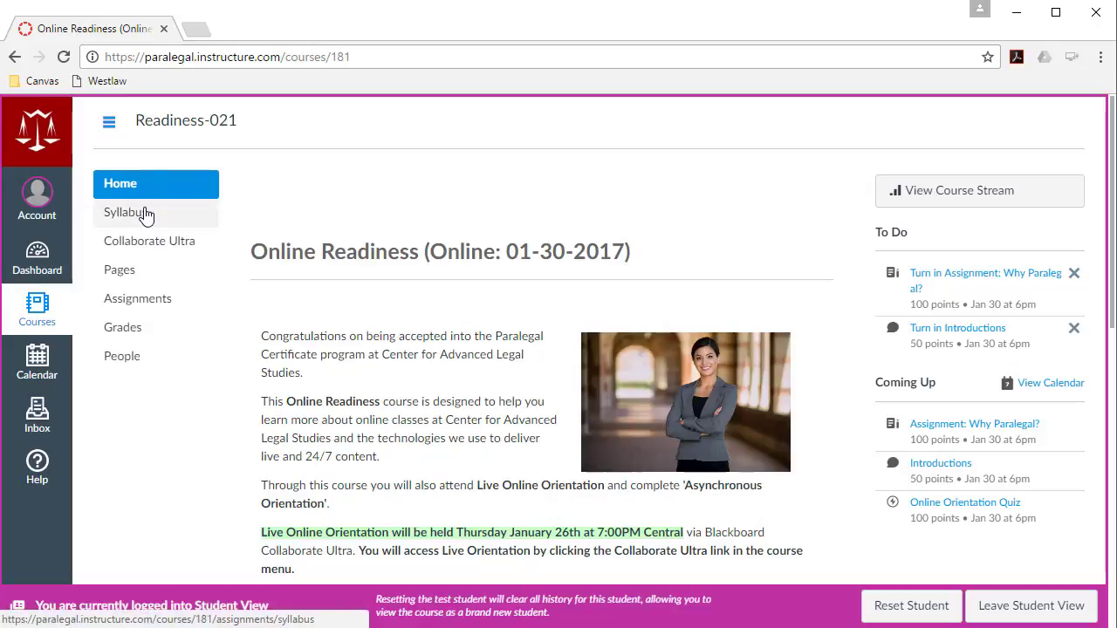
mouse_move(150, 241)
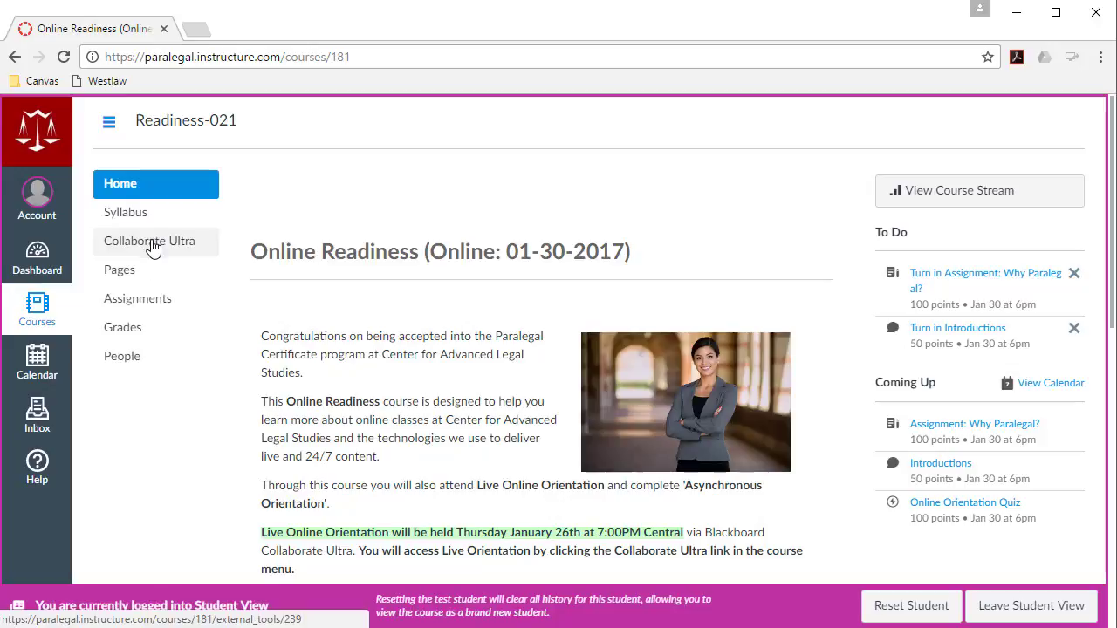
mouse_move(379, 370)
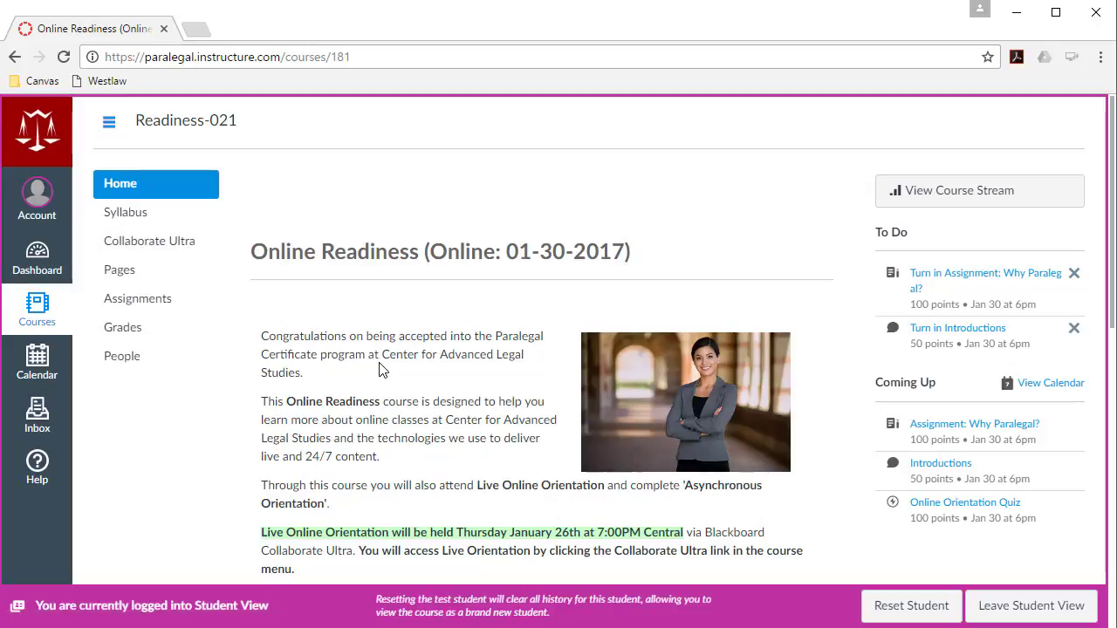
scroll("down", 3)
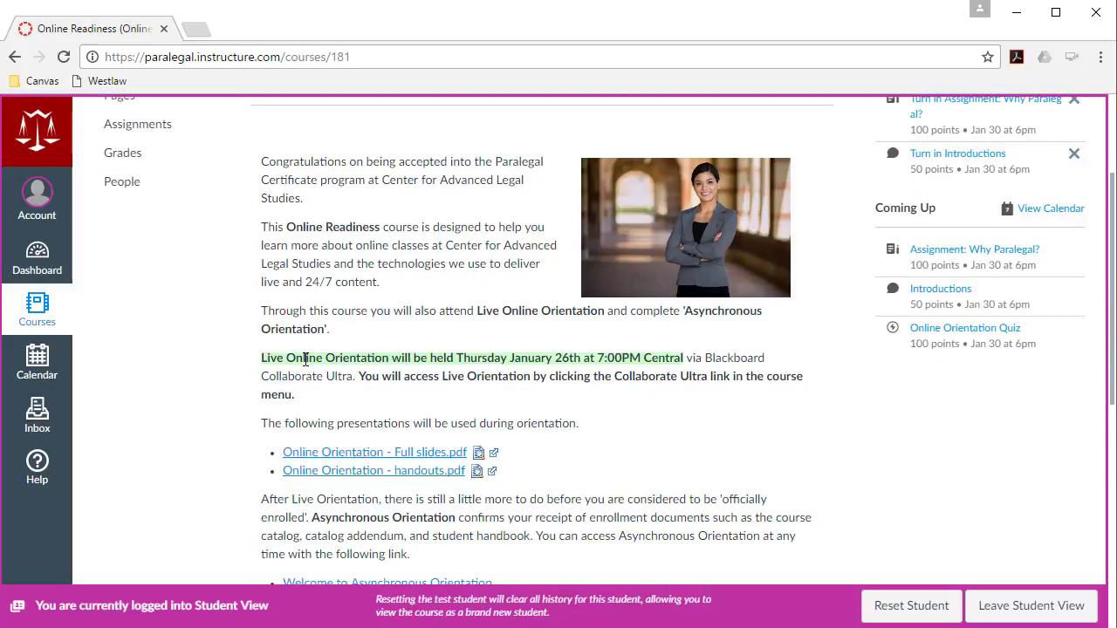
mouse_move(366, 375)
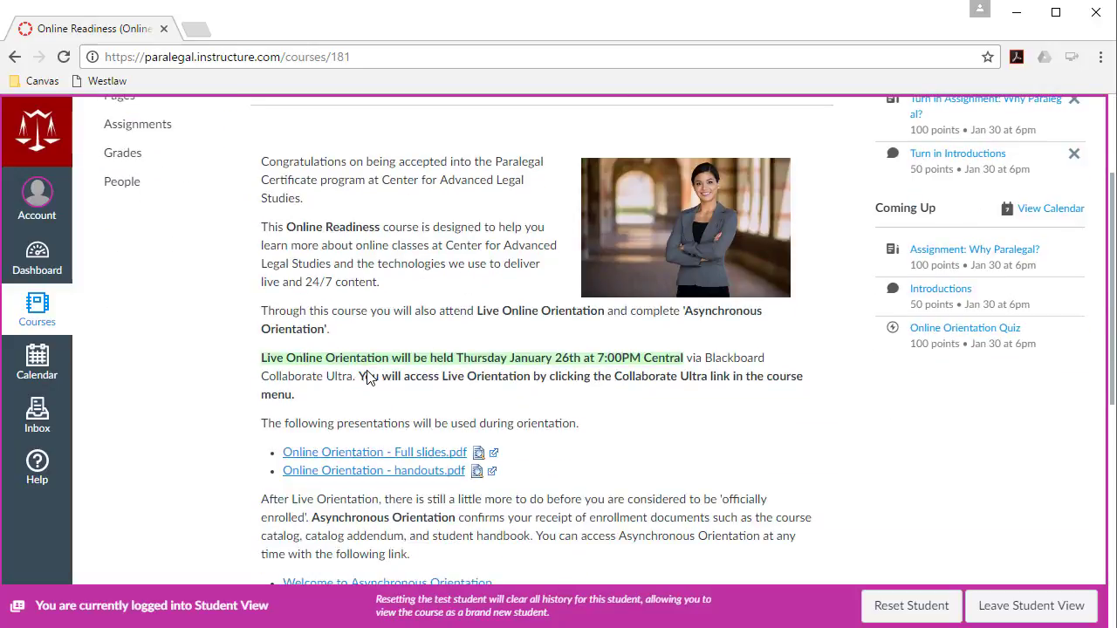
mouse_move(549, 374)
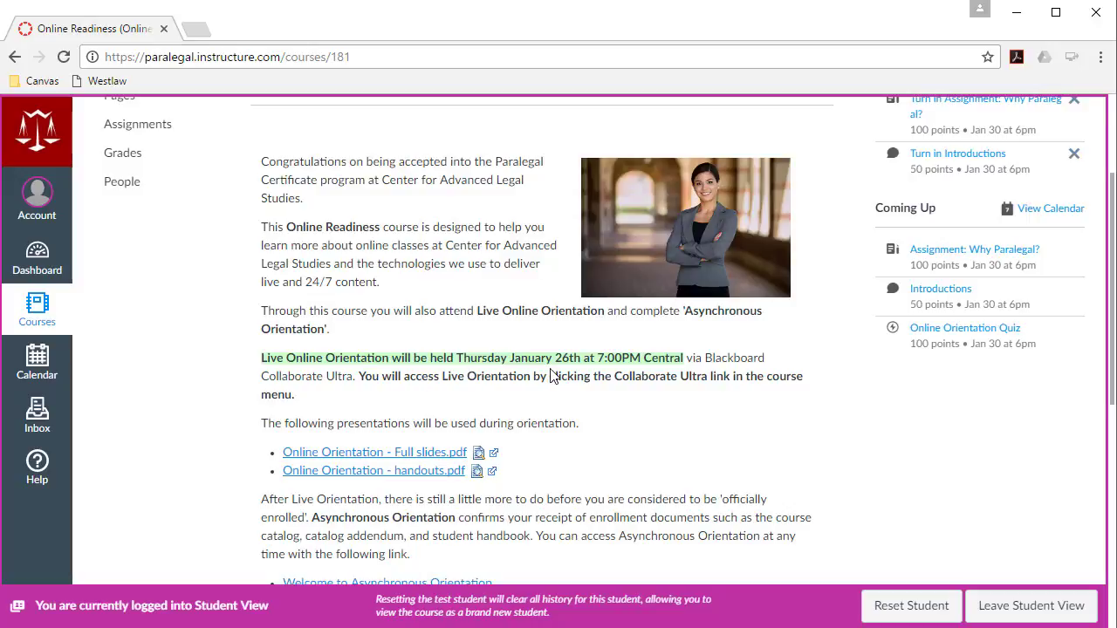
mouse_move(501, 360)
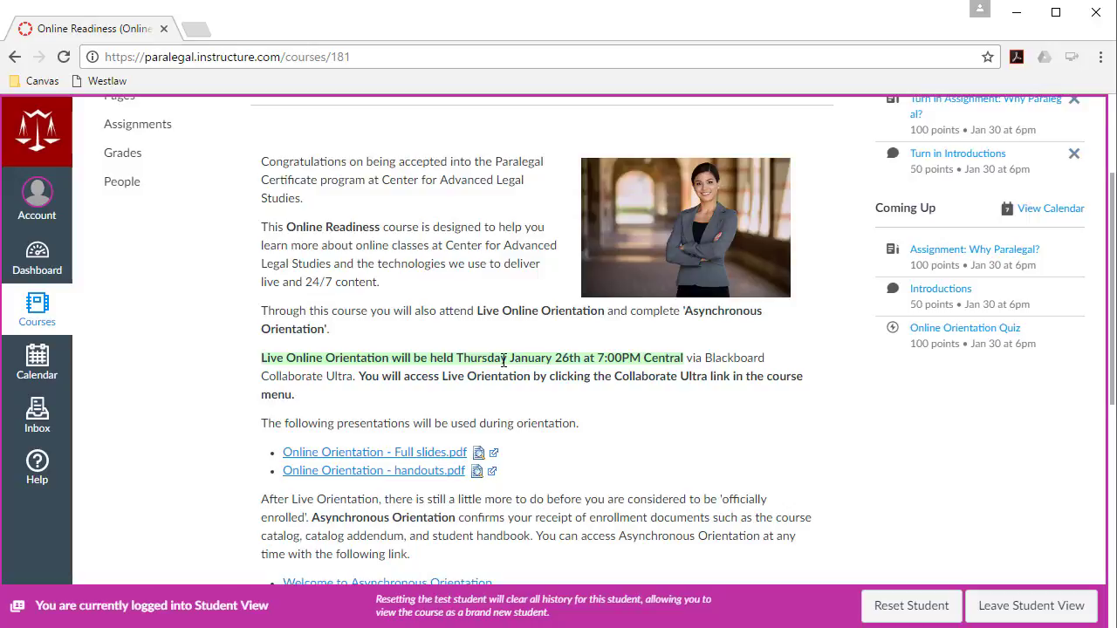
mouse_move(641, 361)
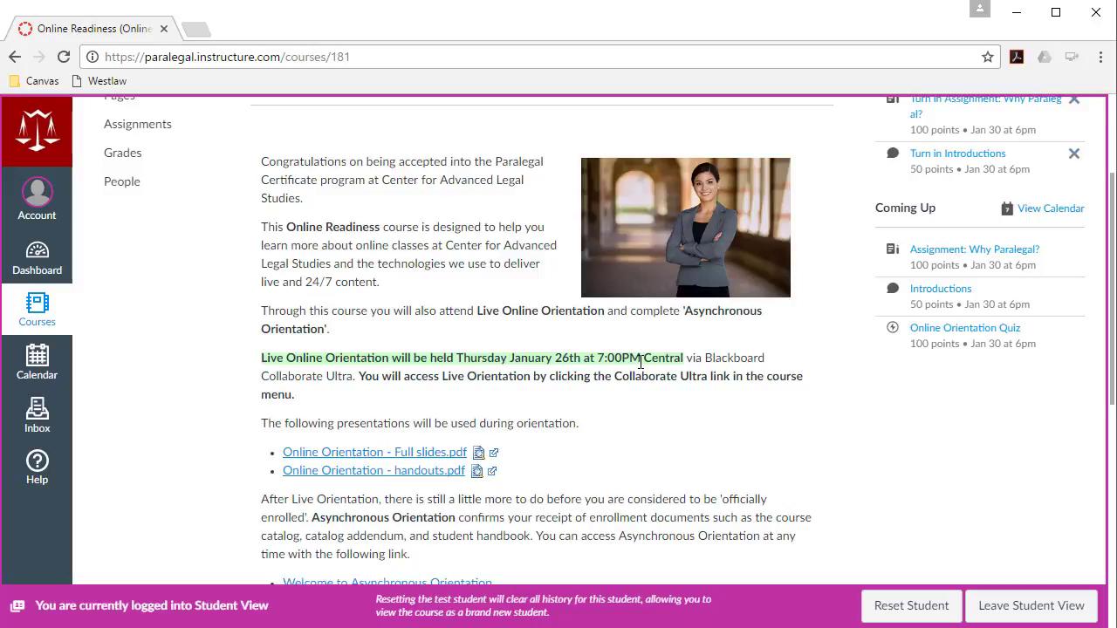
scroll("down", 3)
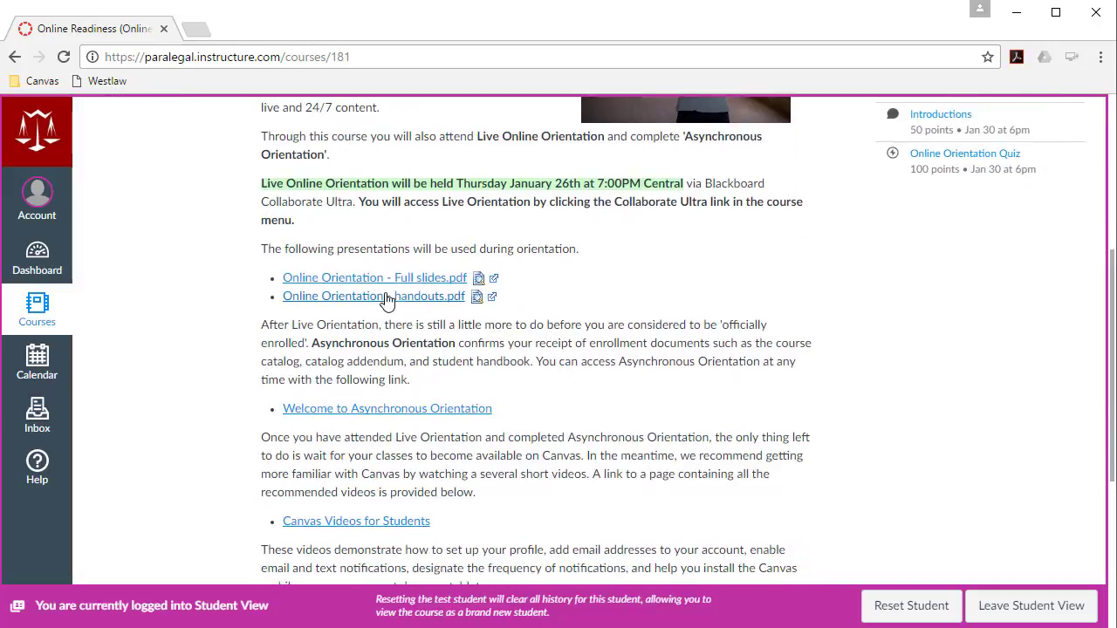
mouse_move(374, 296)
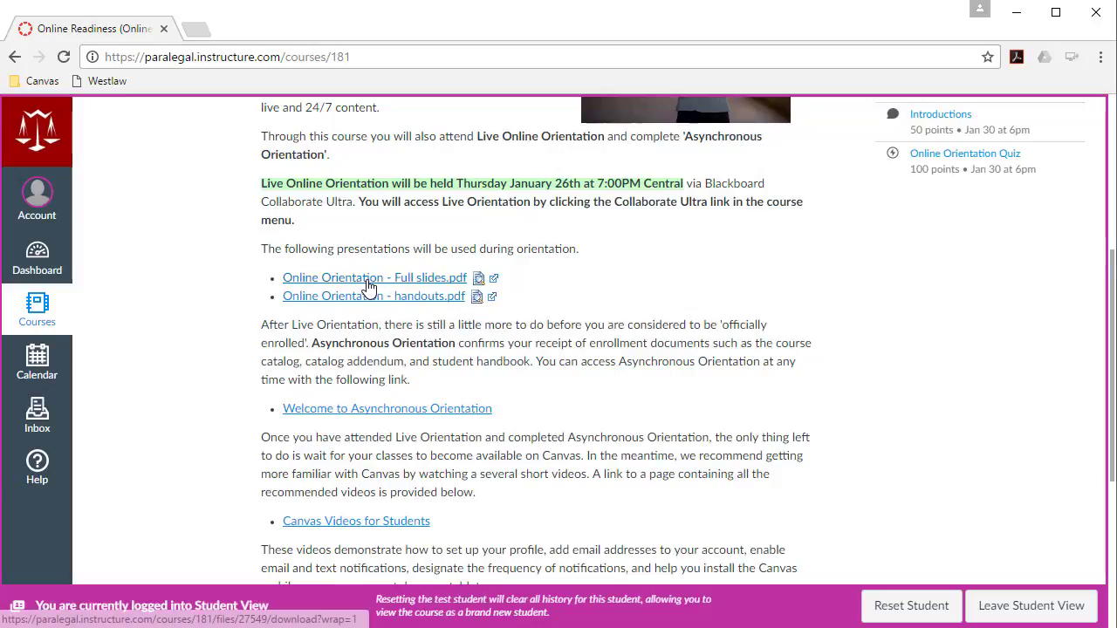
mouse_move(493, 280)
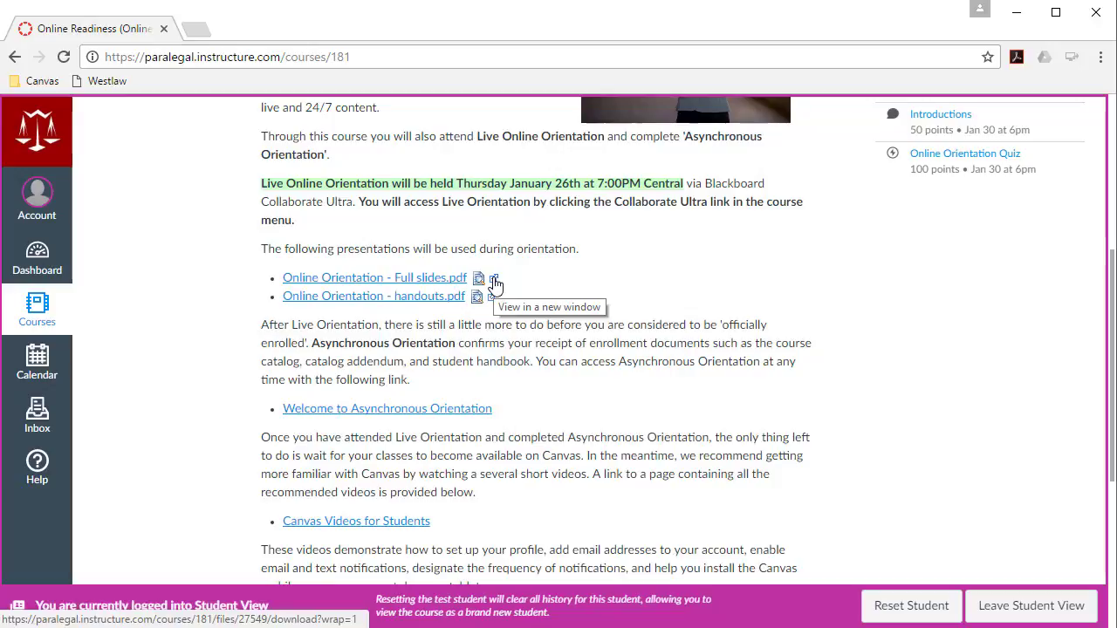
mouse_move(478, 296)
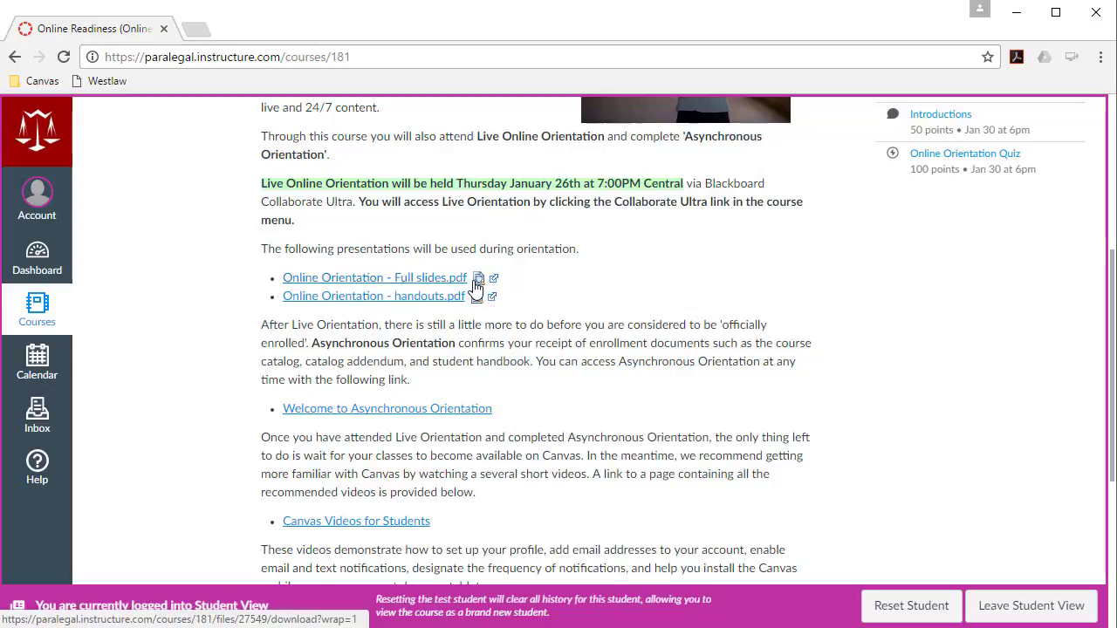
mouse_move(478, 288)
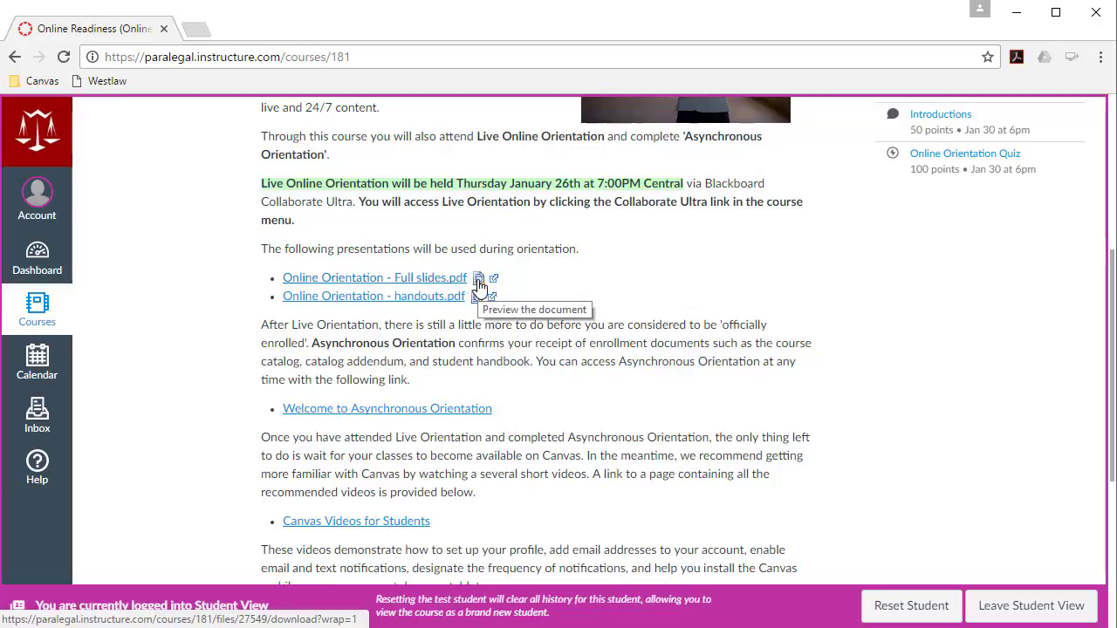
left_click(479, 277)
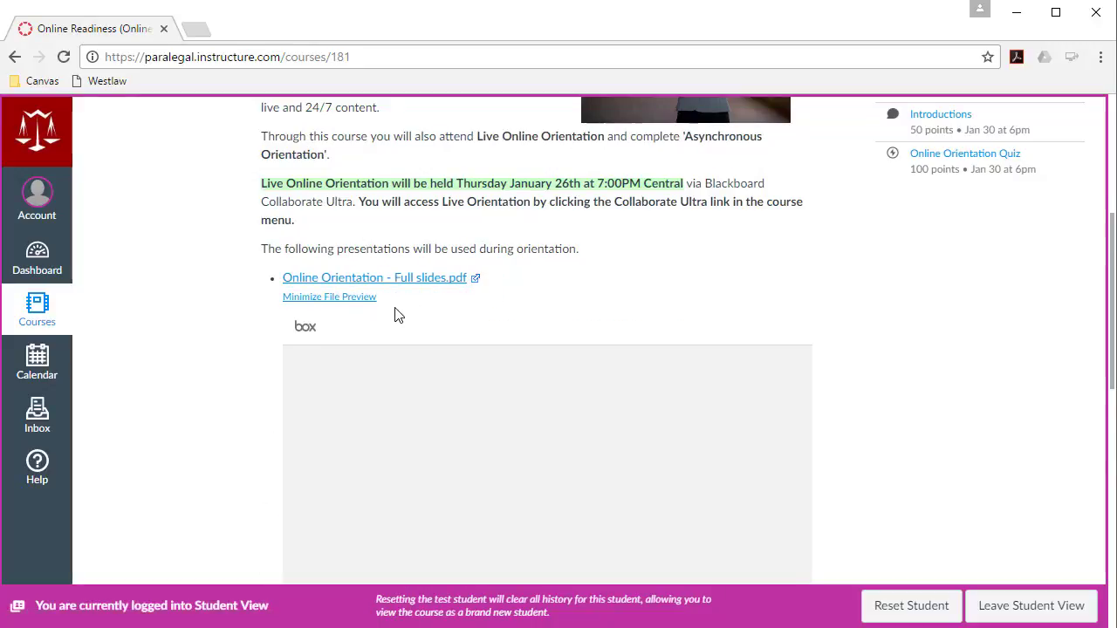
scroll("down", 3)
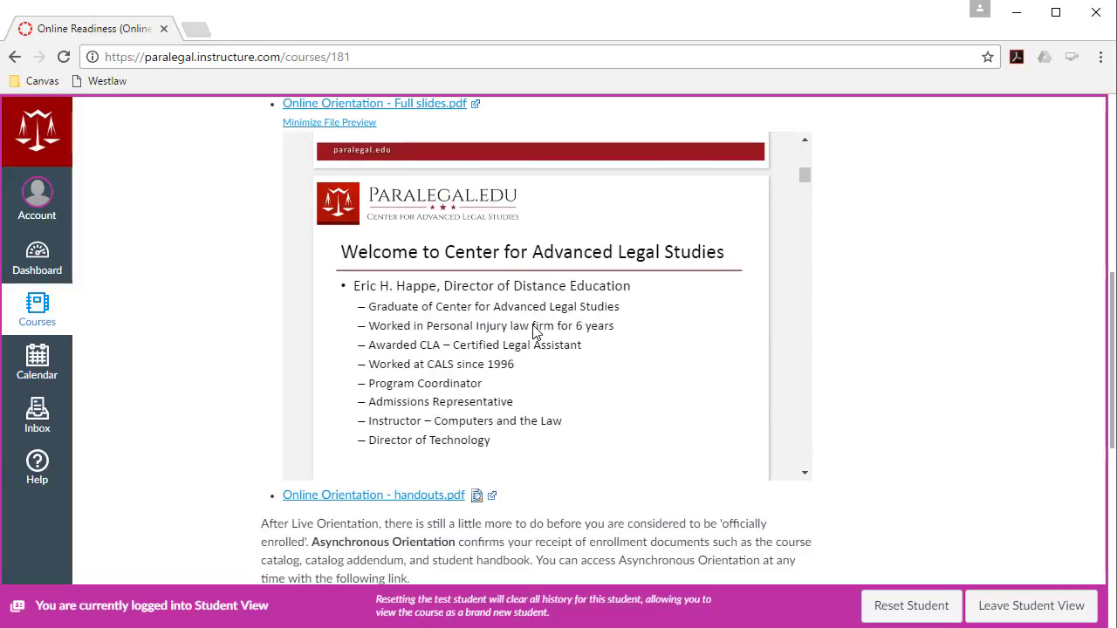
scroll("up", 3)
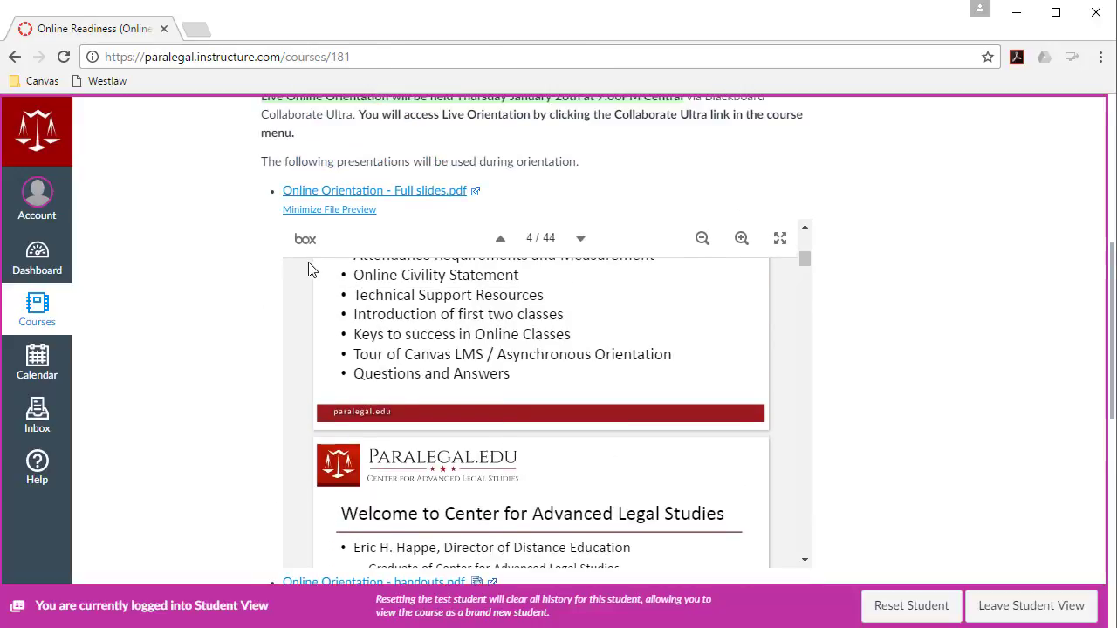
left_click(329, 209)
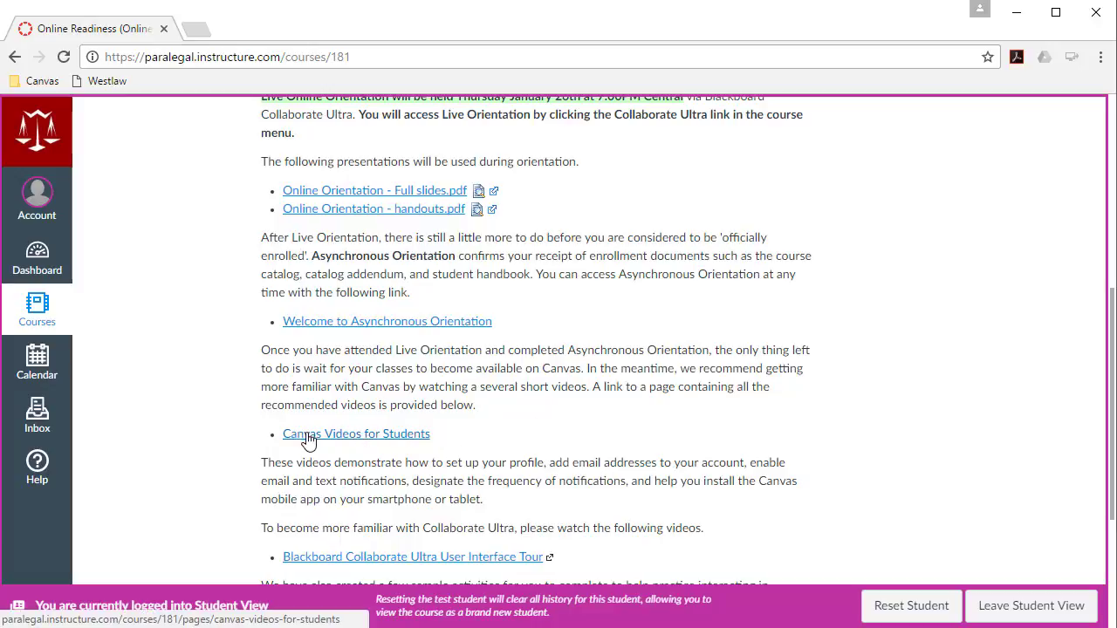
mouse_move(365, 441)
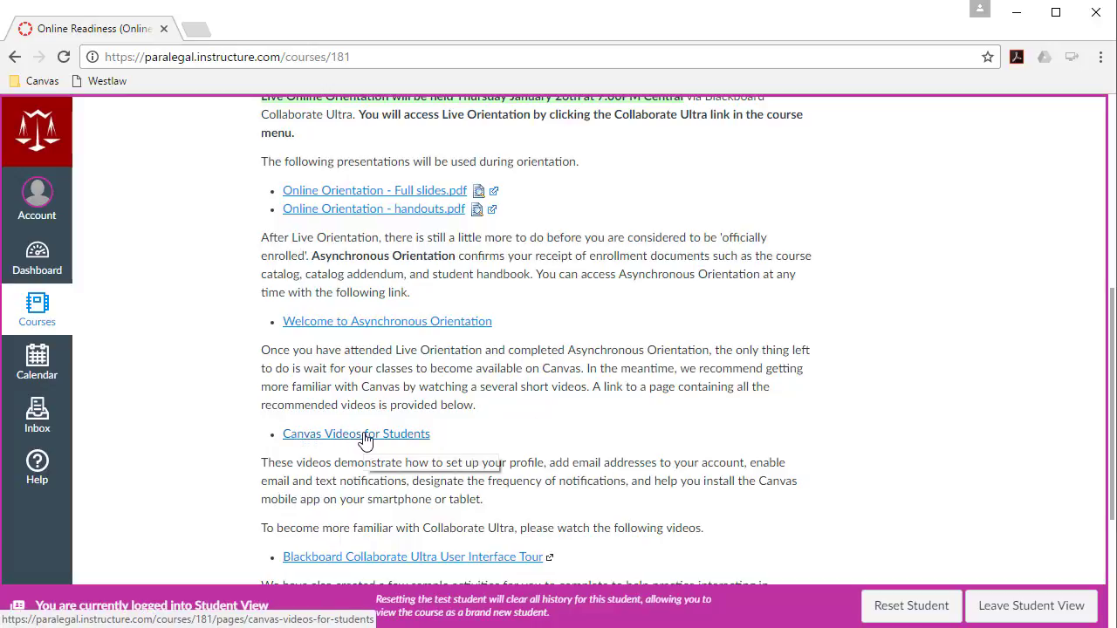
Step: Open Canvas Videos for Students and browse its Vimeo tutorials, starting with Canvas Overview
left_click(356, 433)
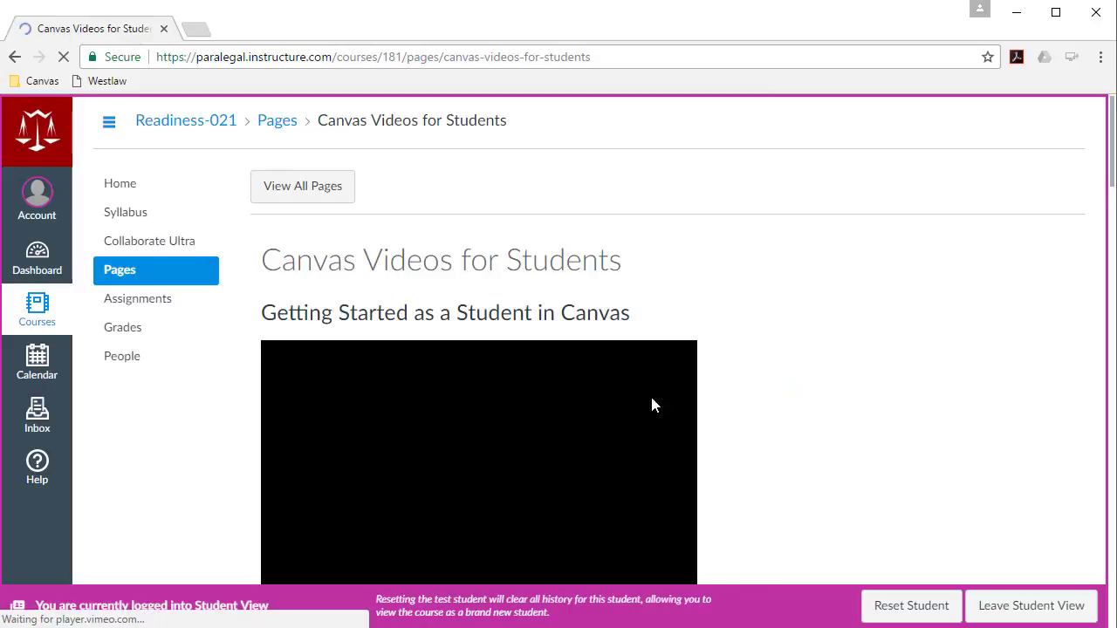
scroll("down", 3)
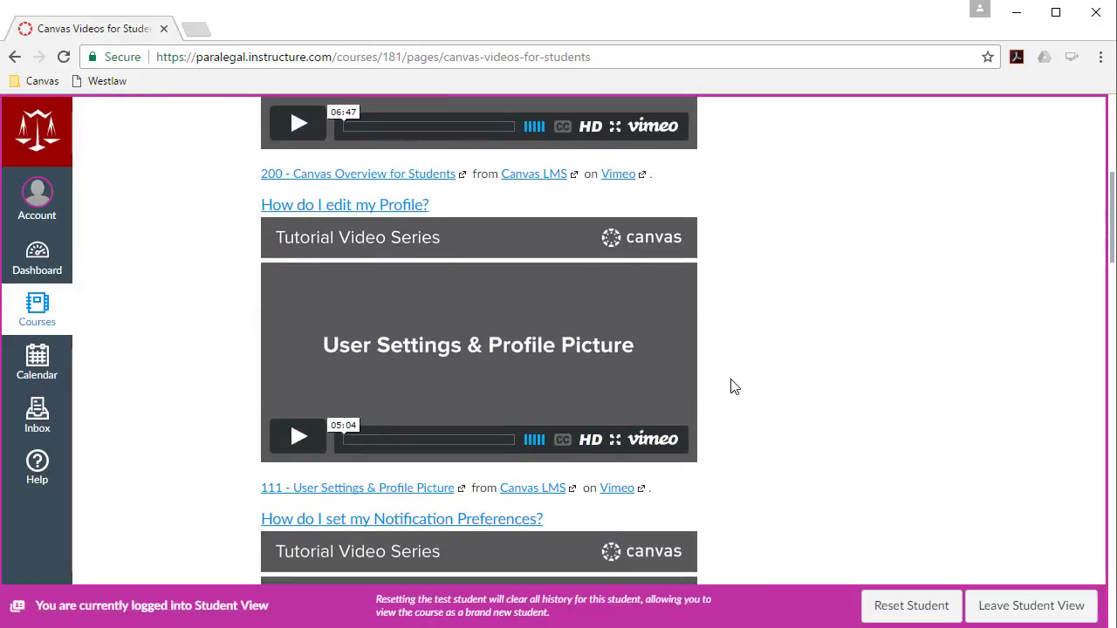
scroll("up", 3)
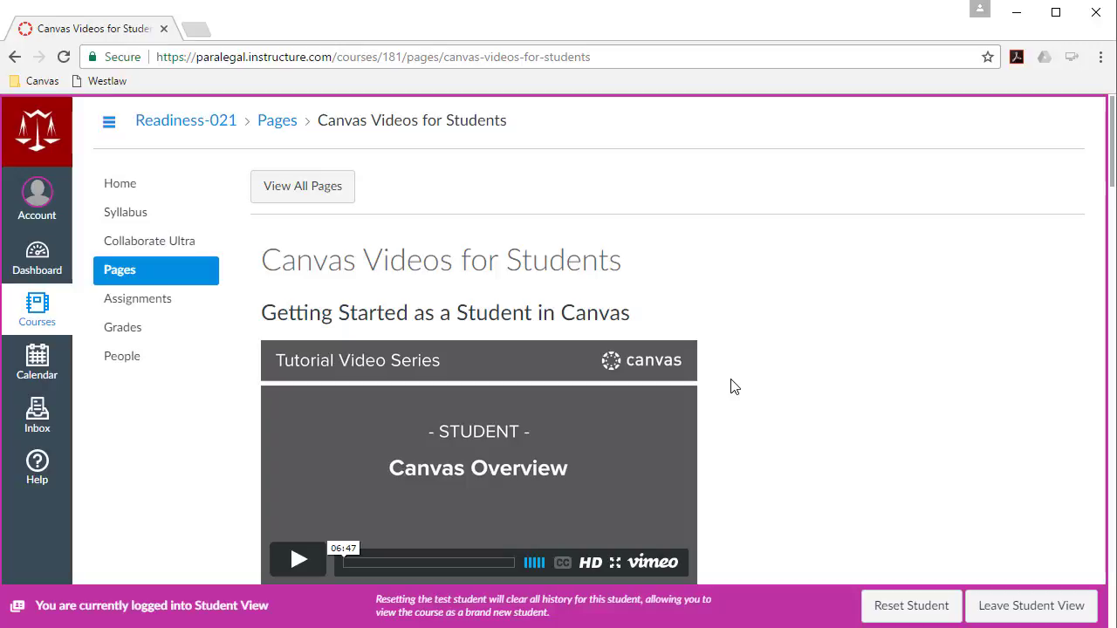
mouse_move(125, 212)
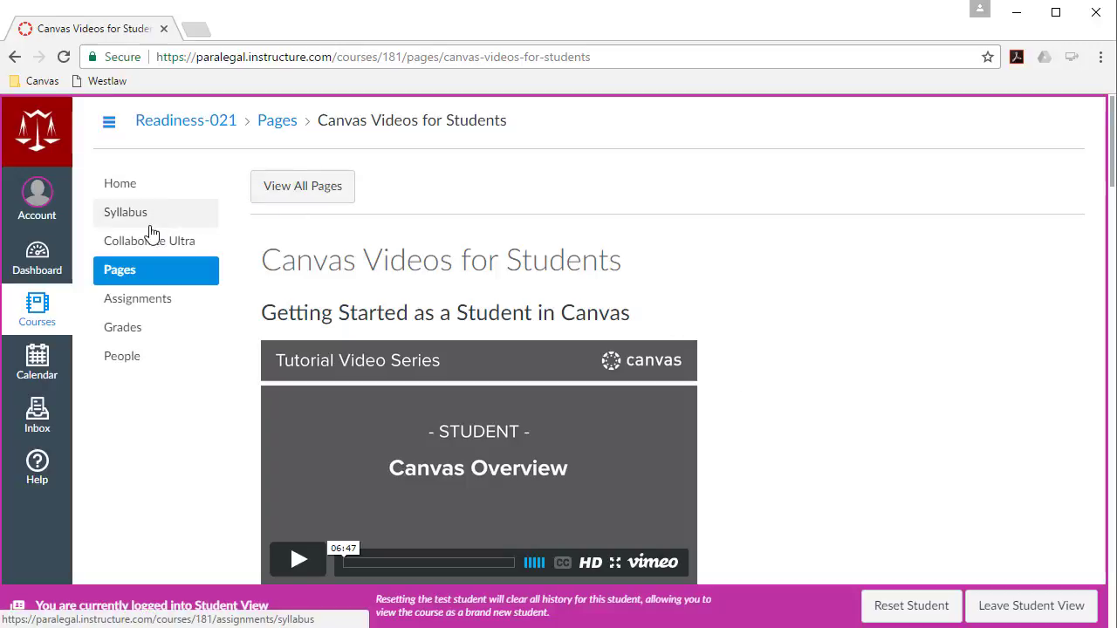
mouse_move(149, 241)
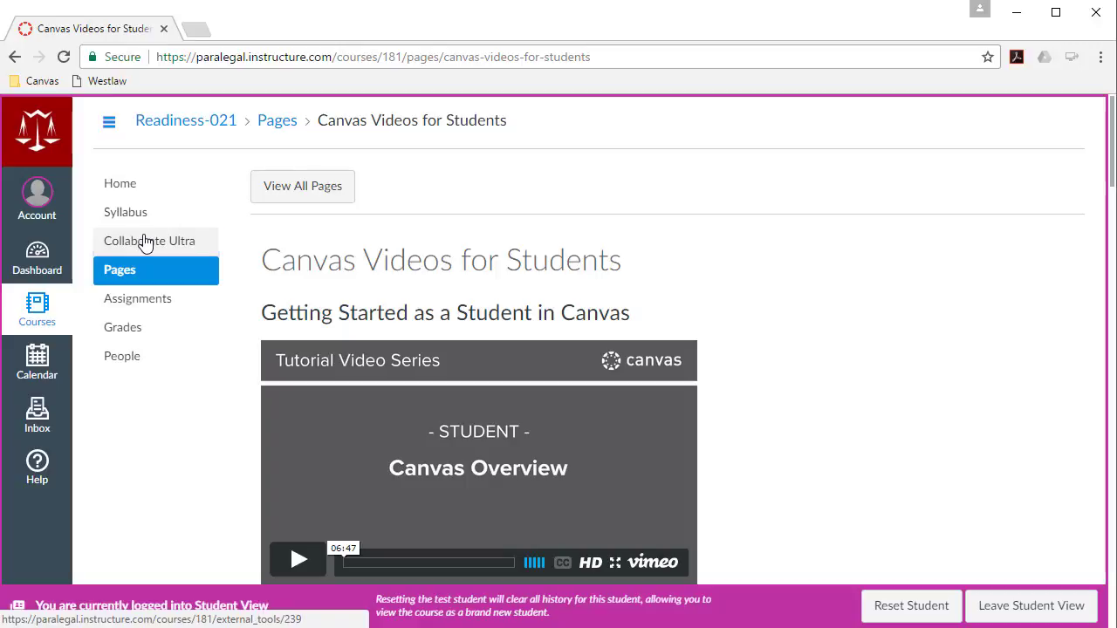
left_click(149, 241)
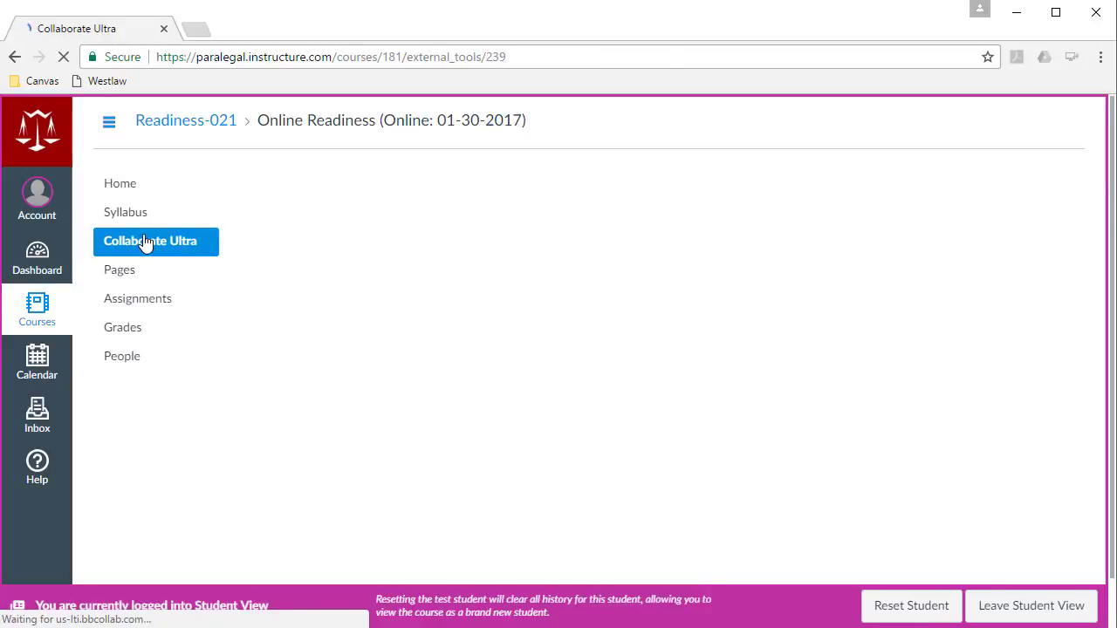
left_click(150, 241)
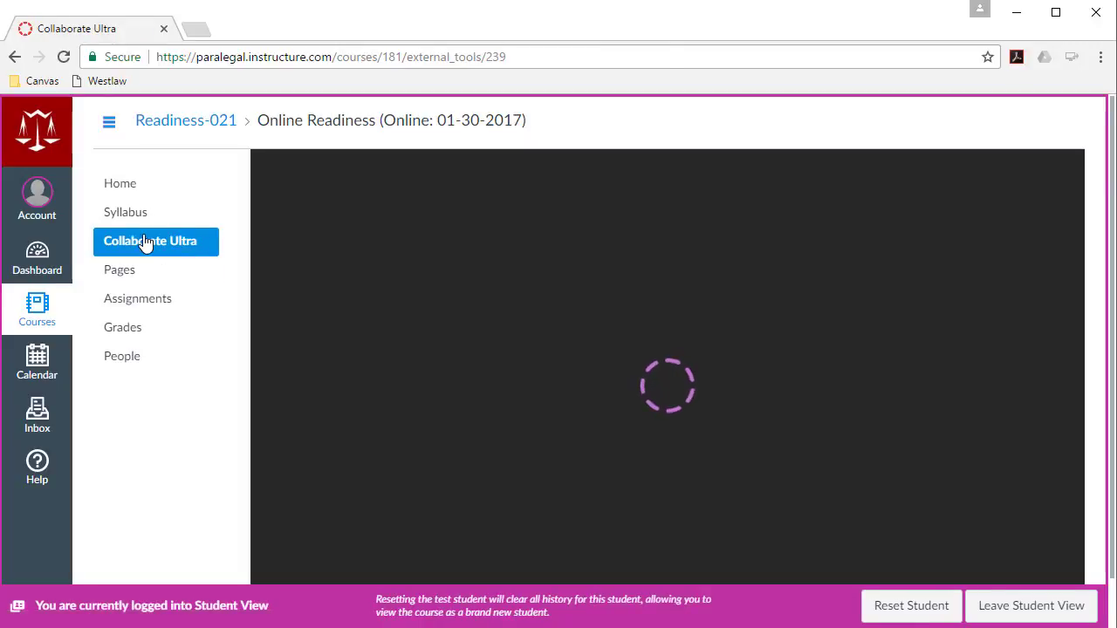
mouse_move(948, 571)
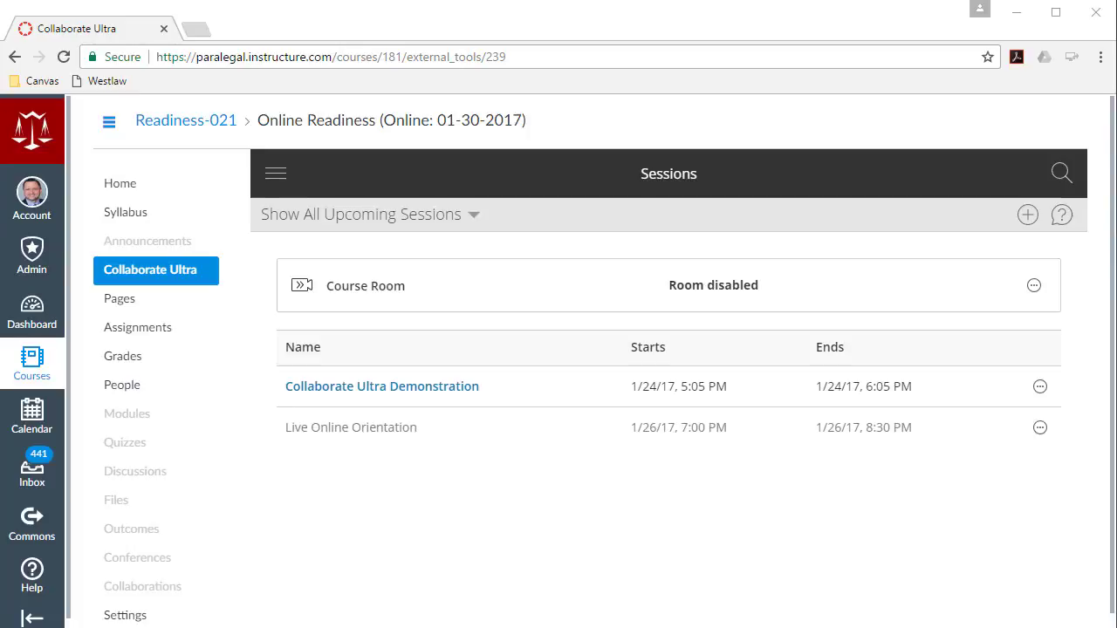
mouse_move(382, 386)
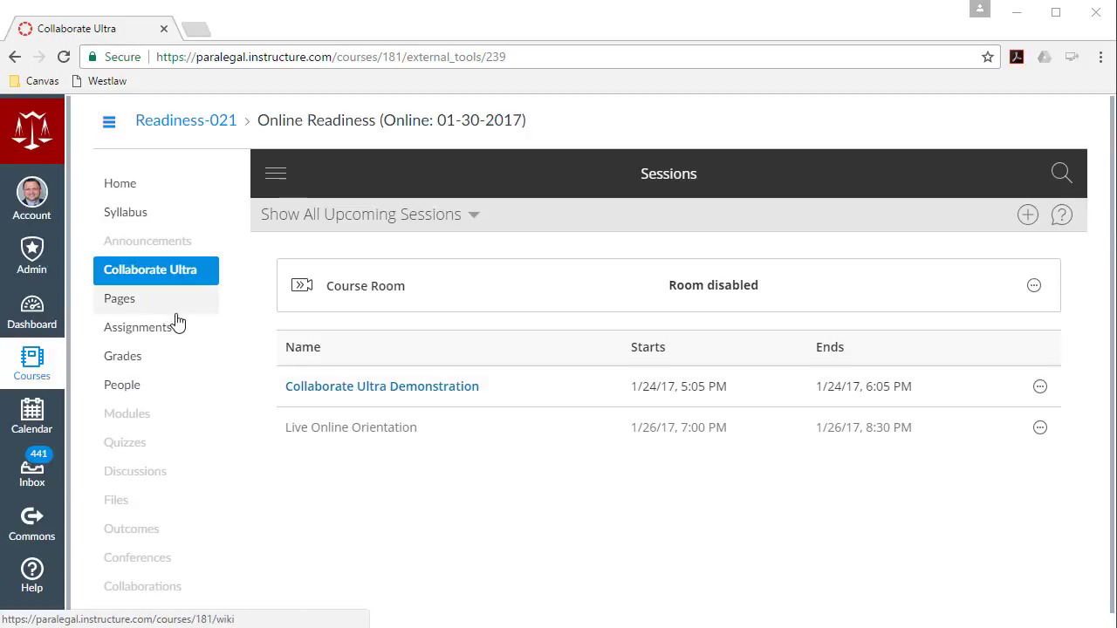
mouse_move(258, 391)
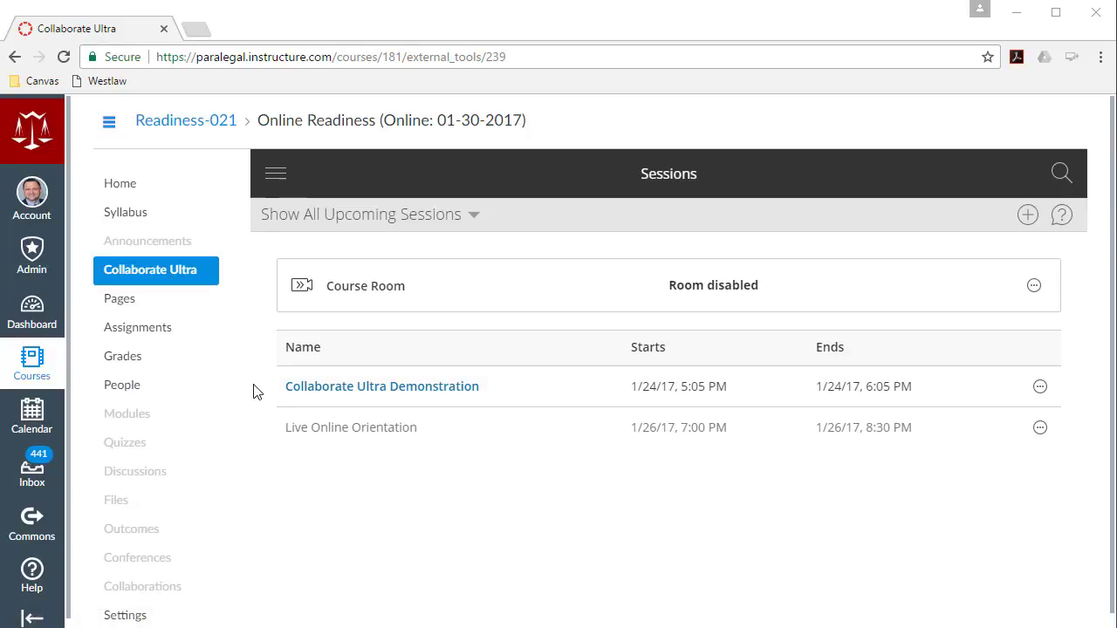
mouse_move(654, 414)
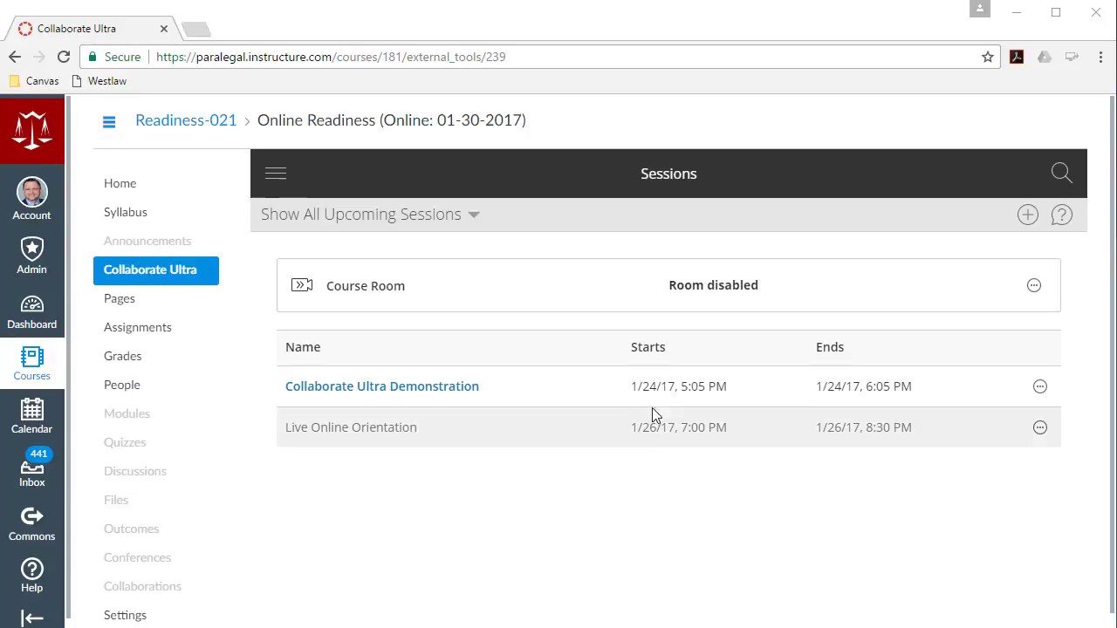
mouse_move(346, 286)
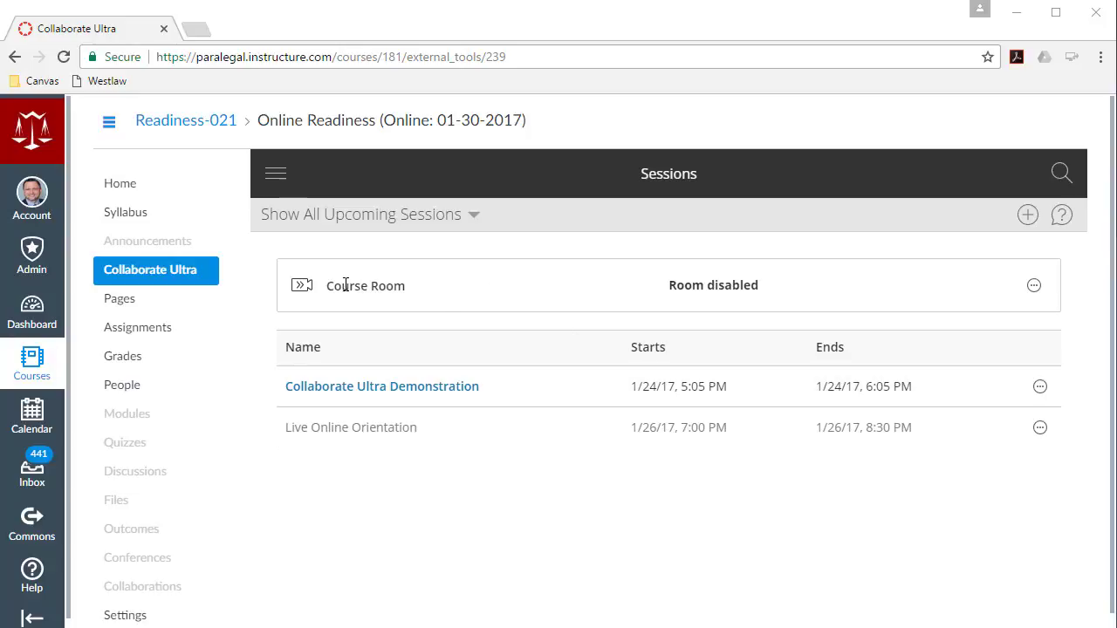
mouse_move(771, 296)
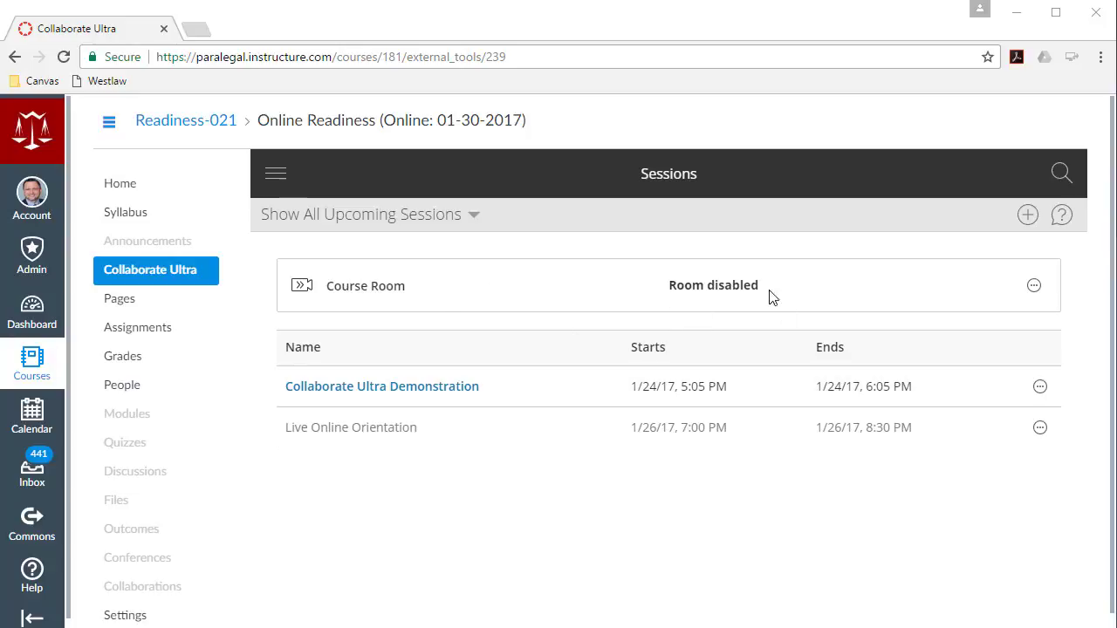
mouse_move(484, 280)
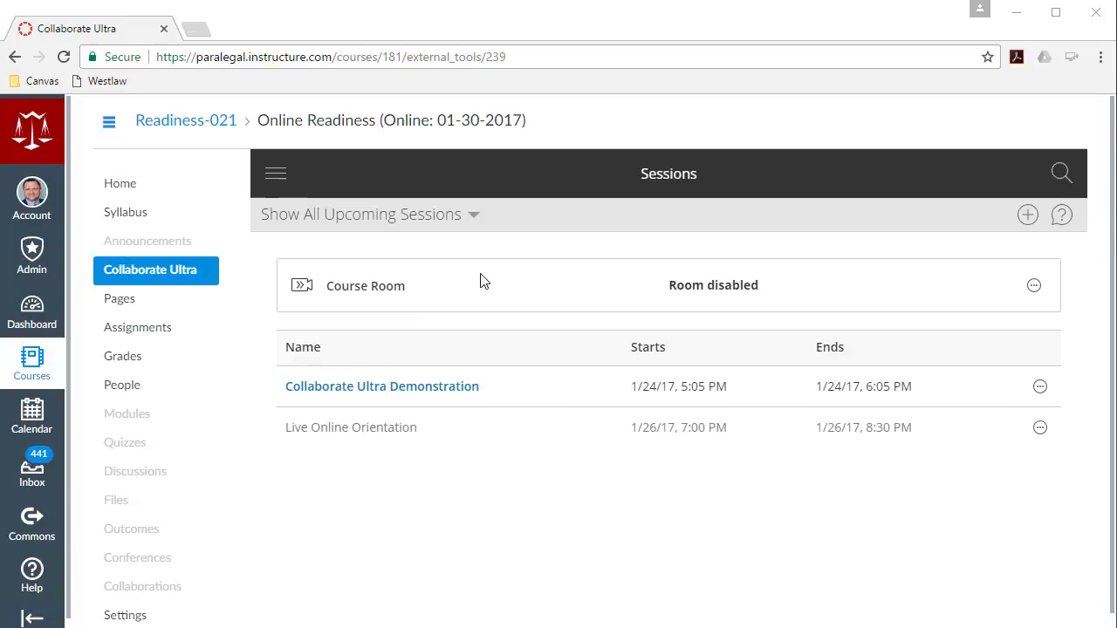
mouse_move(556, 286)
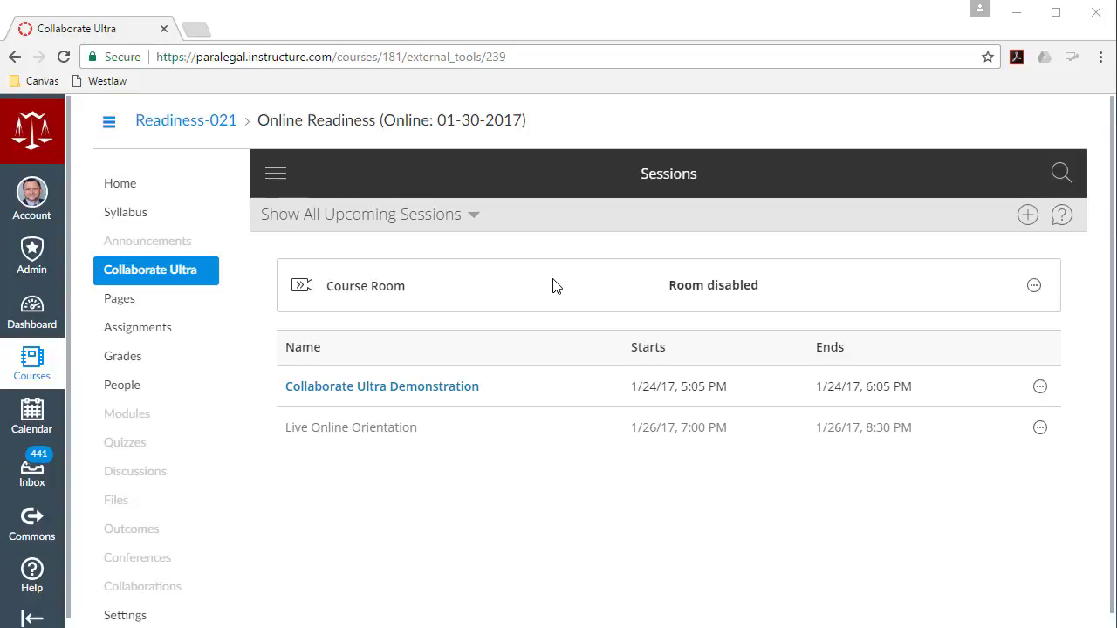
mouse_move(524, 302)
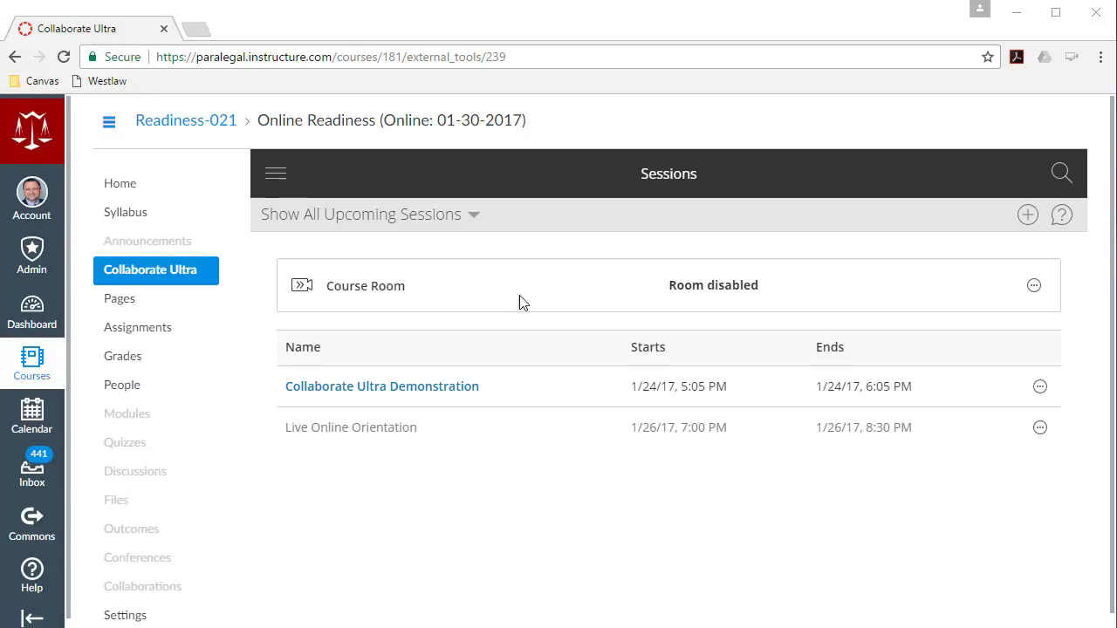
mouse_move(394, 416)
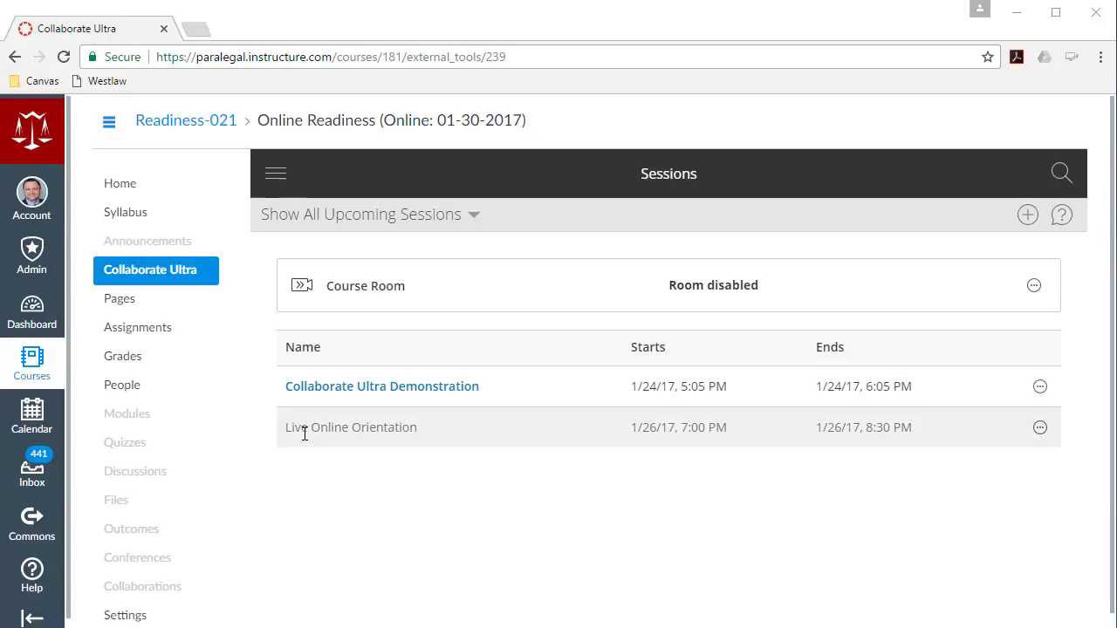
mouse_move(624, 431)
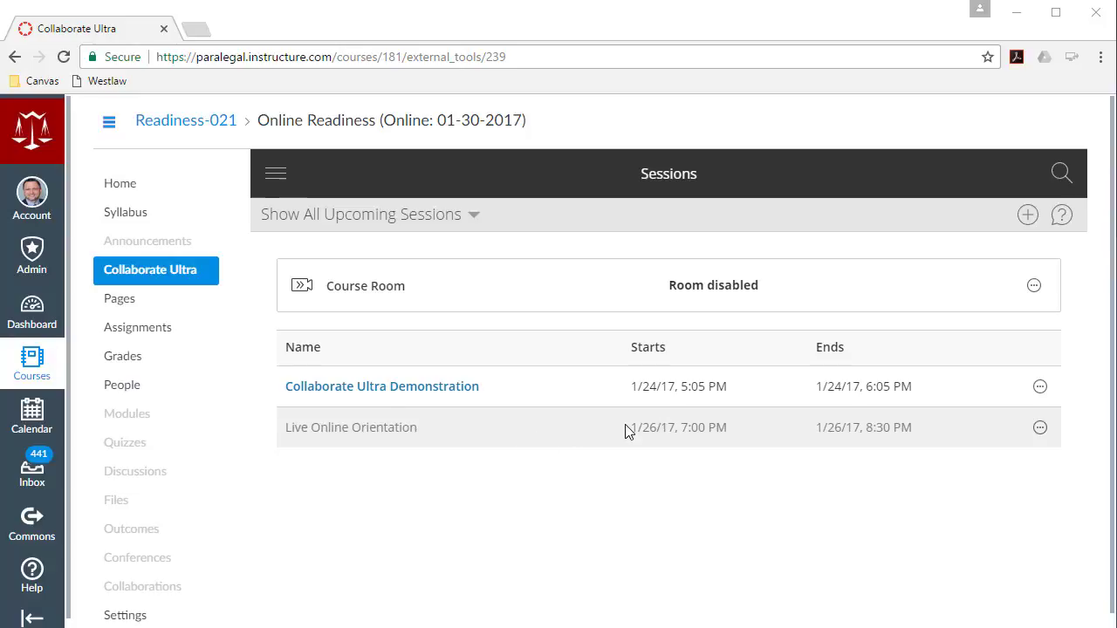
mouse_move(718, 434)
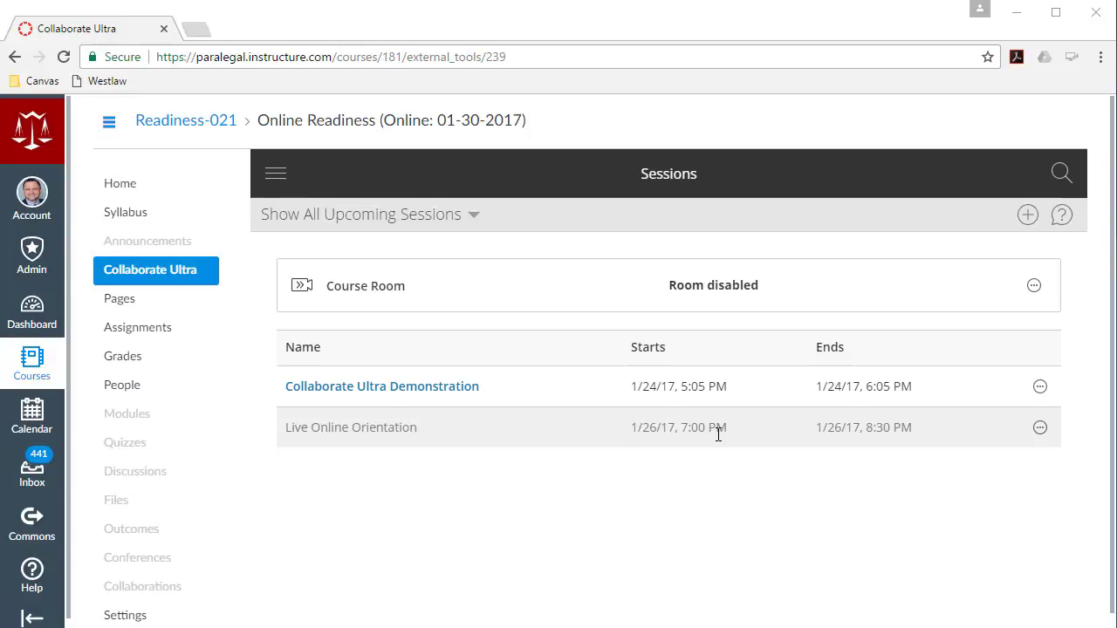
mouse_move(860, 447)
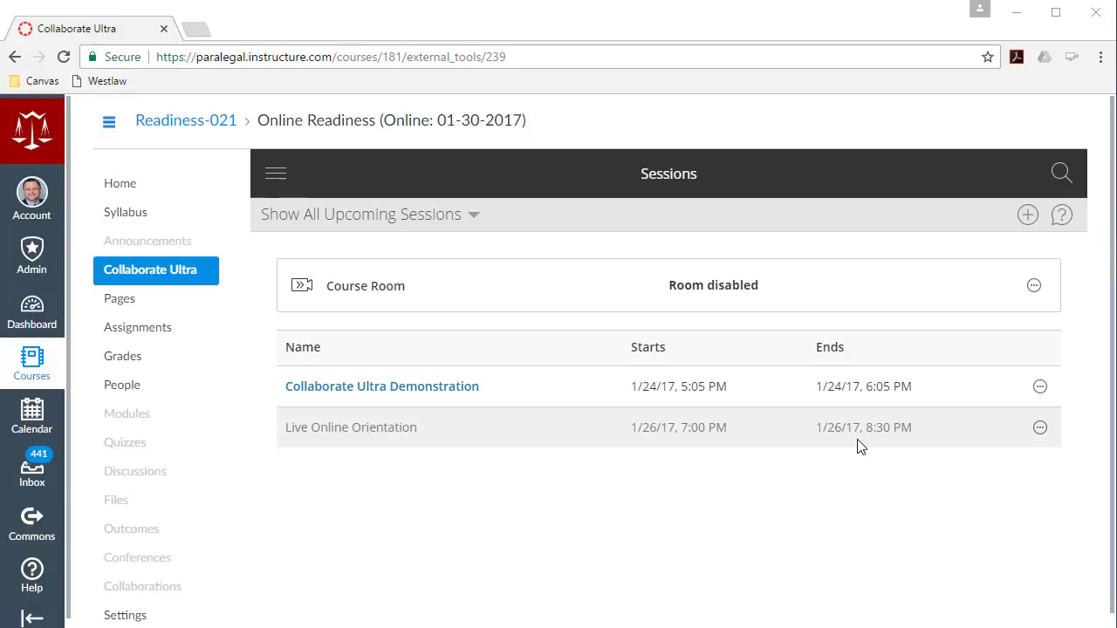
mouse_move(298, 428)
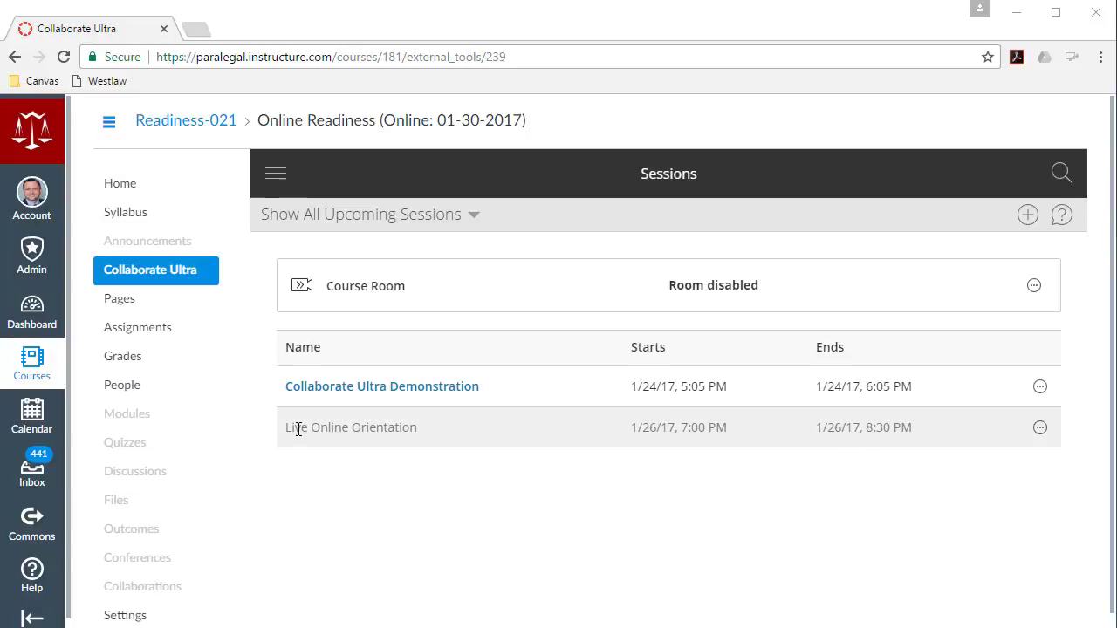
mouse_move(693, 445)
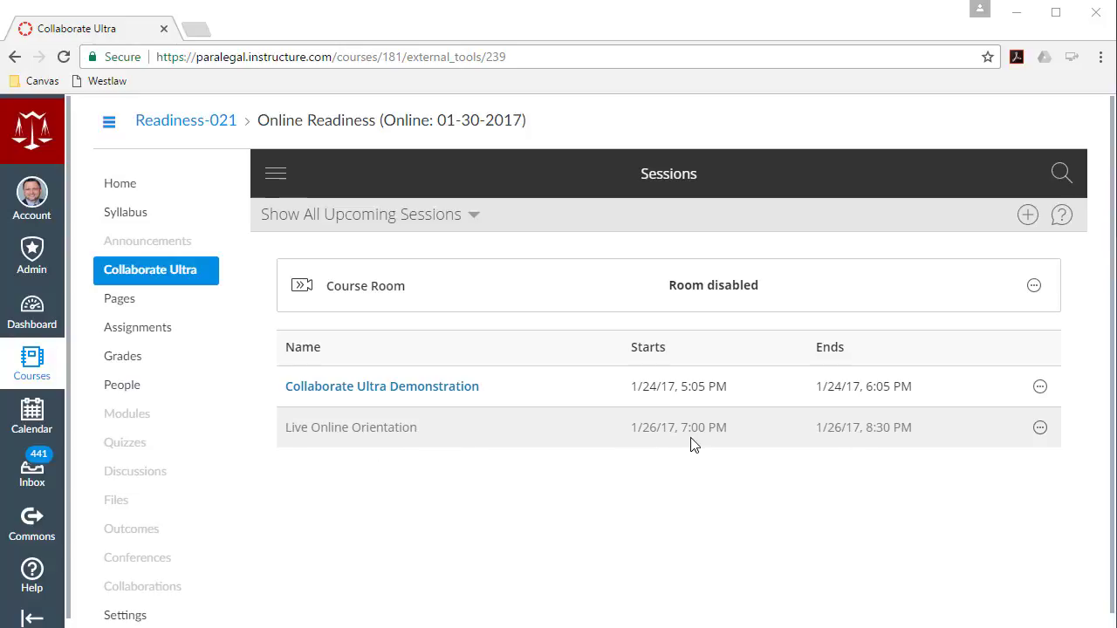
mouse_move(284, 431)
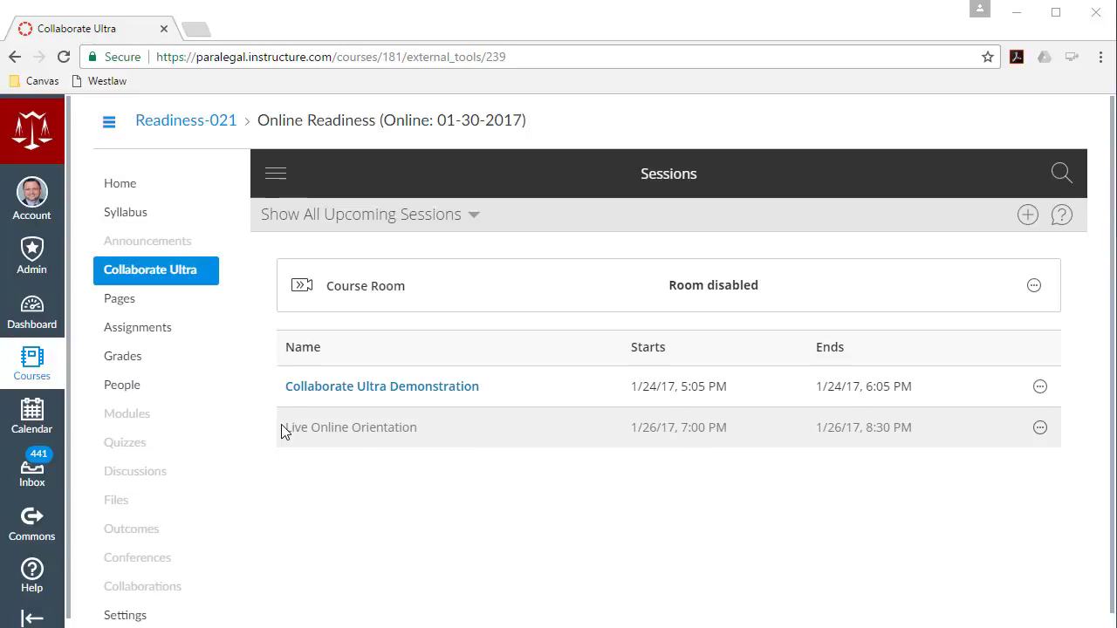
mouse_move(381, 385)
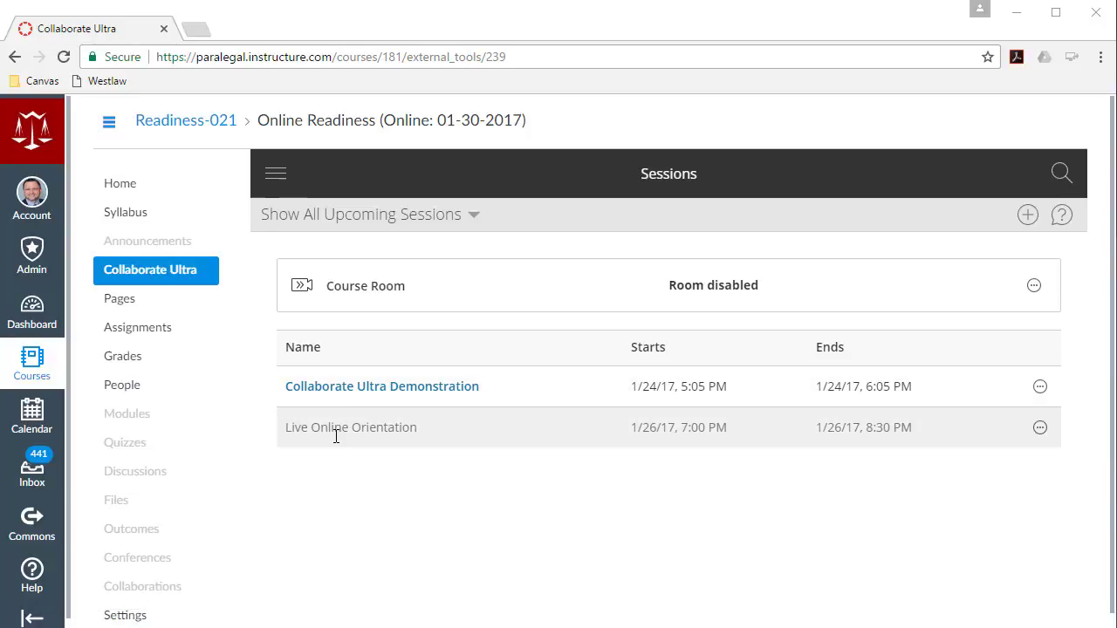
mouse_move(698, 448)
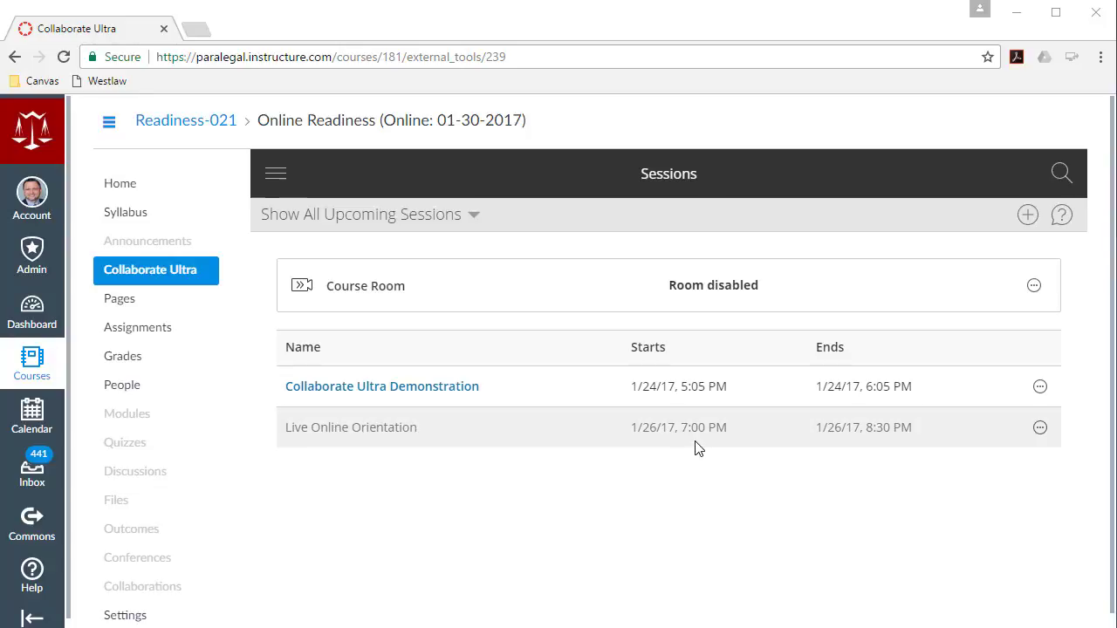
mouse_move(360, 426)
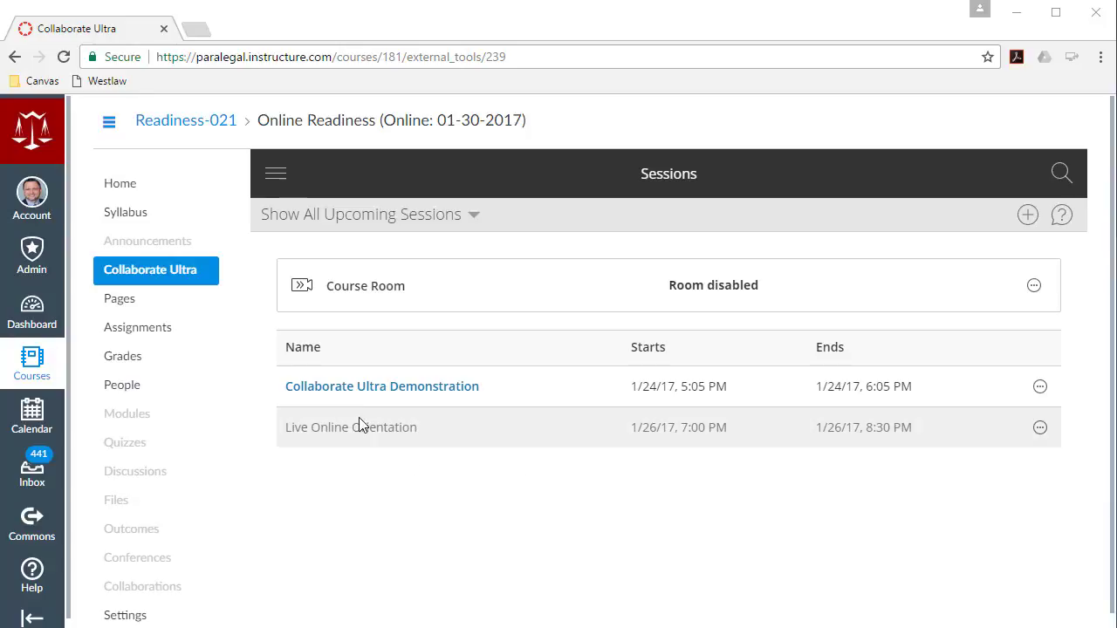
mouse_move(381, 385)
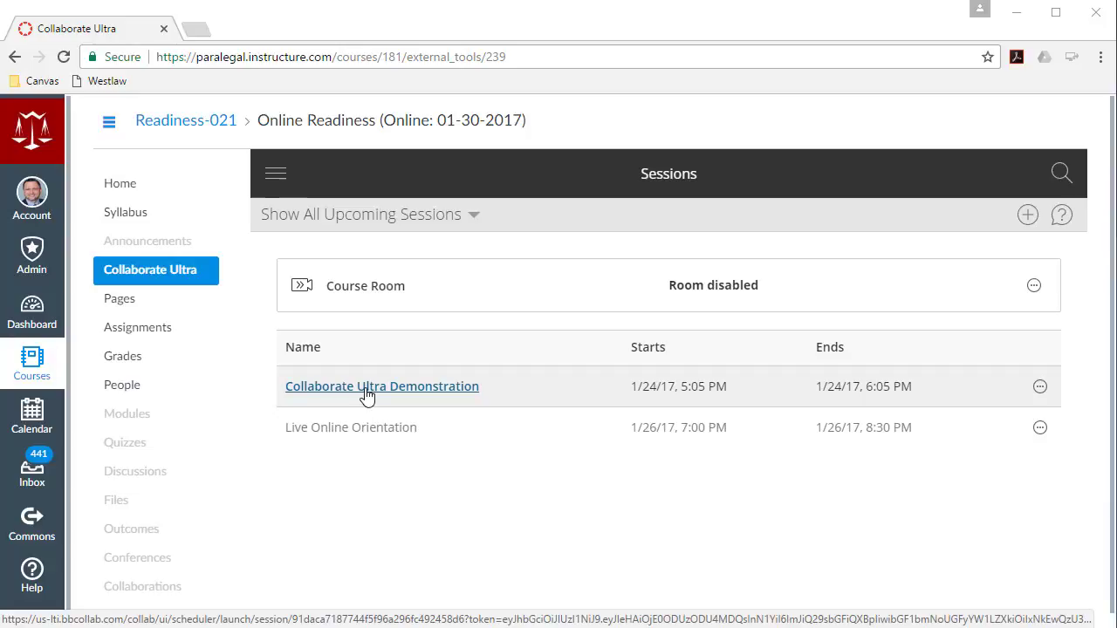
Step: Launch the 'Collaborate Ultra Demonstration' session from Canvas in a new tab
left_click(381, 385)
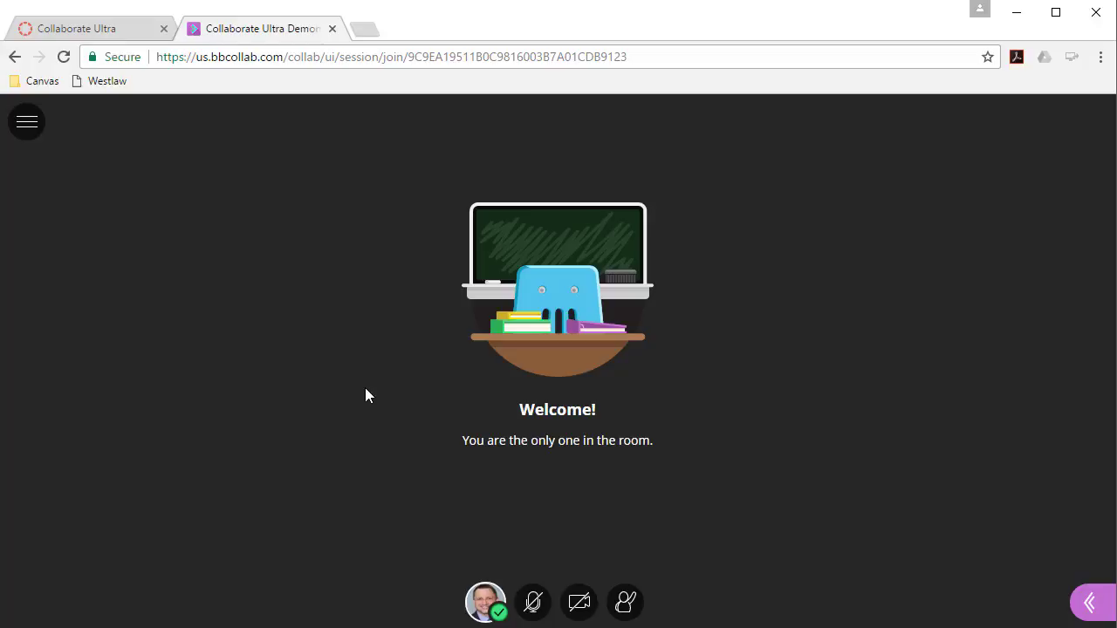
mouse_move(401, 424)
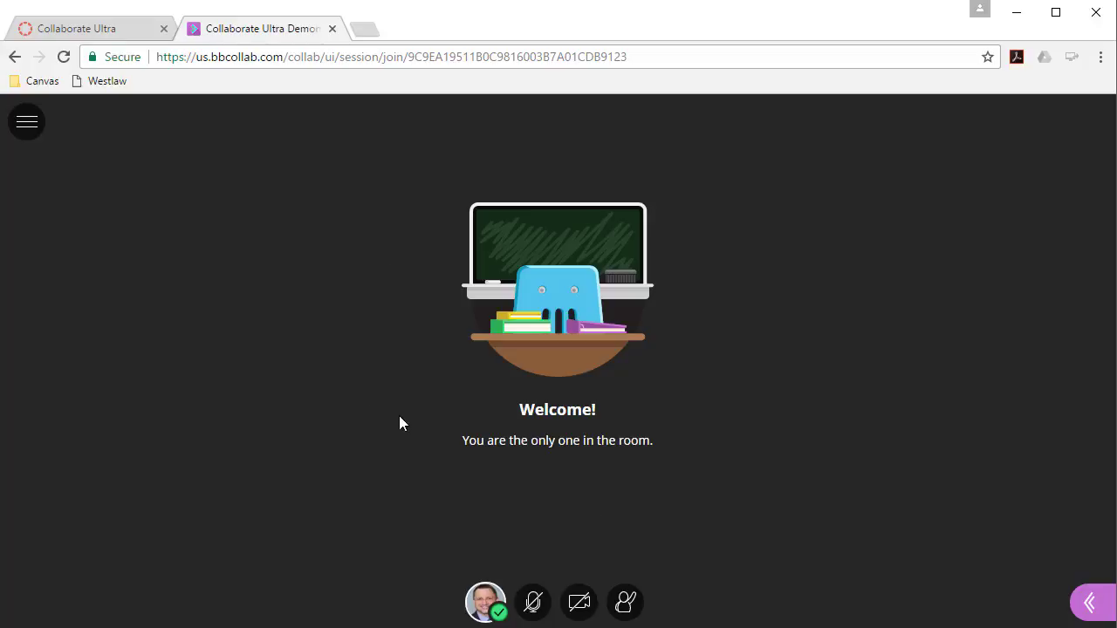
mouse_move(563, 464)
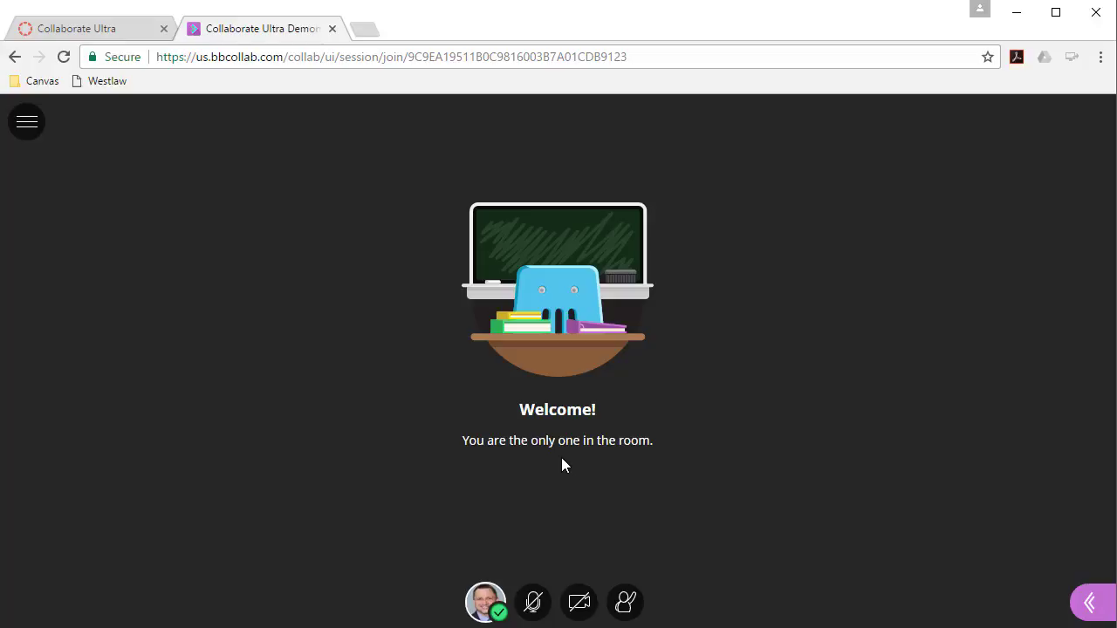
mouse_move(260, 180)
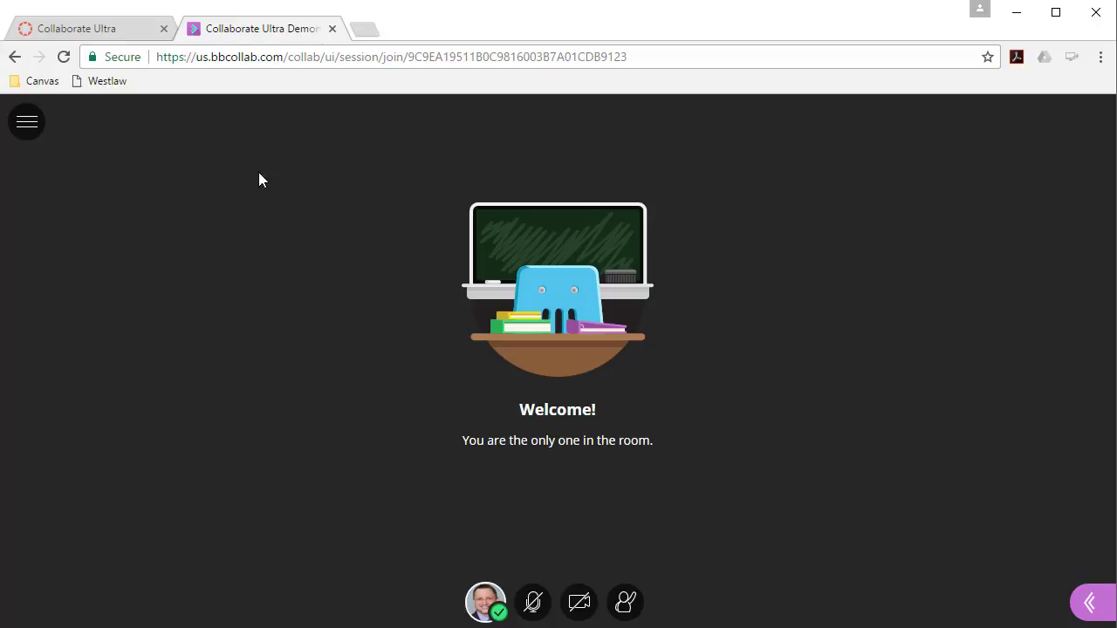
mouse_move(603, 403)
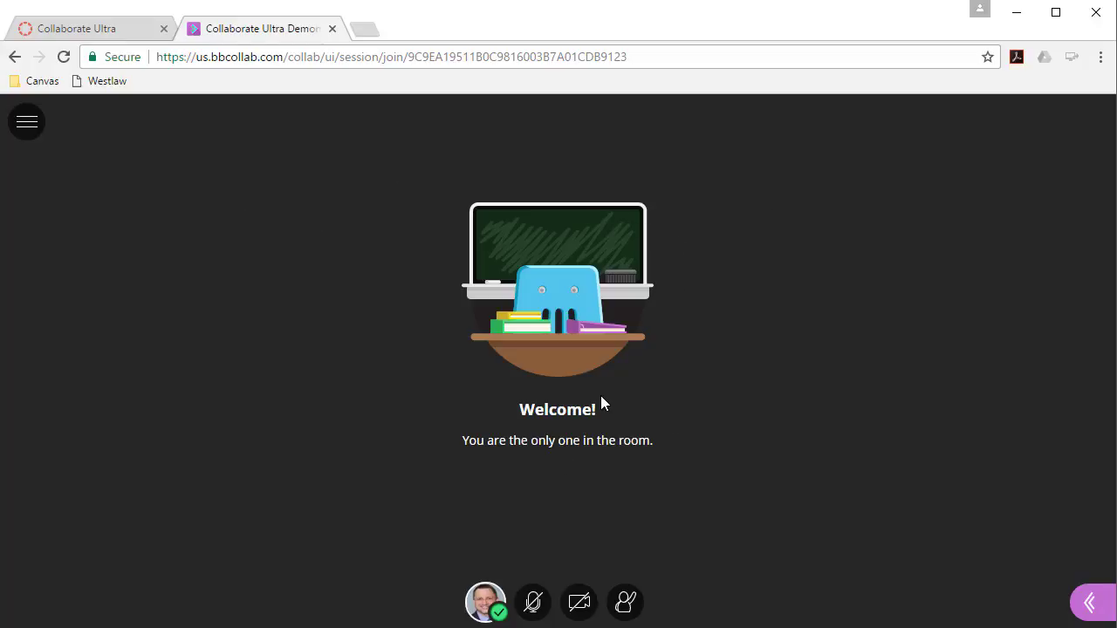
mouse_move(26, 121)
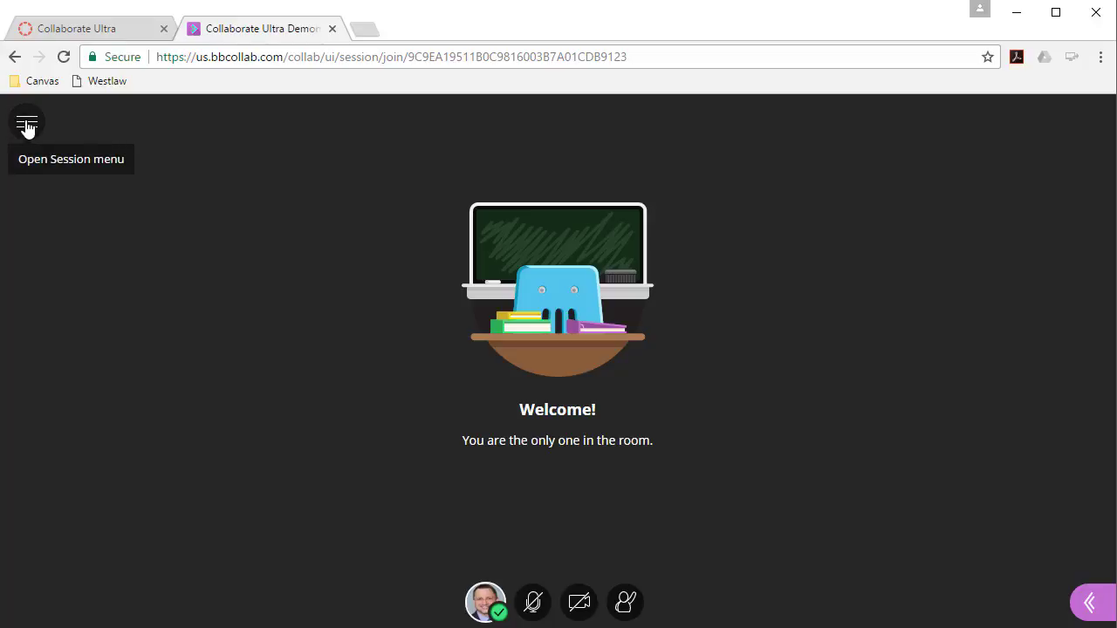
Step: Open the Session menu with recording, phone audio, issue reporting, help and leave options
left_click(27, 122)
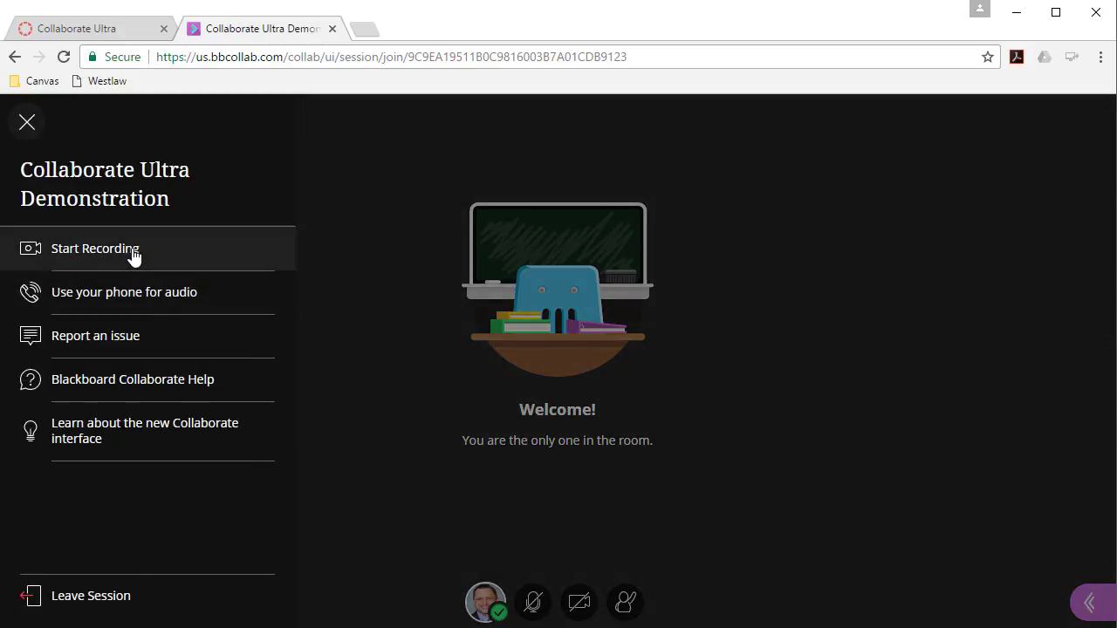
mouse_move(132, 379)
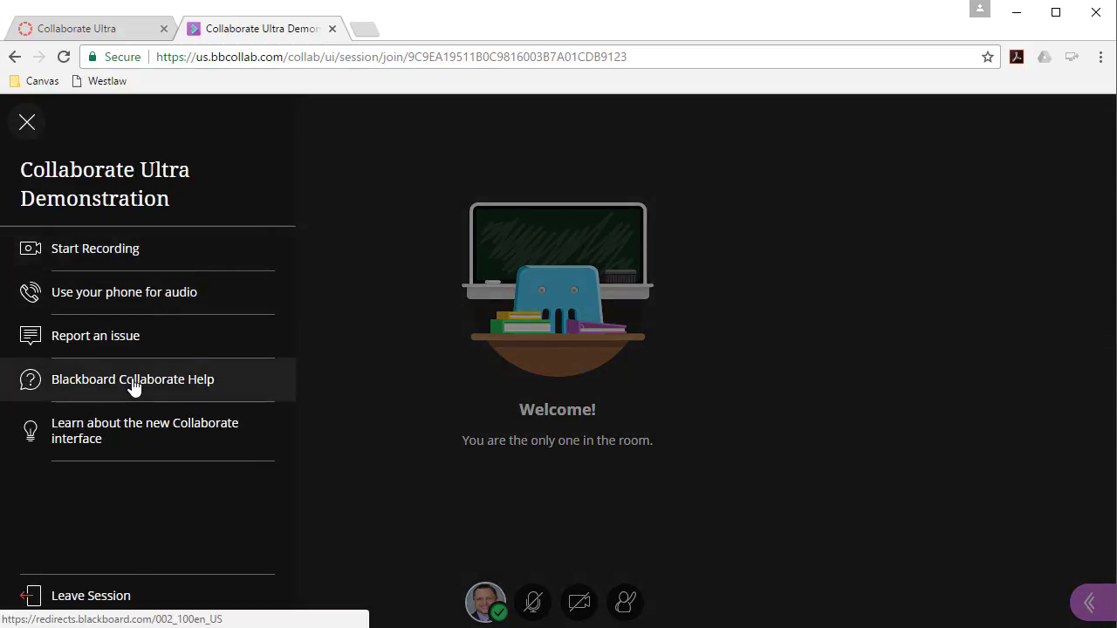
mouse_move(79, 595)
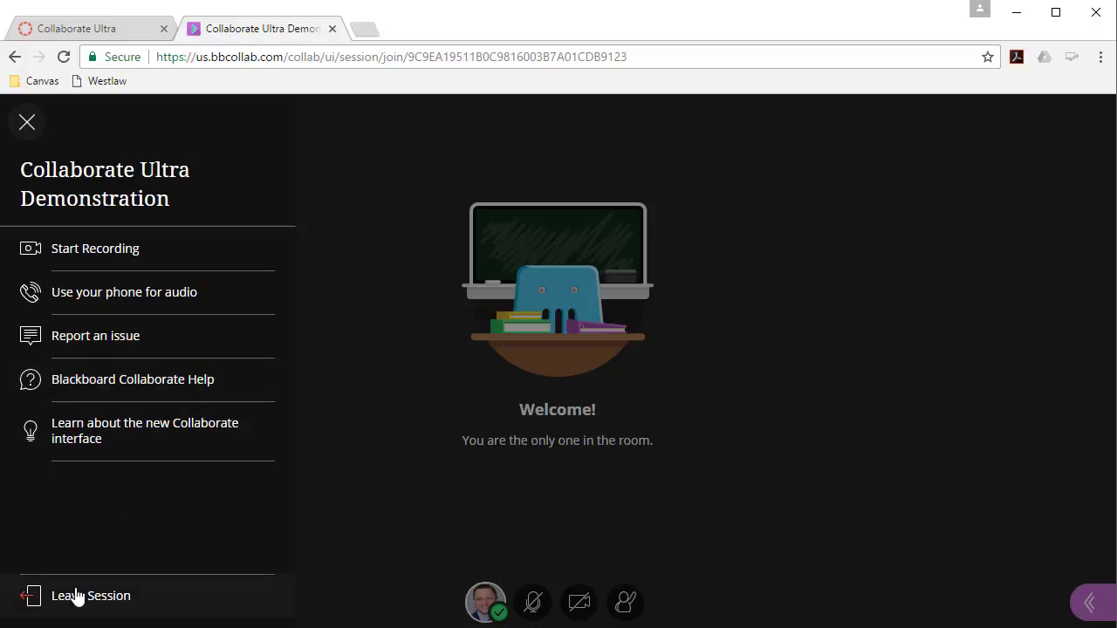
Step: Close the Session menu without choosing any option
left_click(26, 122)
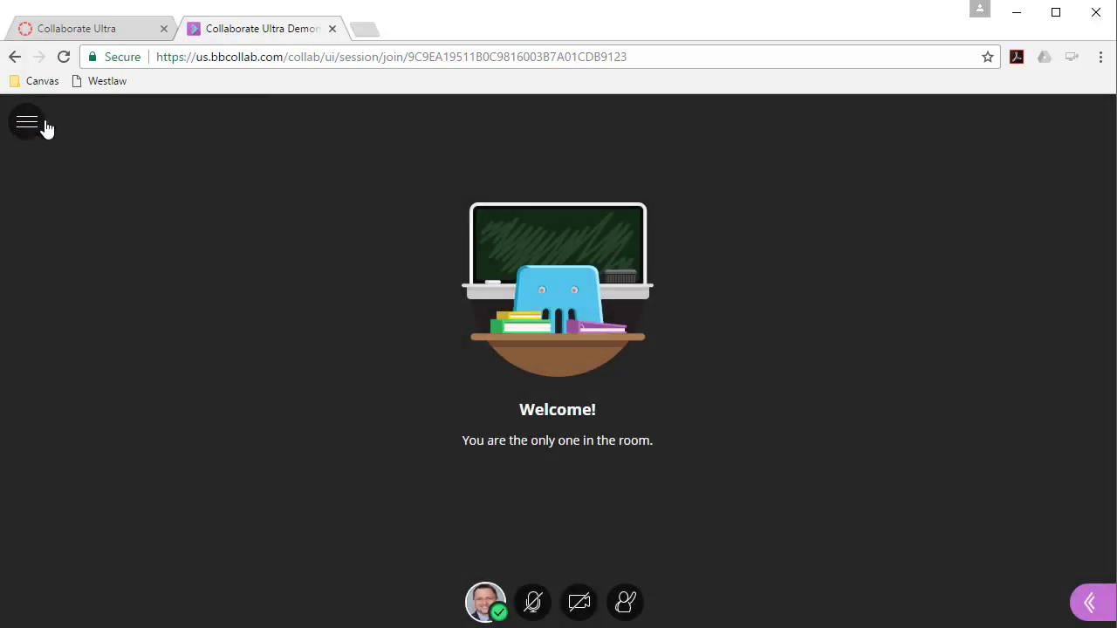
mouse_move(607, 525)
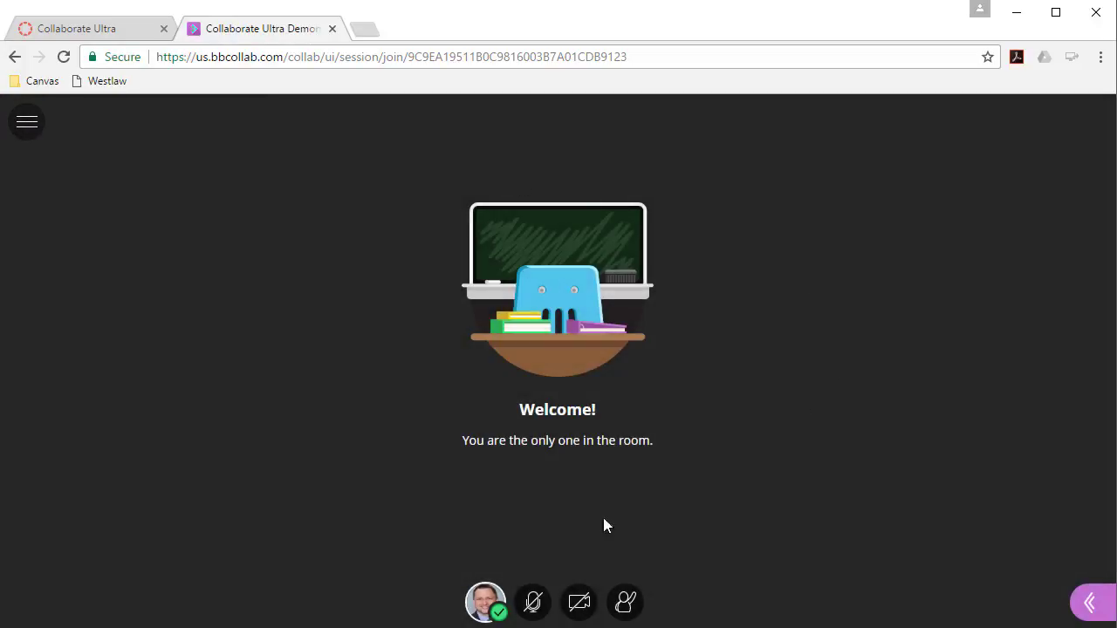
mouse_move(574, 543)
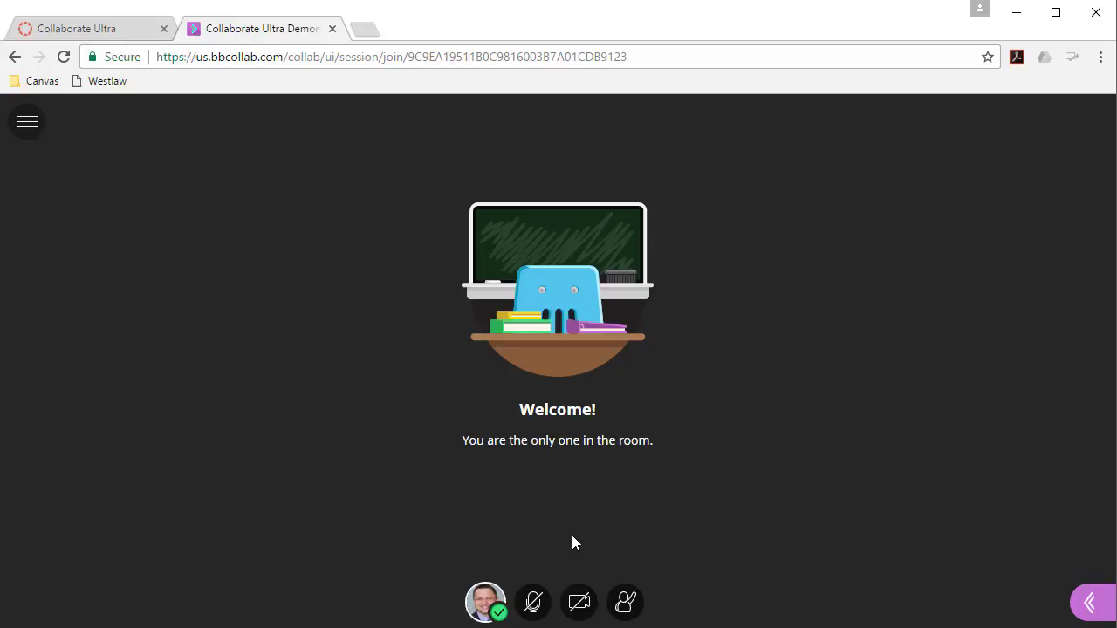
mouse_move(916, 565)
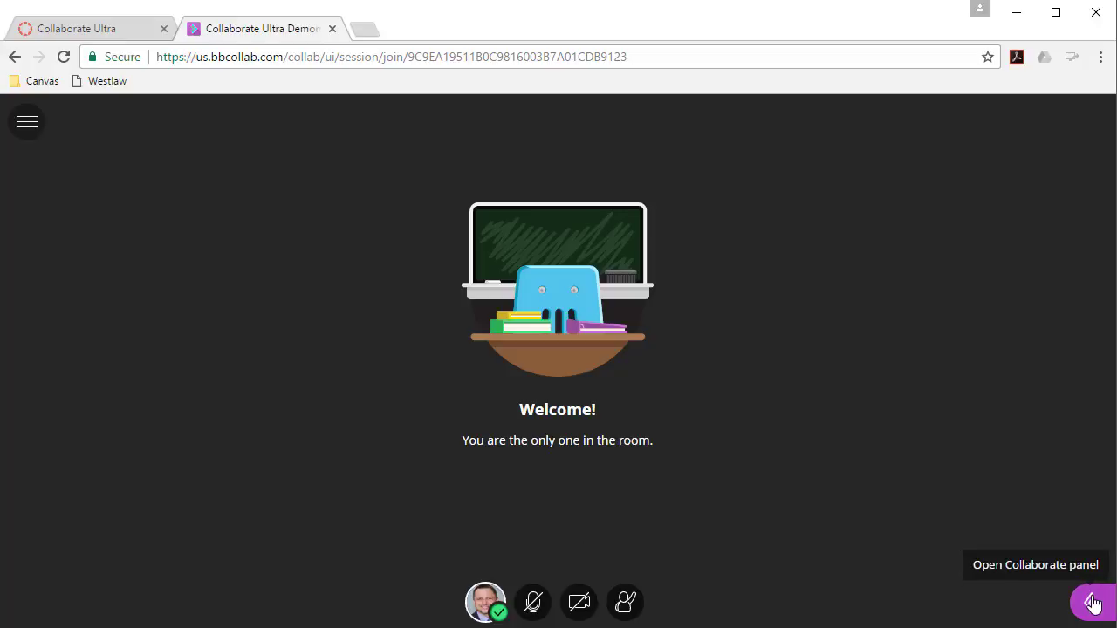
Step: Post 'Hi ther' in chat, view the participants, then show the Share Content options
left_click(1092, 602)
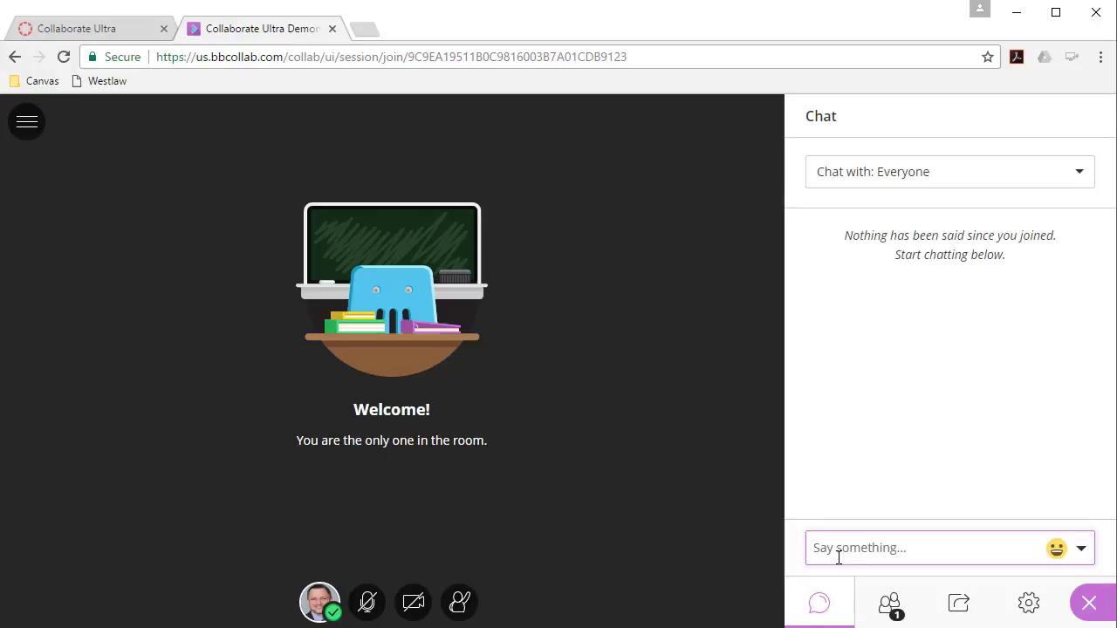
type("Hi ther")
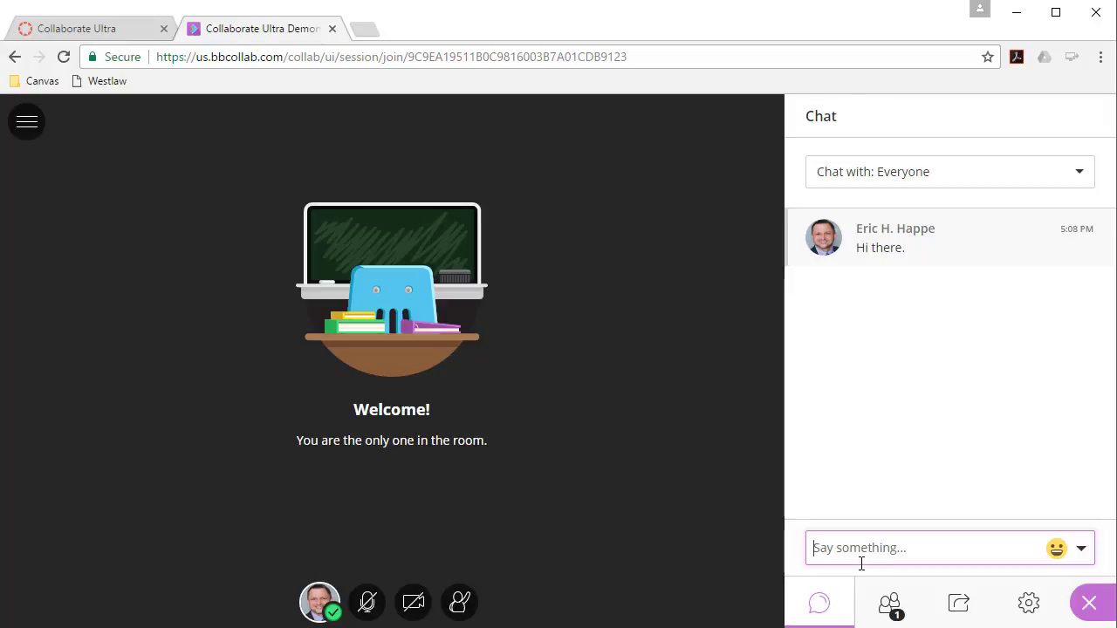
left_click(888, 602)
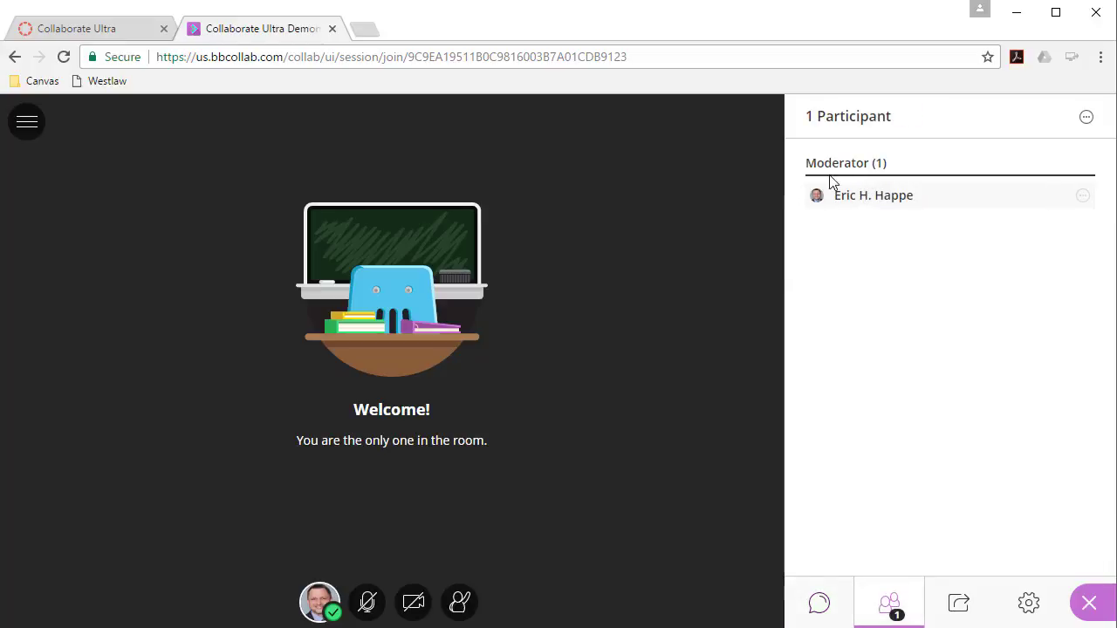
mouse_move(846, 442)
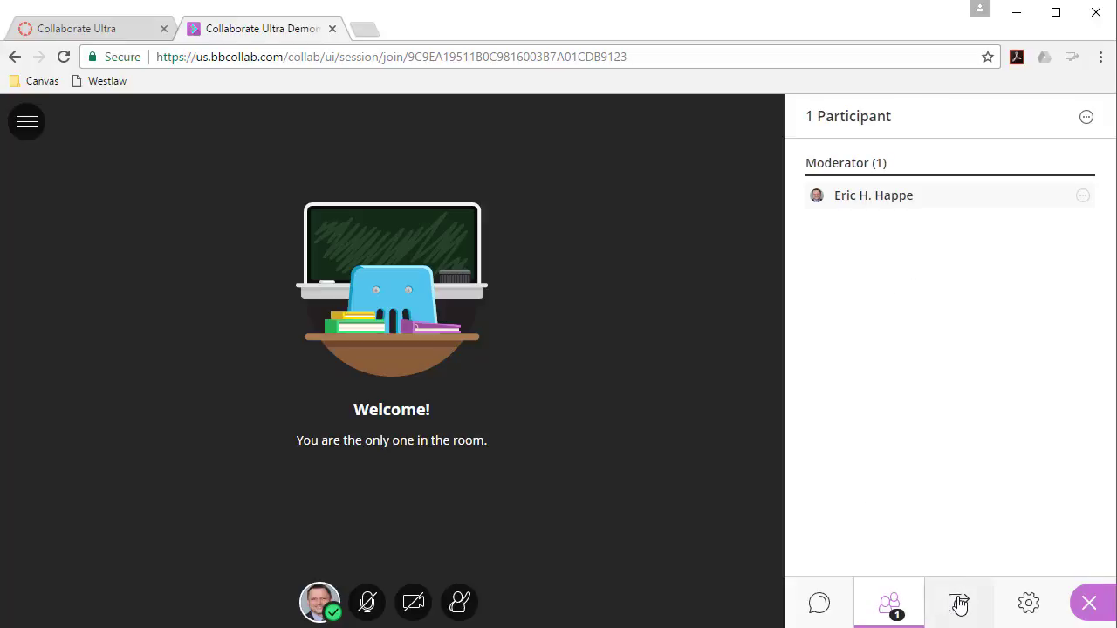
left_click(957, 603)
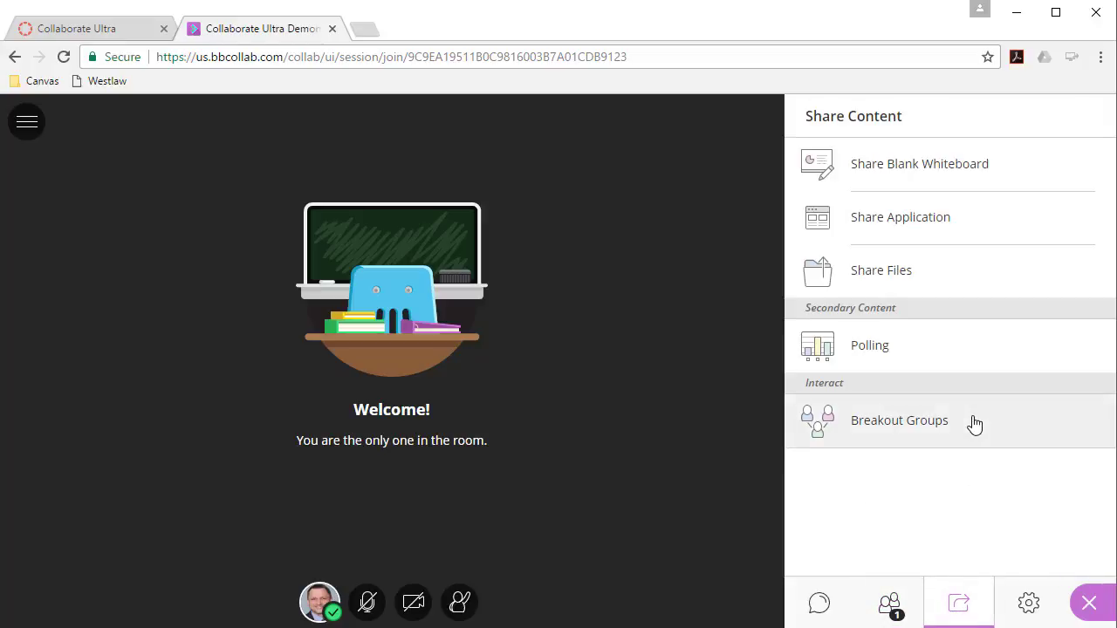
mouse_move(986, 163)
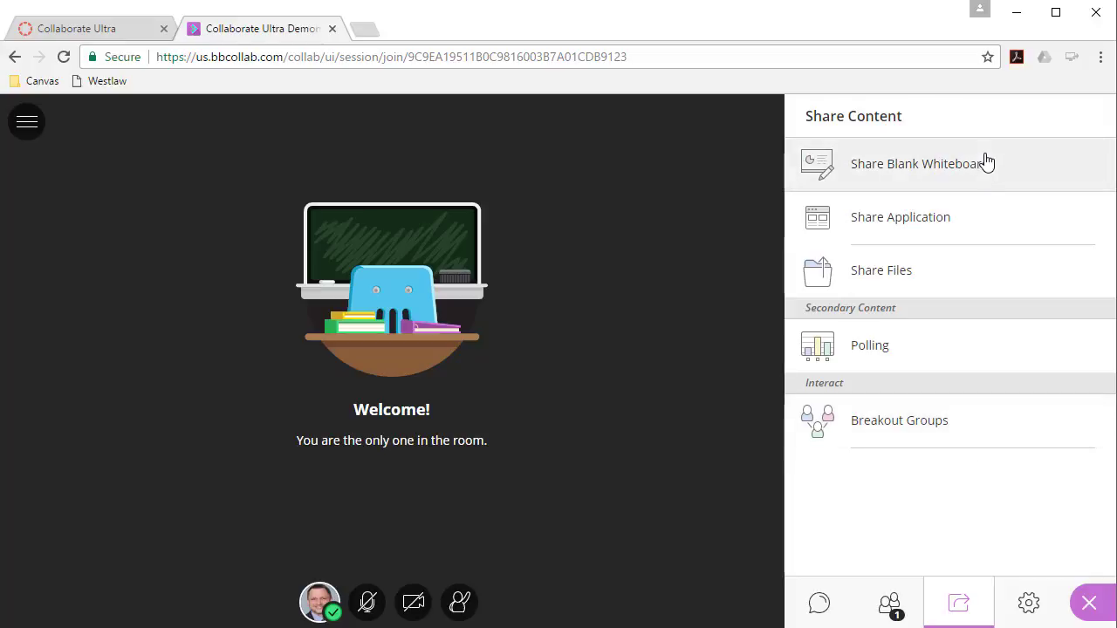
mouse_move(978, 217)
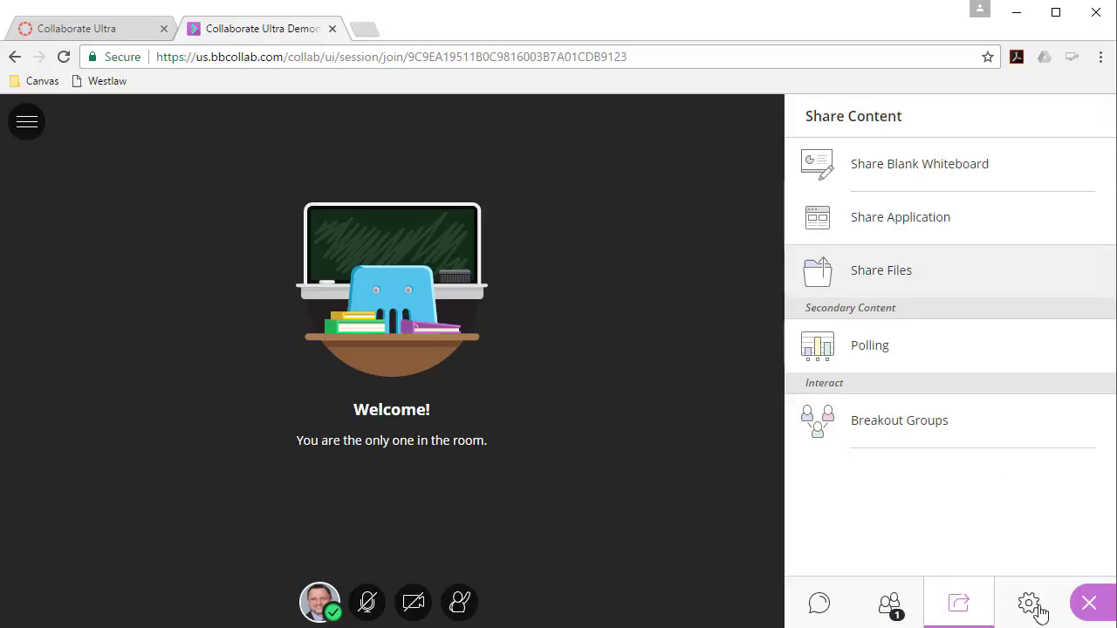
mouse_move(1030, 603)
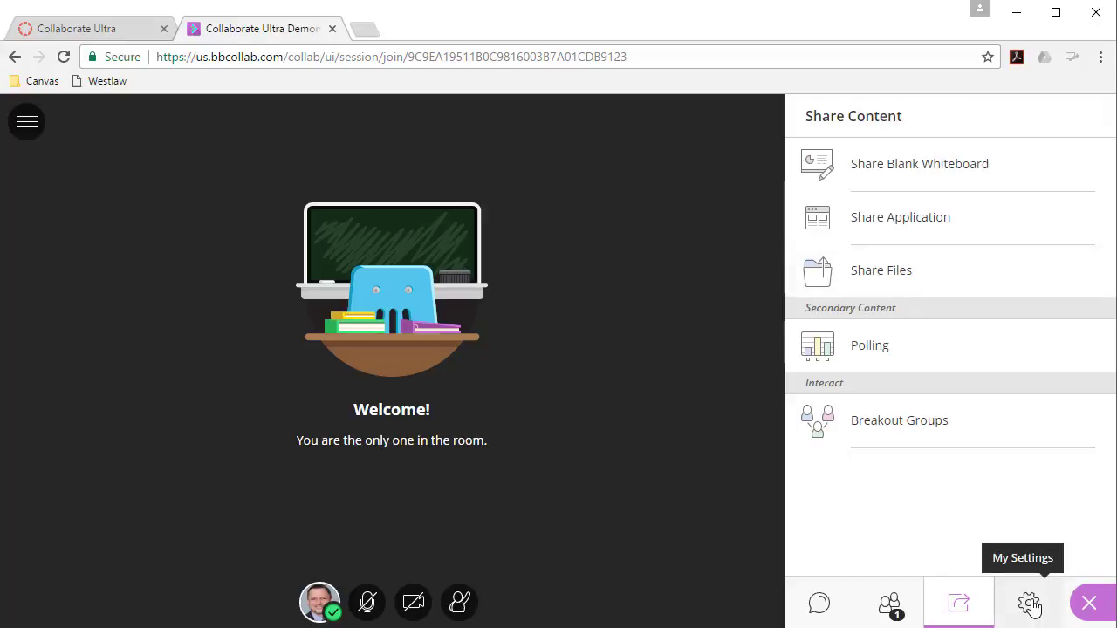
mouse_move(859, 556)
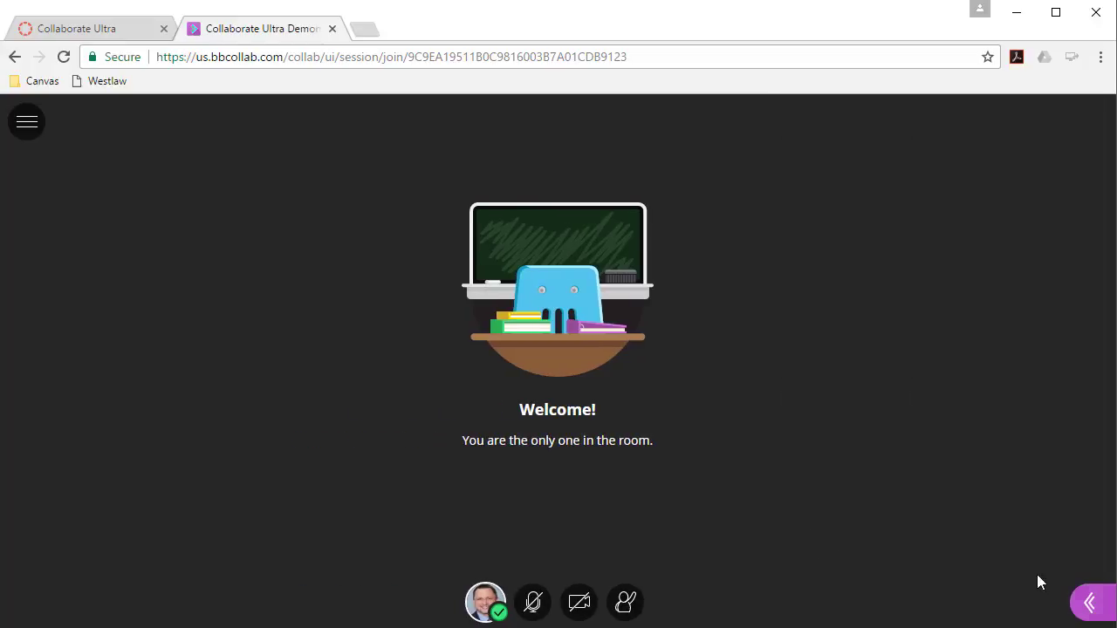
mouse_move(1090, 603)
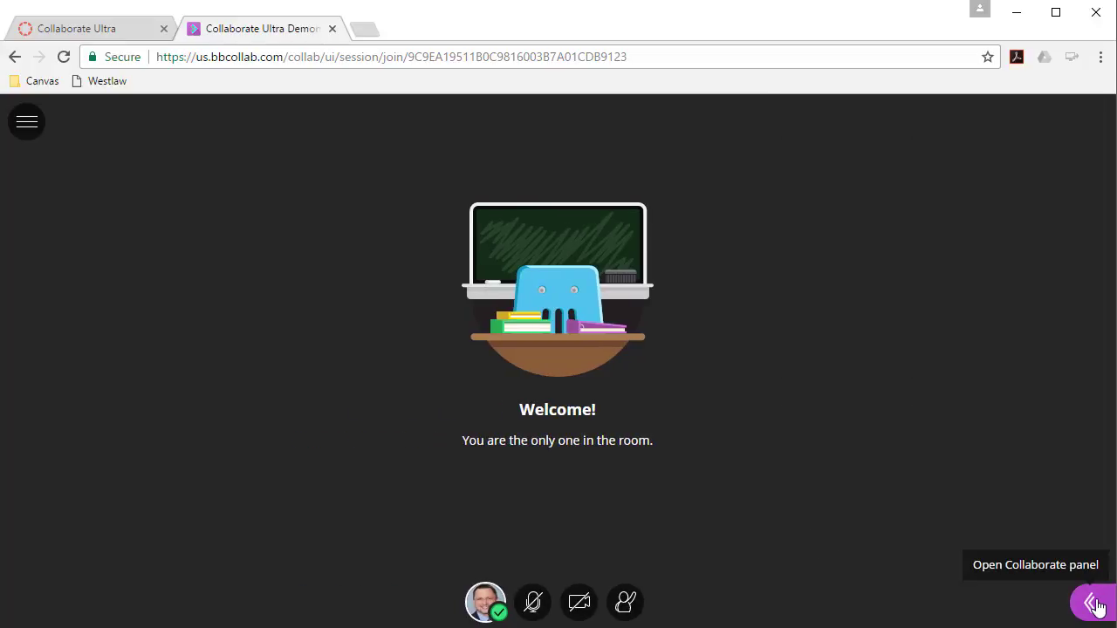
Step: Reopen the Collaborate panel and show My Settings with audio and video volume levels
left_click(1088, 602)
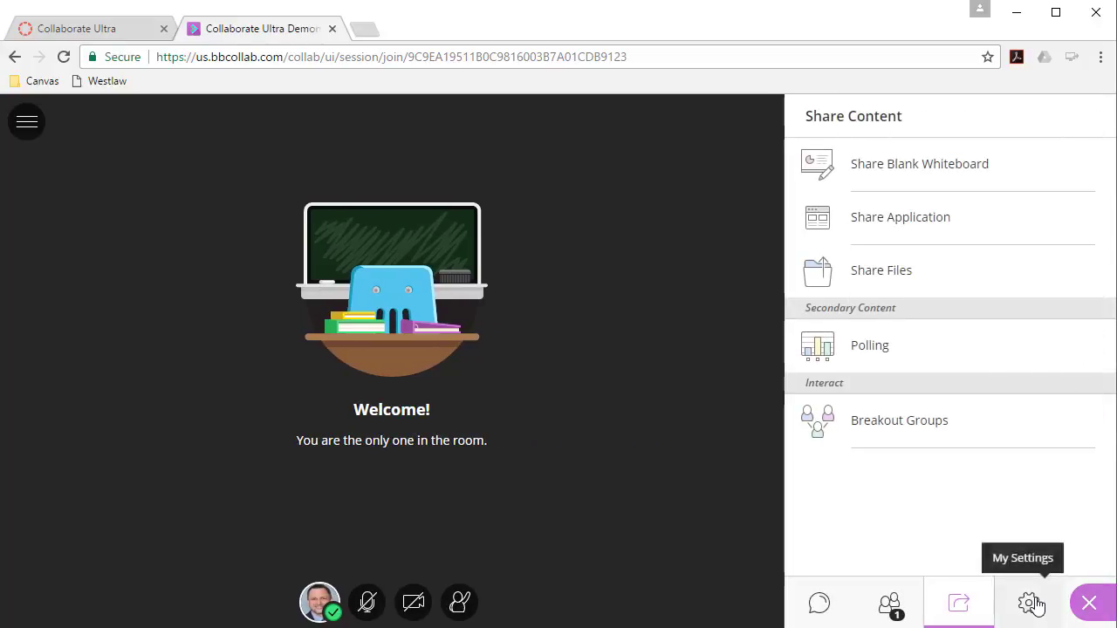
left_click(1033, 602)
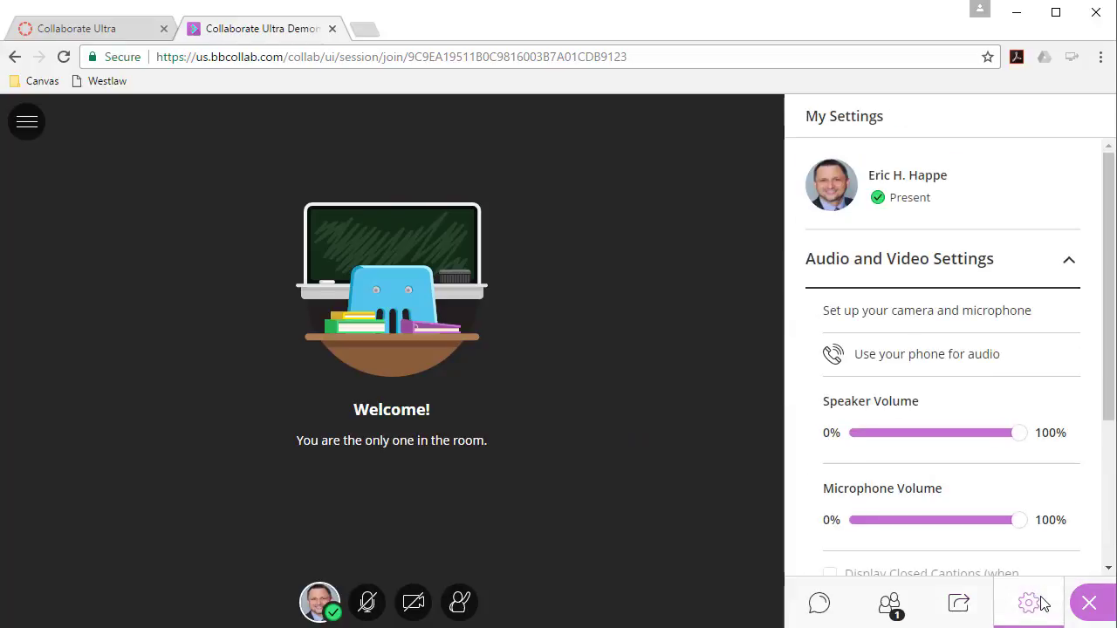
mouse_move(927, 310)
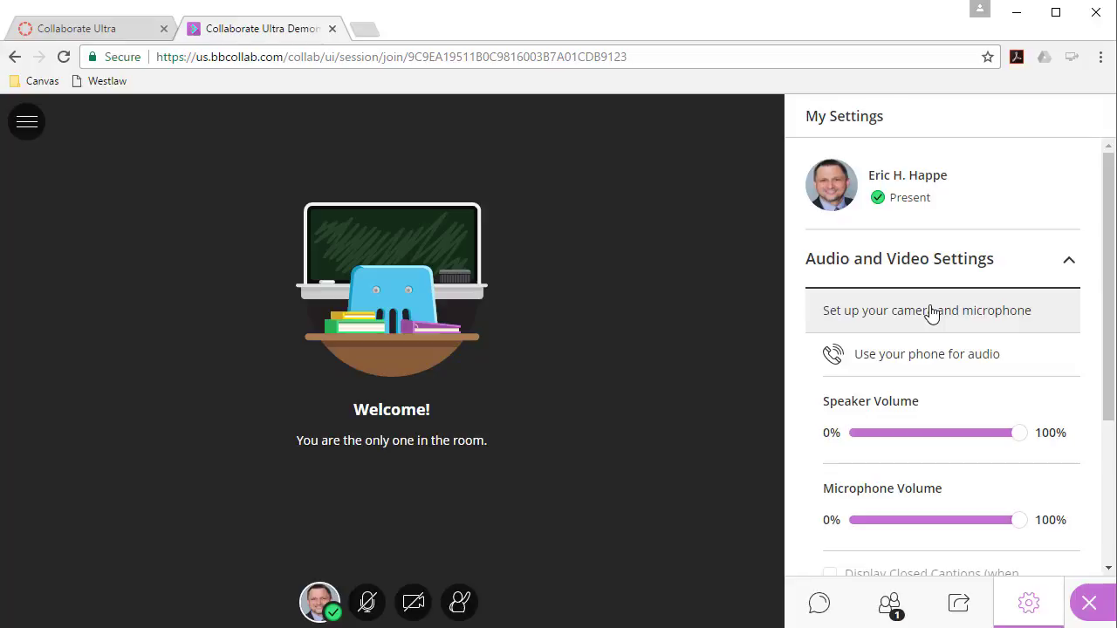
Step: Start camera and microphone setup and confirm the headset microphone is working
left_click(927, 310)
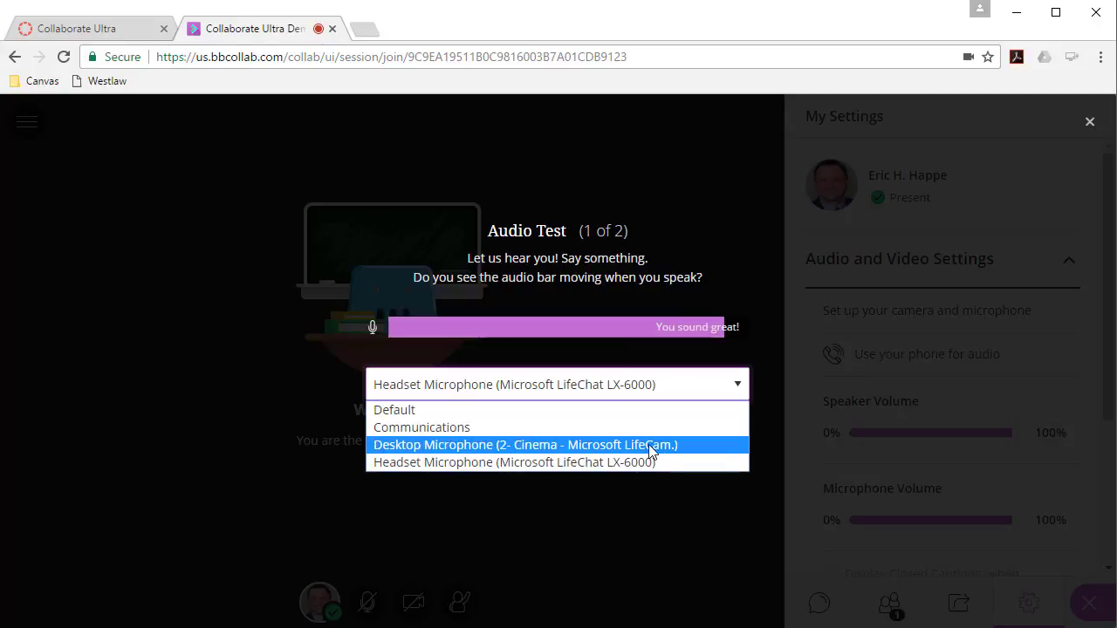
left_click(513, 462)
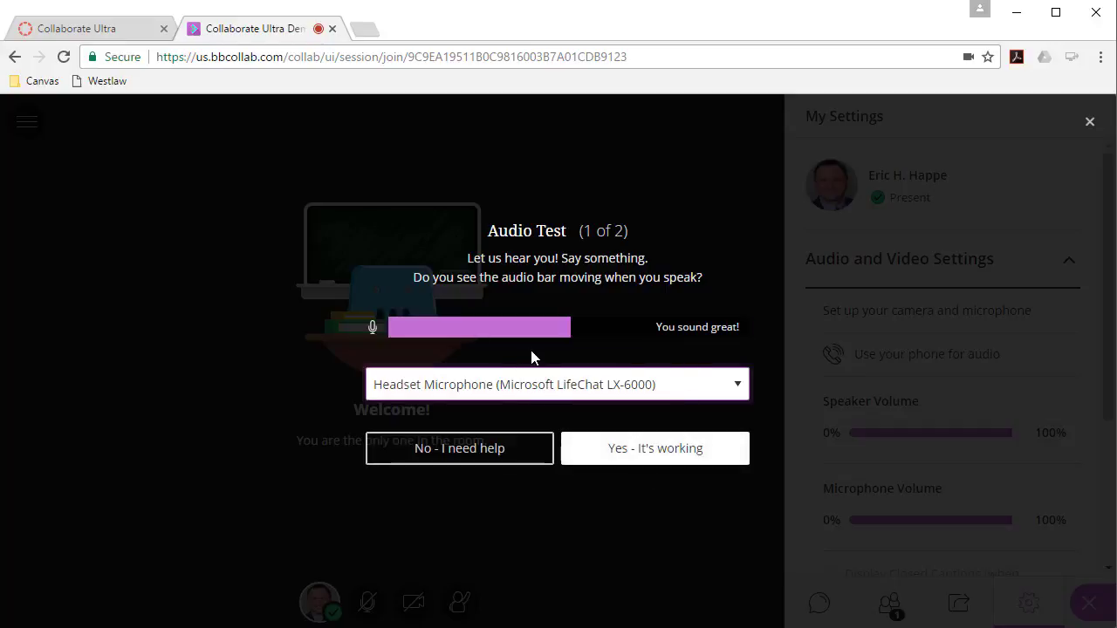
mouse_move(563, 341)
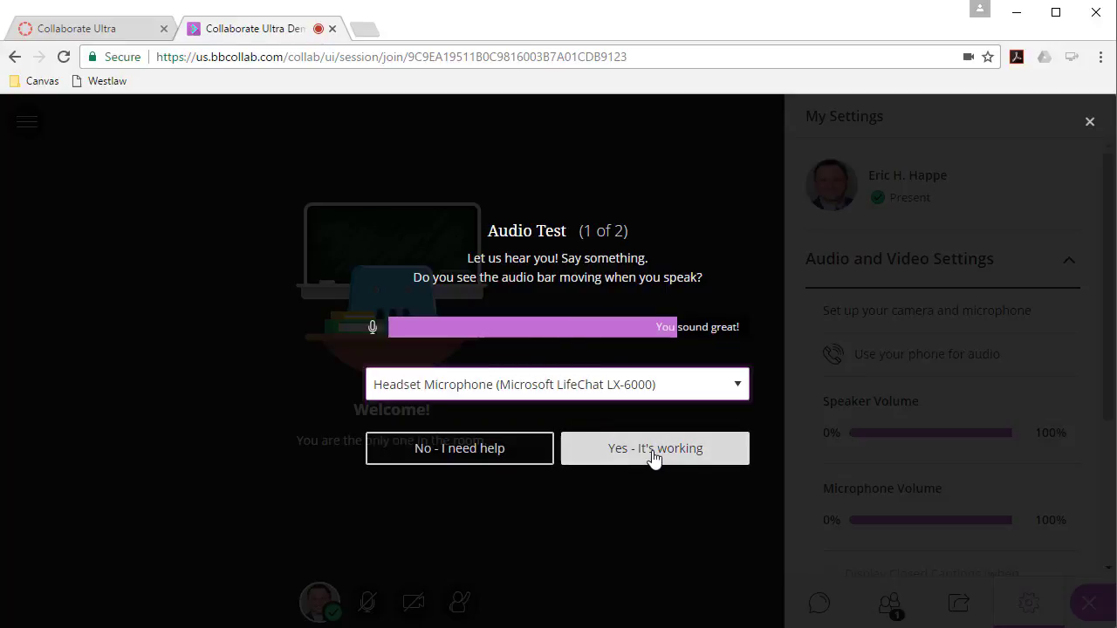
left_click(653, 447)
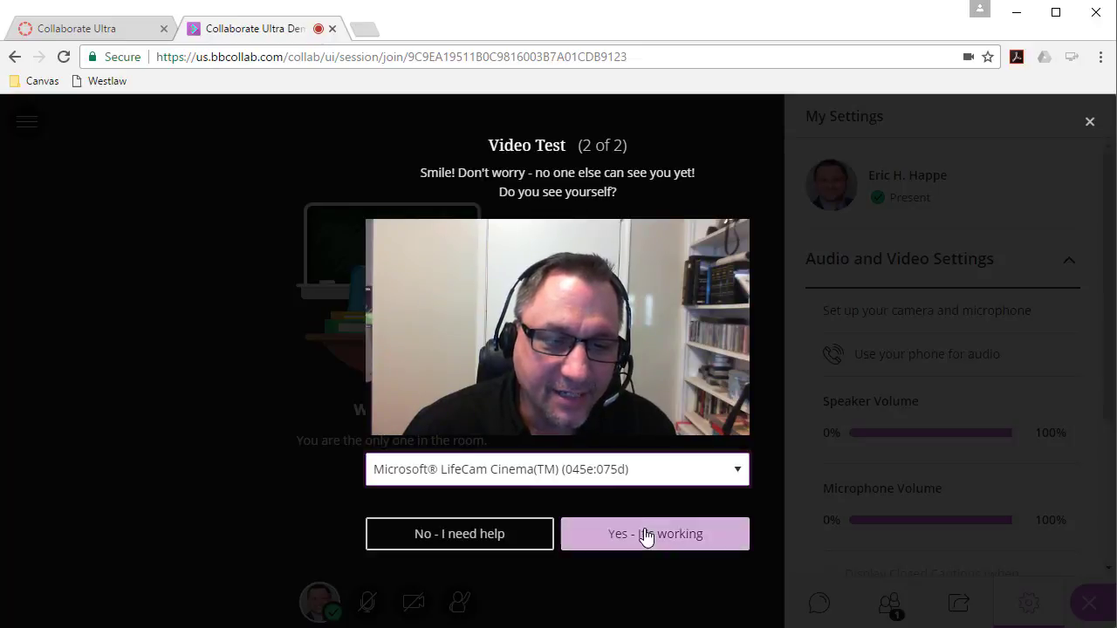
Step: Confirm the webcam video is working and dismiss the good-to-go tip
left_click(654, 533)
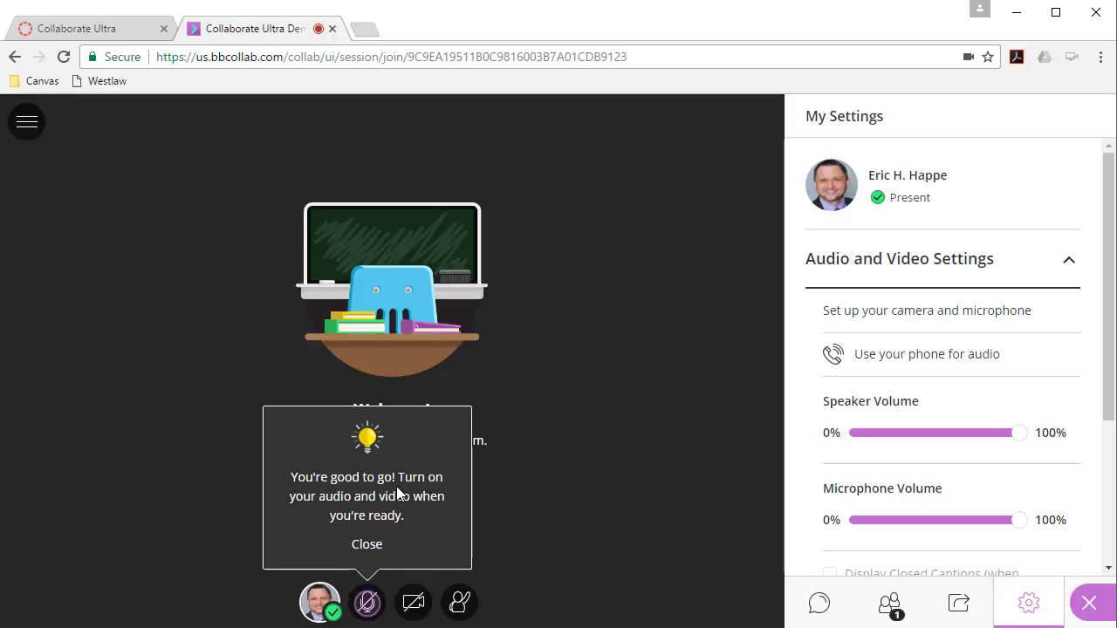
mouse_move(411, 515)
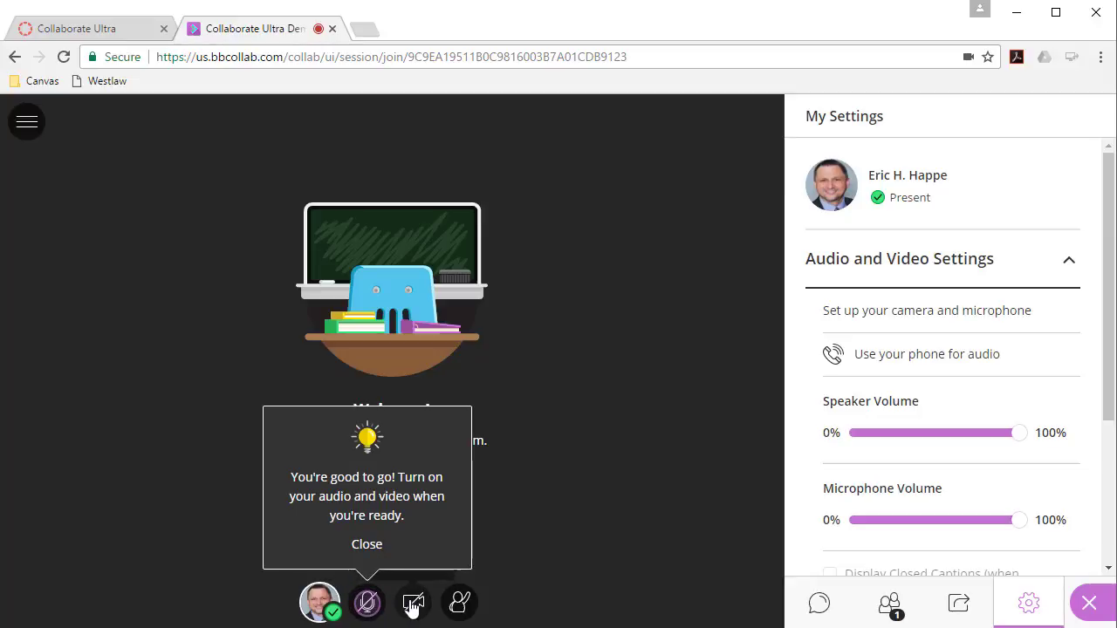
left_click(366, 544)
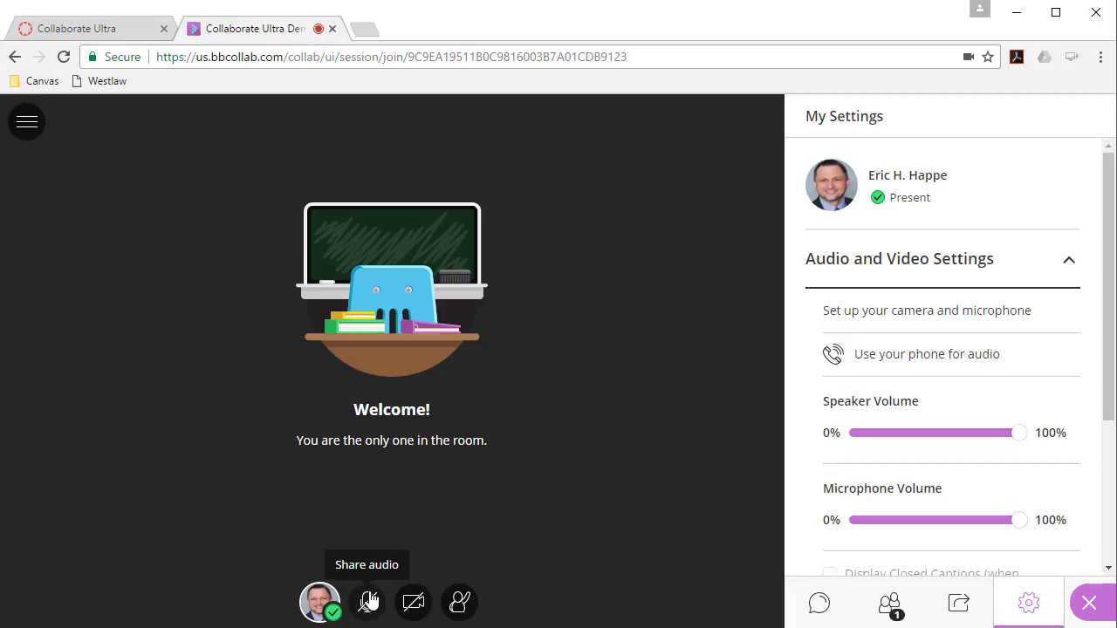
mouse_move(411, 602)
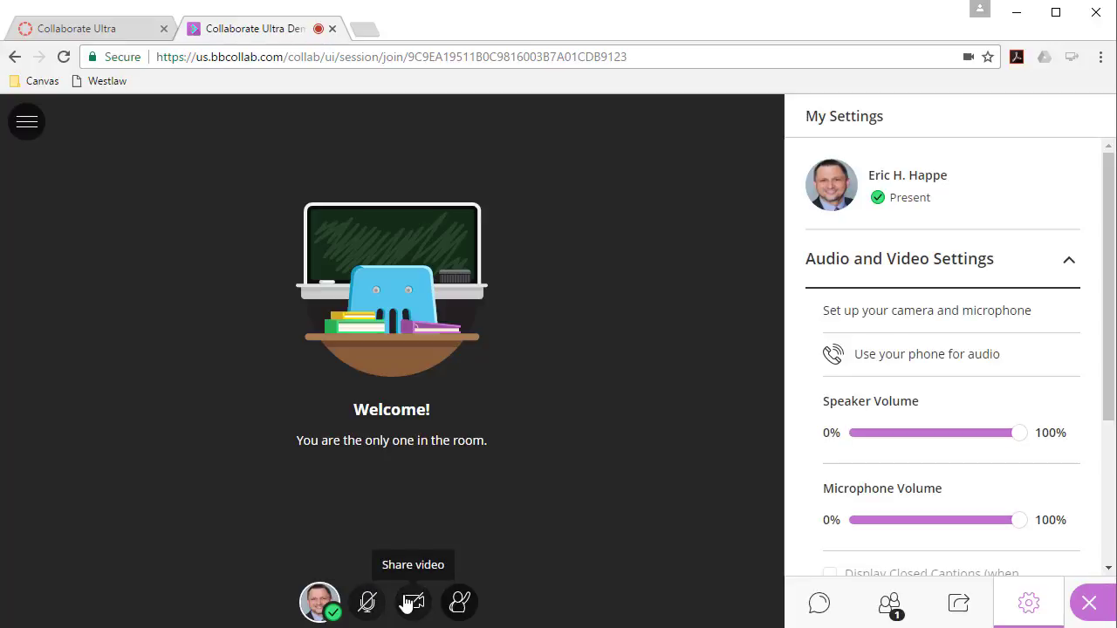
mouse_move(502, 509)
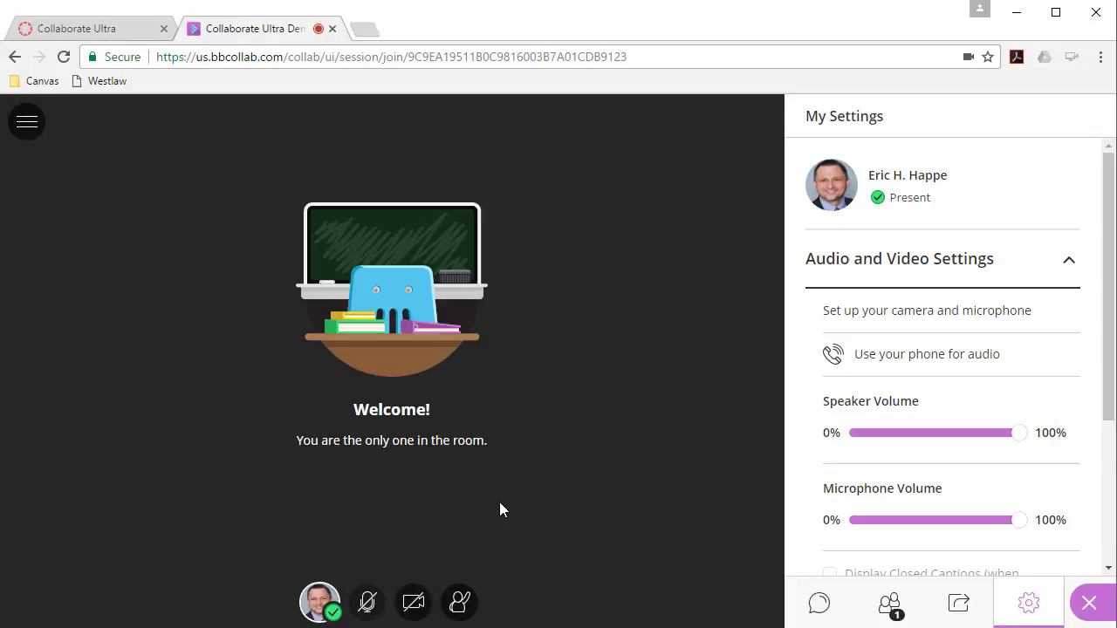
mouse_move(366, 602)
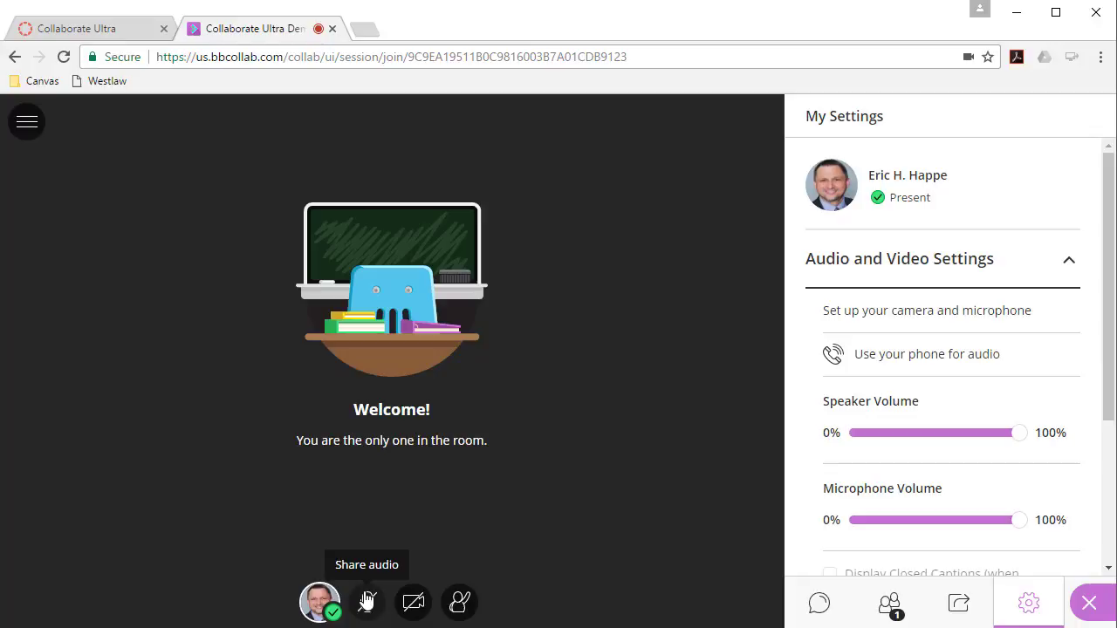
mouse_move(412, 602)
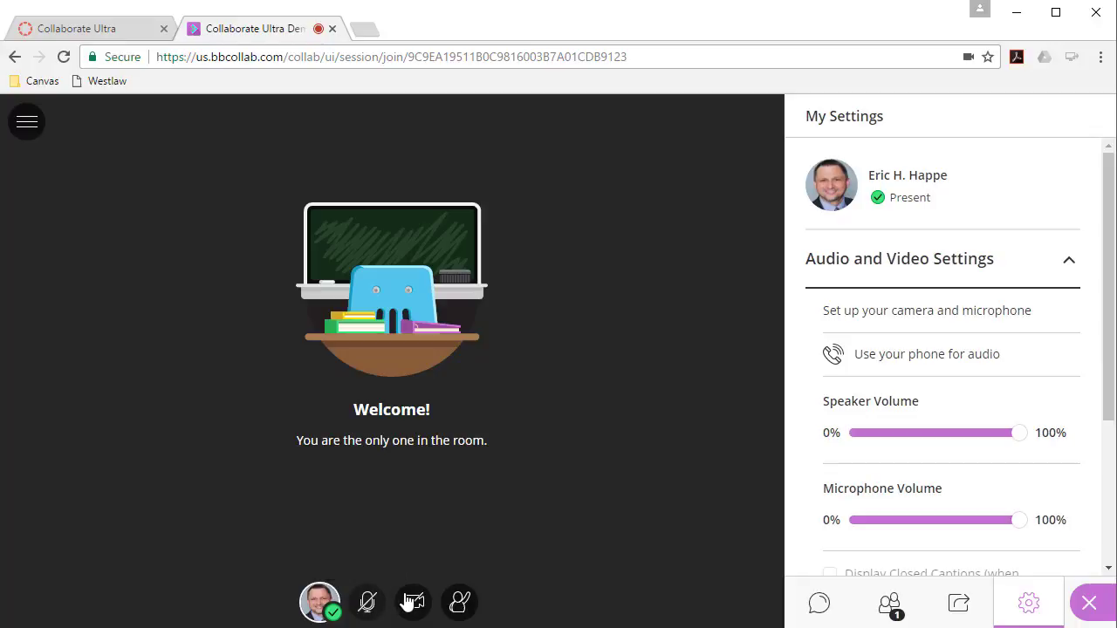
mouse_move(412, 602)
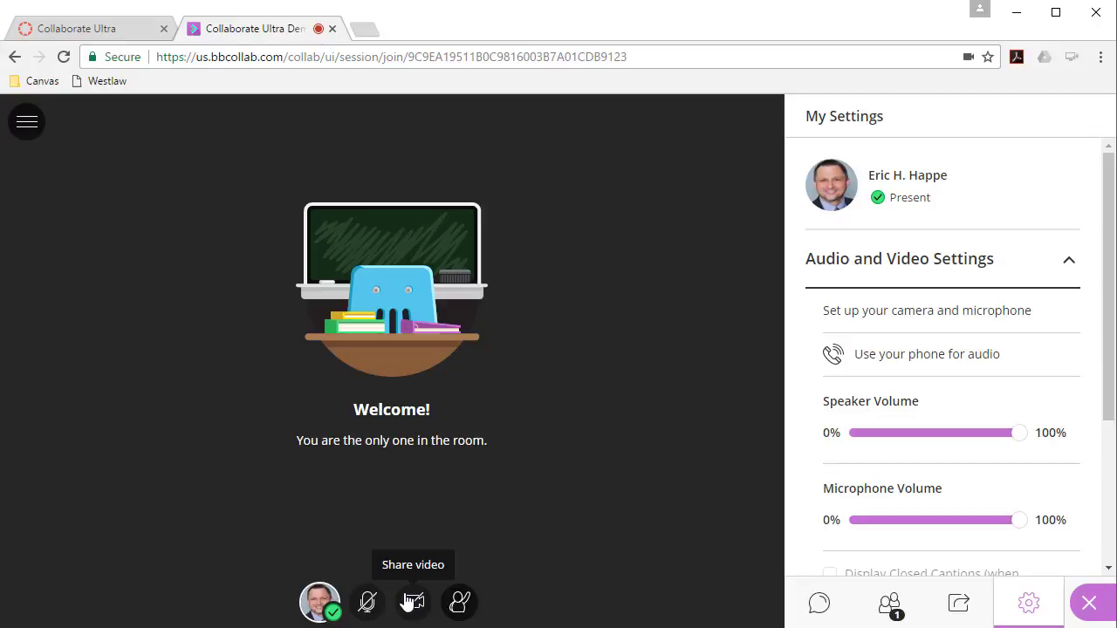
mouse_move(421, 545)
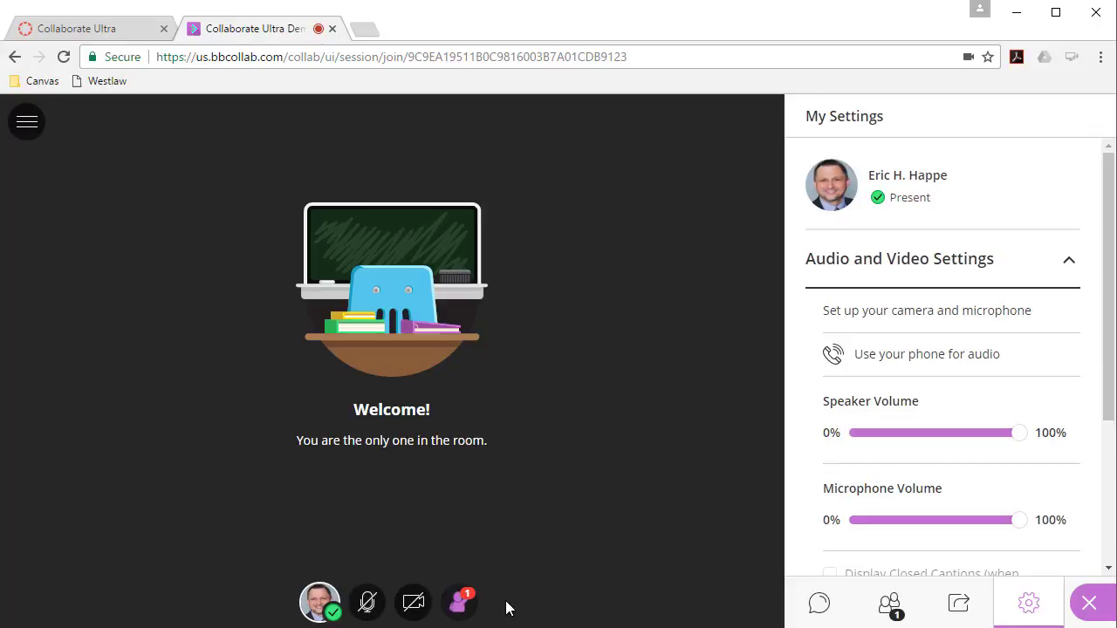
mouse_move(890, 603)
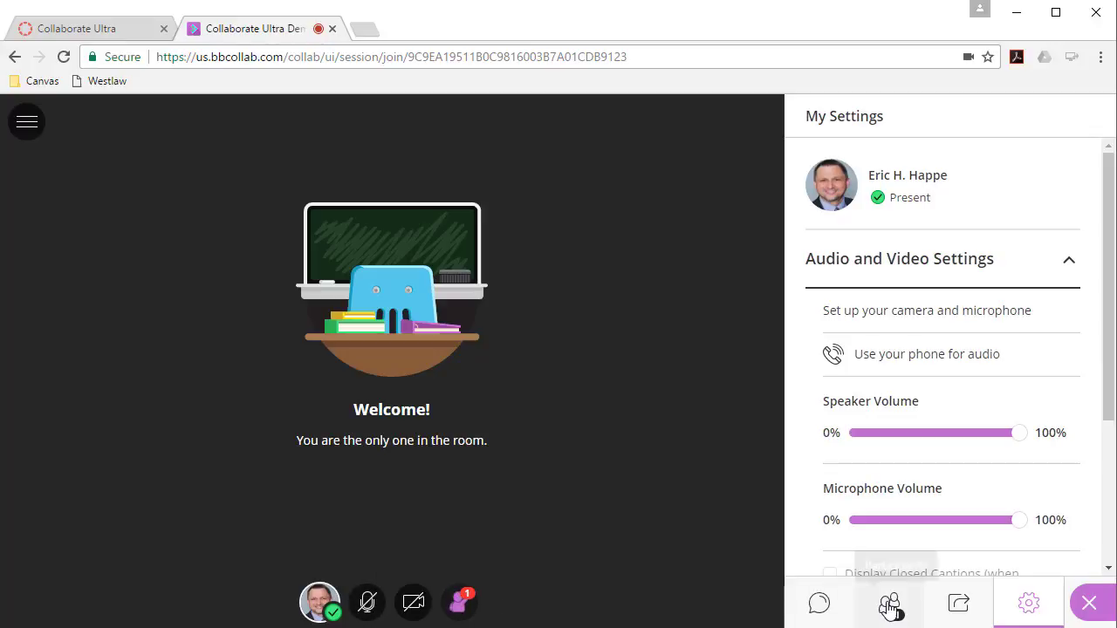
Step: Open the Attendees list showing the moderator's raised-hand indicator
left_click(889, 602)
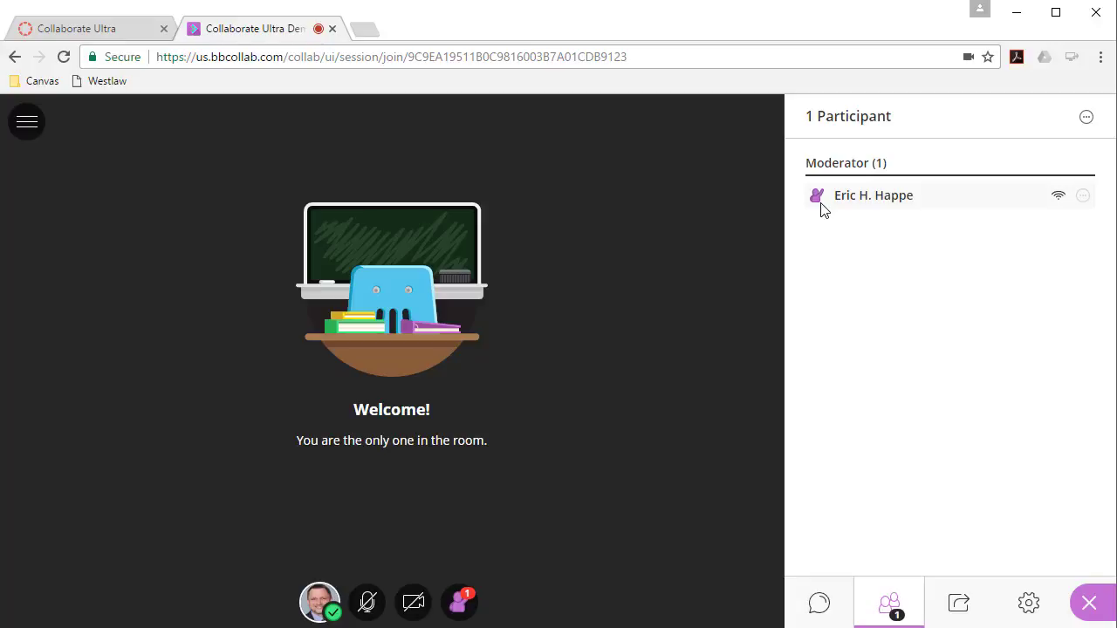
mouse_move(513, 569)
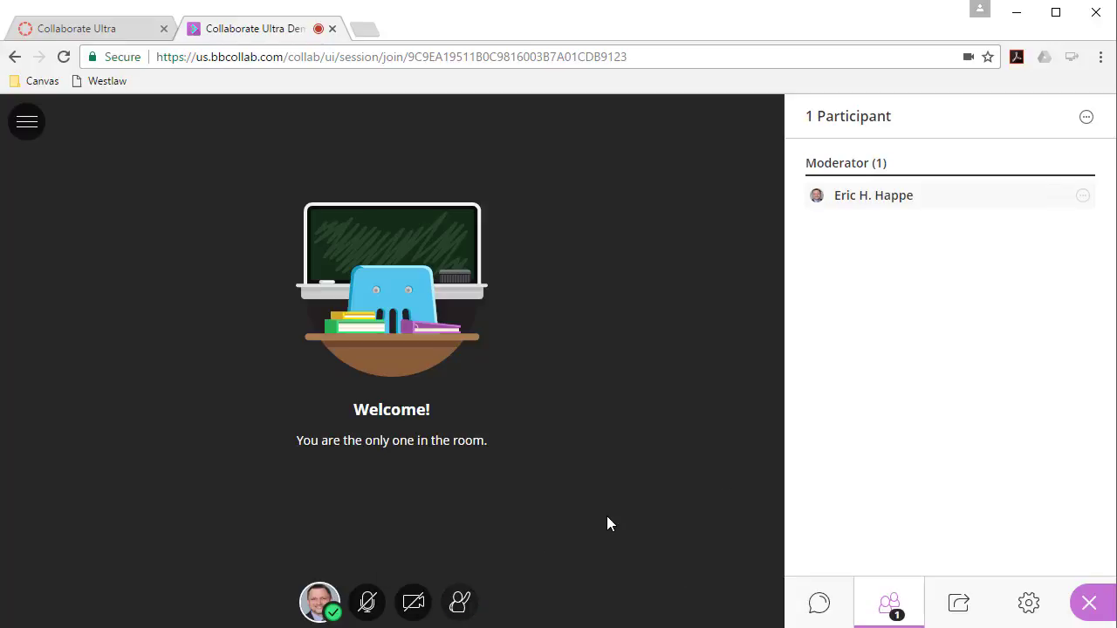
mouse_move(608, 529)
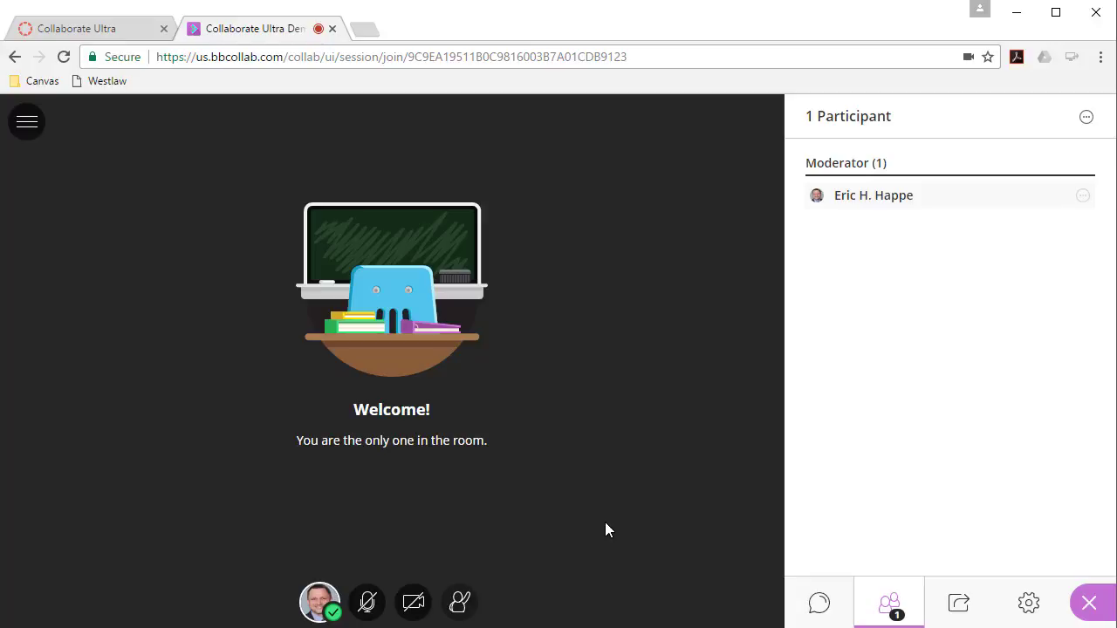
mouse_move(932, 533)
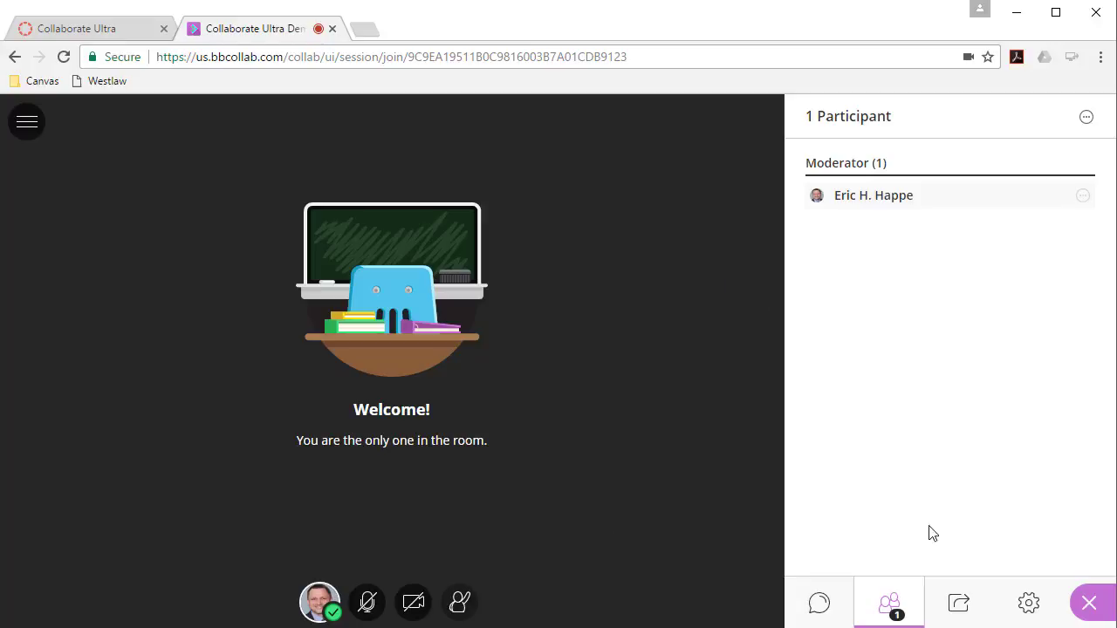
Step: Reopen the My Settings panel with its audio and video options
left_click(1028, 602)
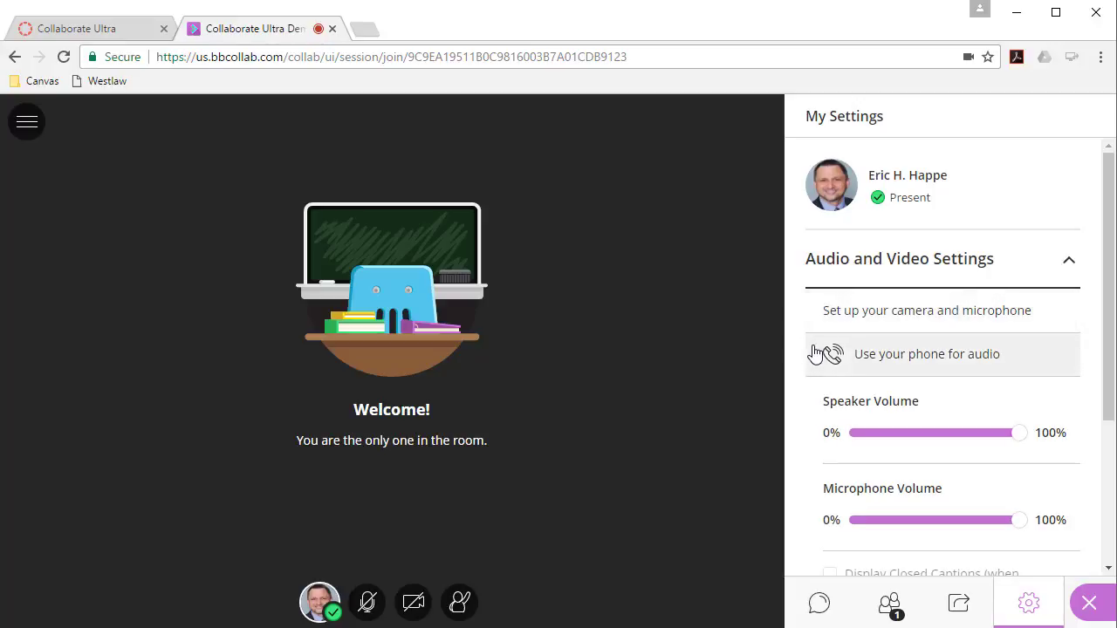
mouse_move(881, 354)
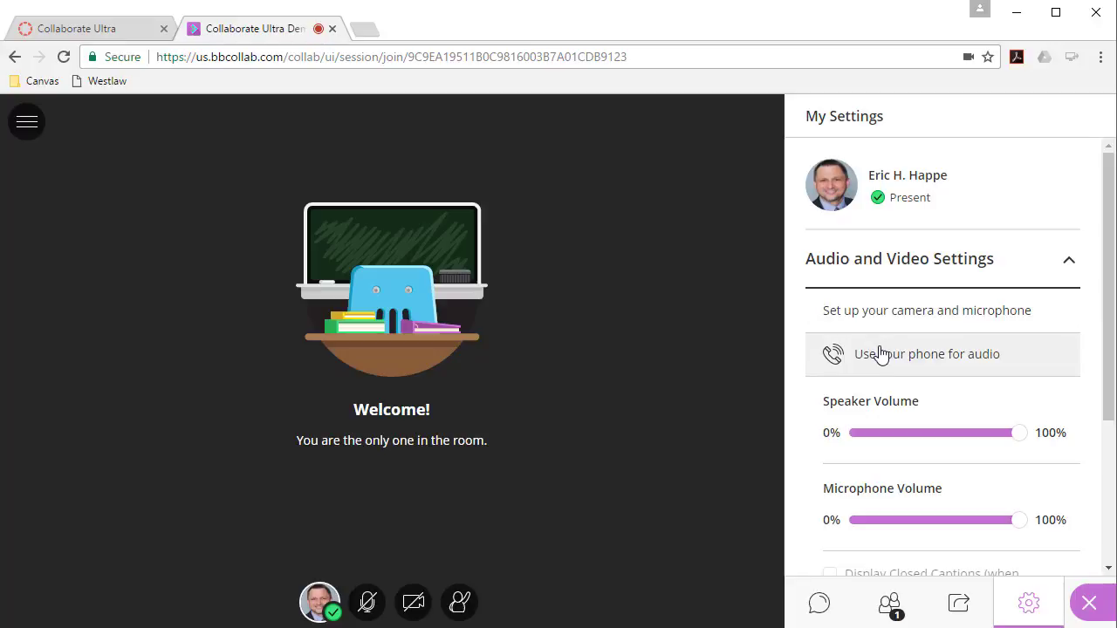
mouse_move(707, 366)
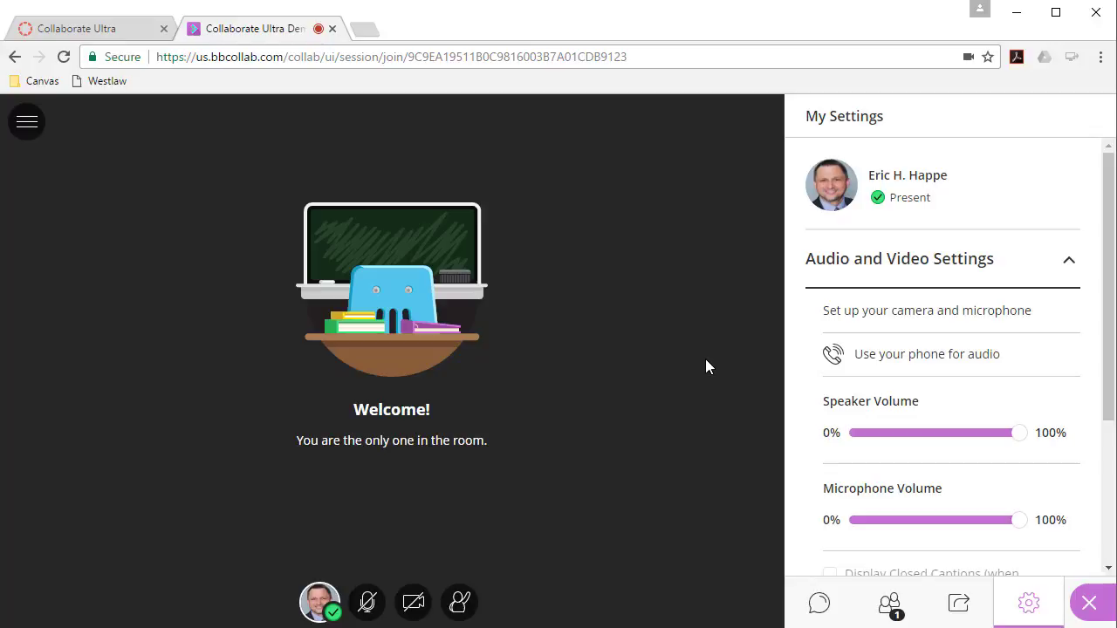